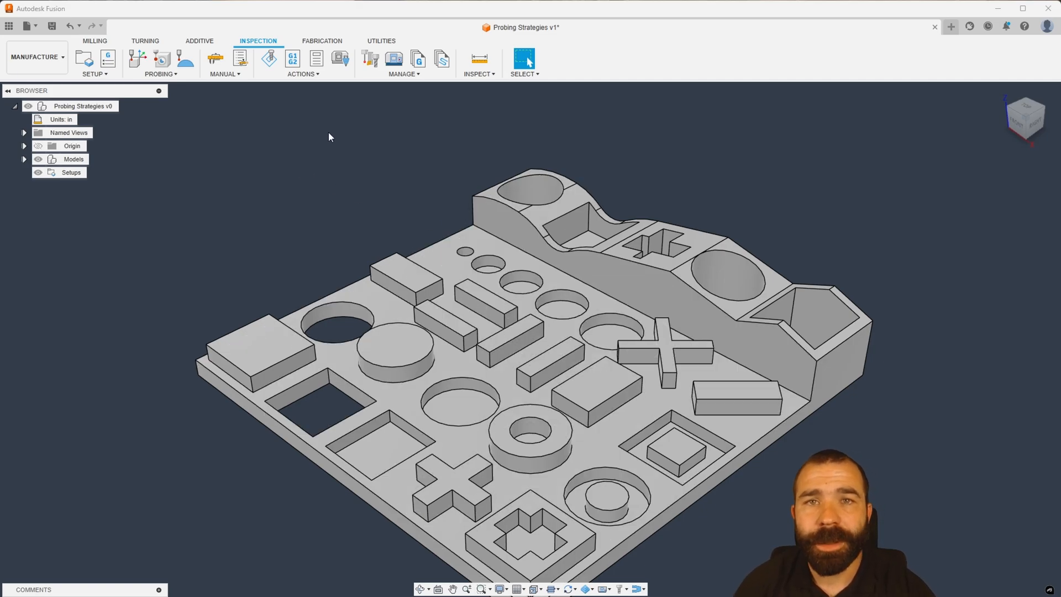
{"action": "mouse_move", "coordinate": [9, 26]}
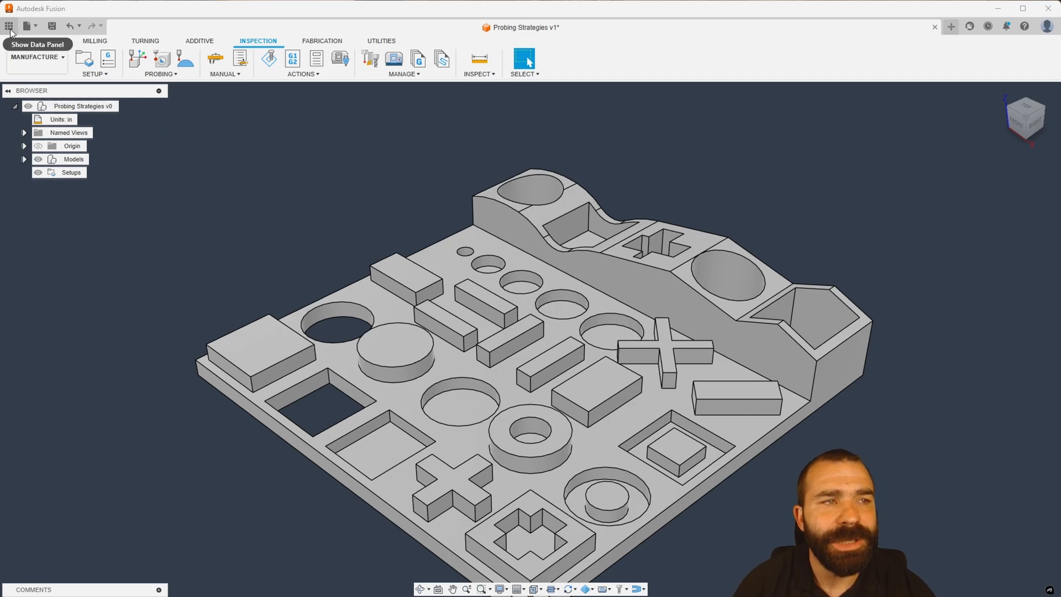
- Show the data panel listing the CAM Samples designs, including Probing Strategies
{"action": "left_click", "coordinate": [10, 26]}
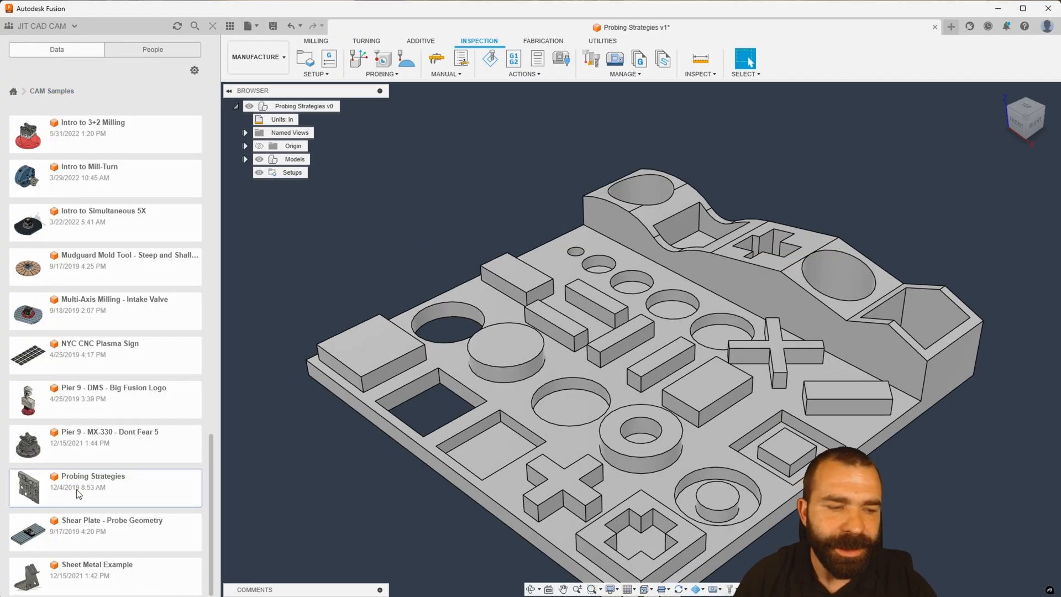
{"action": "mouse_move", "coordinate": [177, 284]}
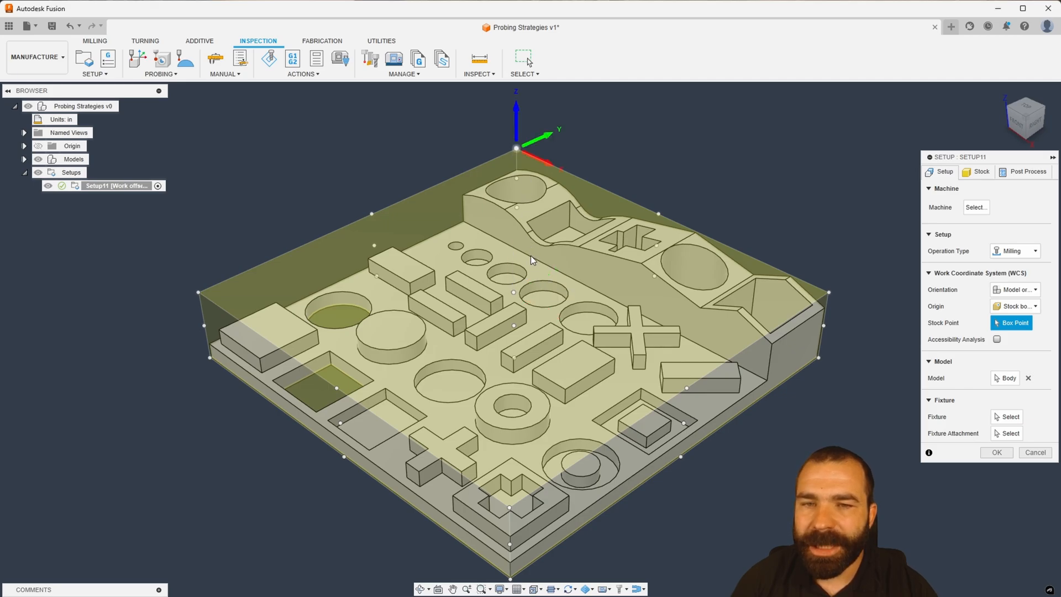
{"action": "mouse_move", "coordinate": [997, 452]}
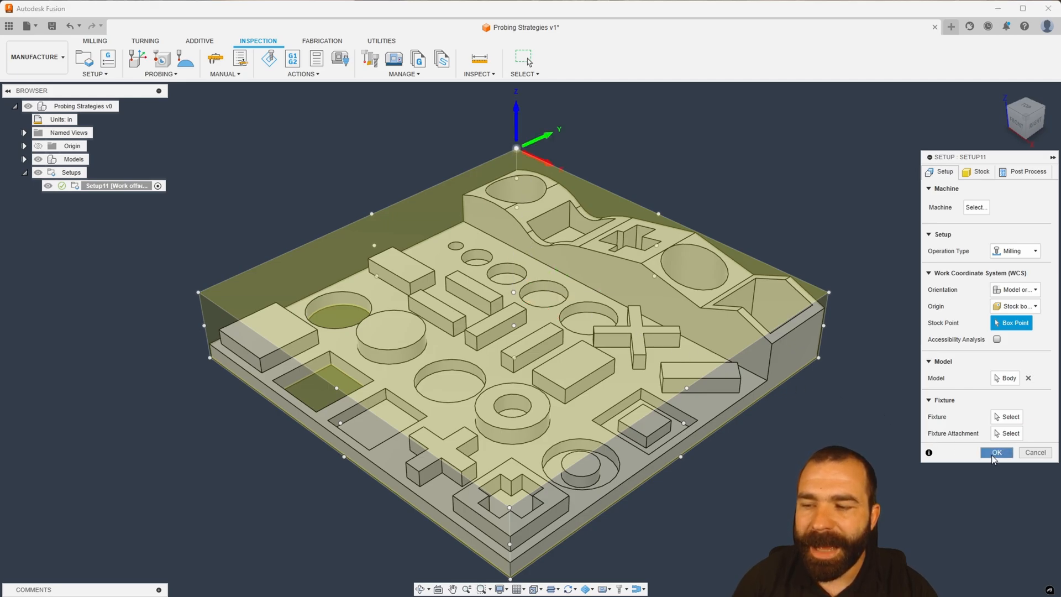
- Confirm milling setup Setup11 with its stock box and switch to Inspection commands
{"action": "left_click", "coordinate": [997, 452]}
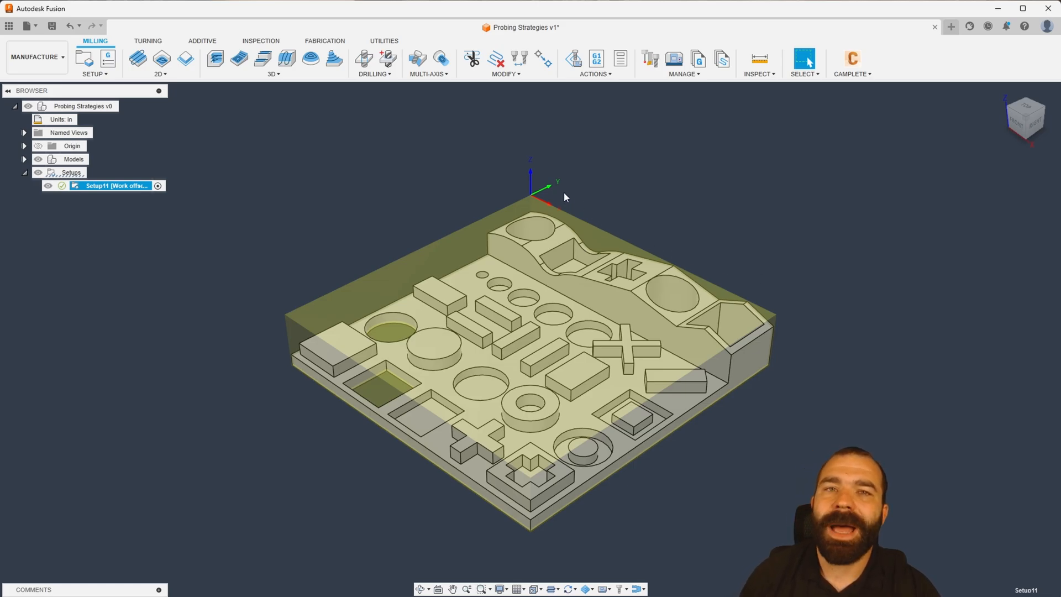
{"action": "mouse_move", "coordinate": [496, 167]}
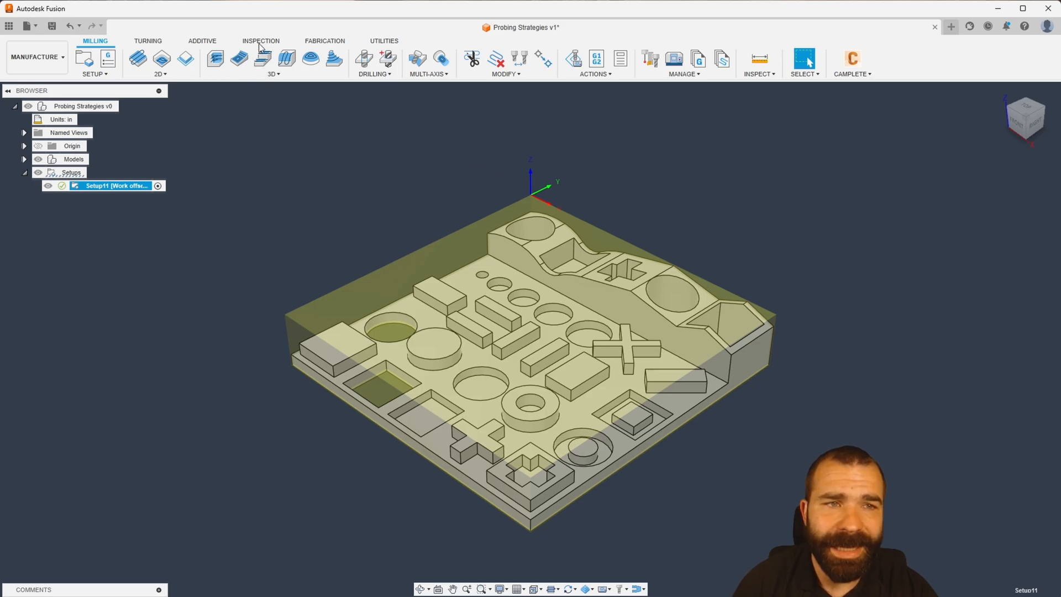
{"action": "left_click", "coordinate": [260, 40]}
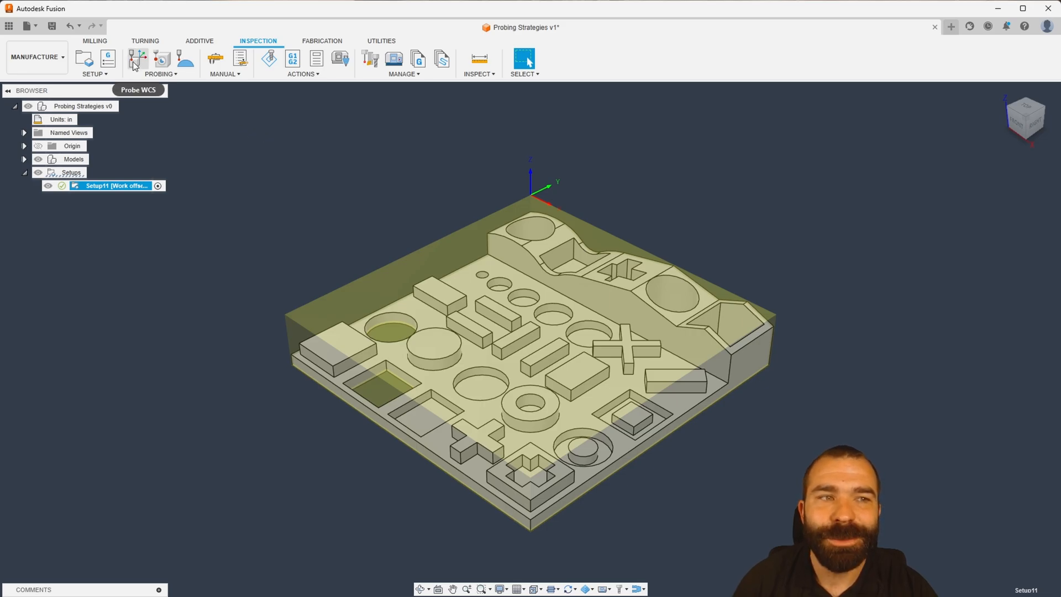
{"action": "left_click", "coordinate": [96, 40]}
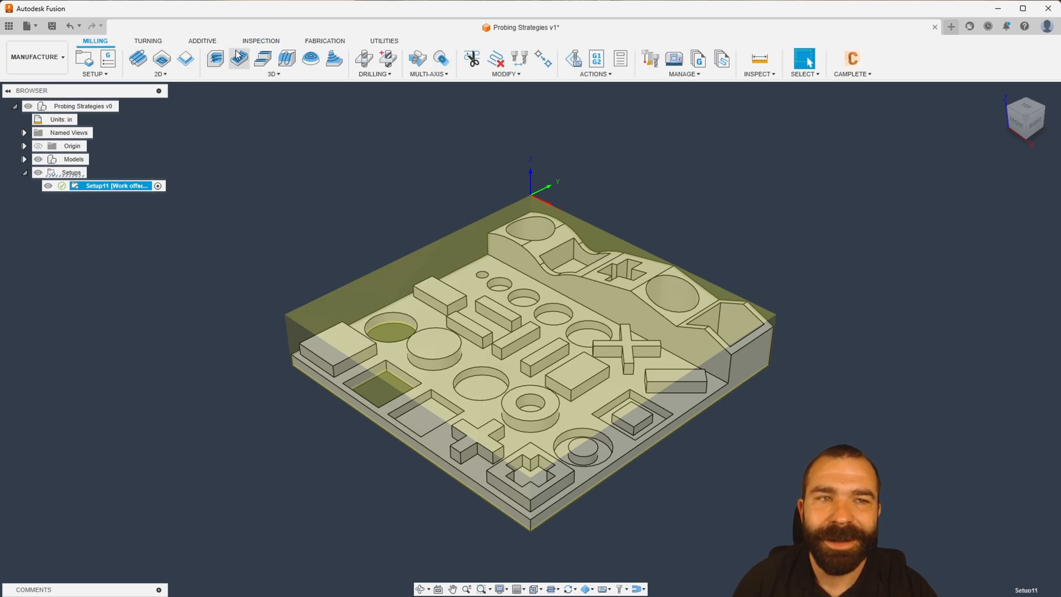
{"action": "left_click", "coordinate": [261, 41]}
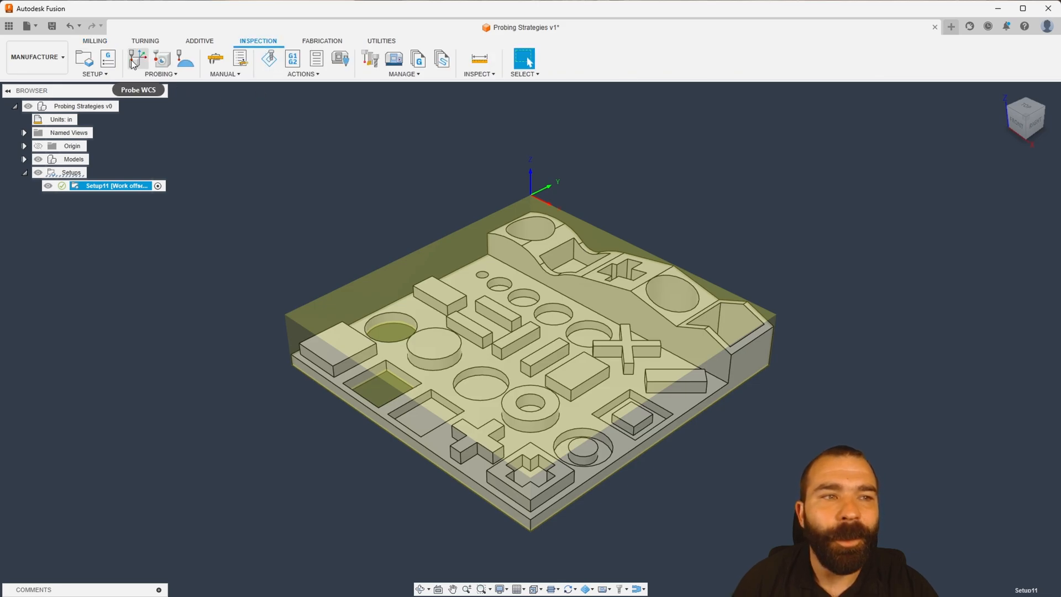
- Start a Probe WCS operation using the Fusion Library OMP400 50x6 probe
{"action": "left_click", "coordinate": [136, 60]}
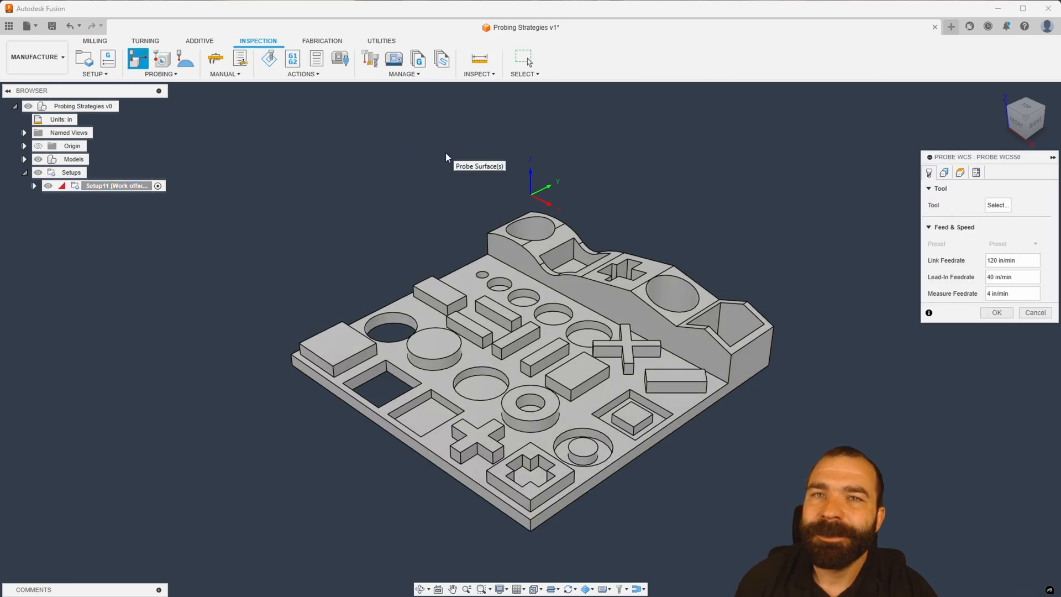
{"action": "mouse_move", "coordinate": [542, 180]}
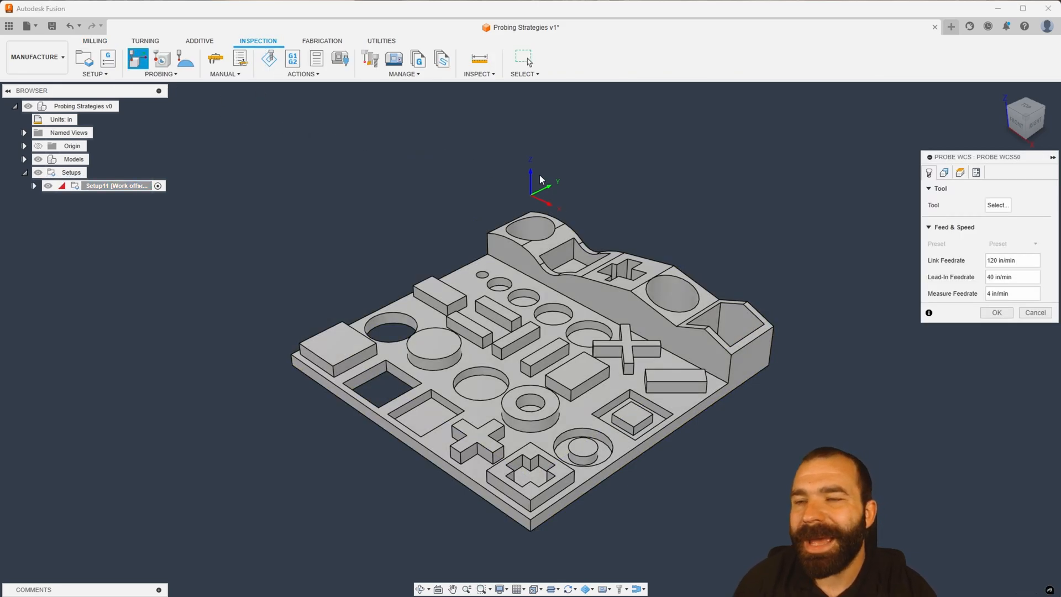
{"action": "left_click", "coordinate": [998, 205]}
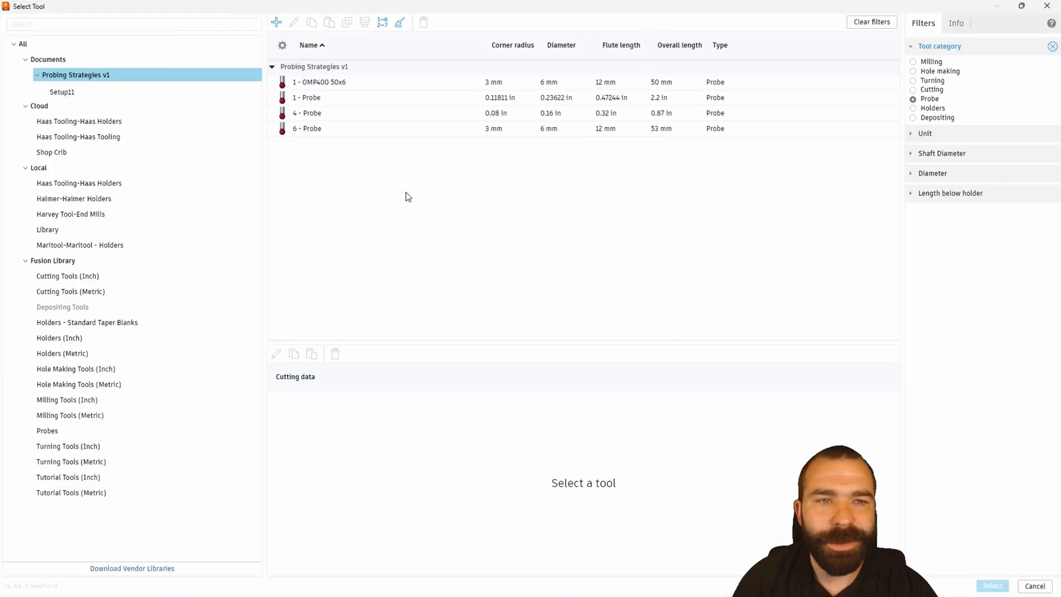
{"action": "left_click", "coordinate": [51, 260]}
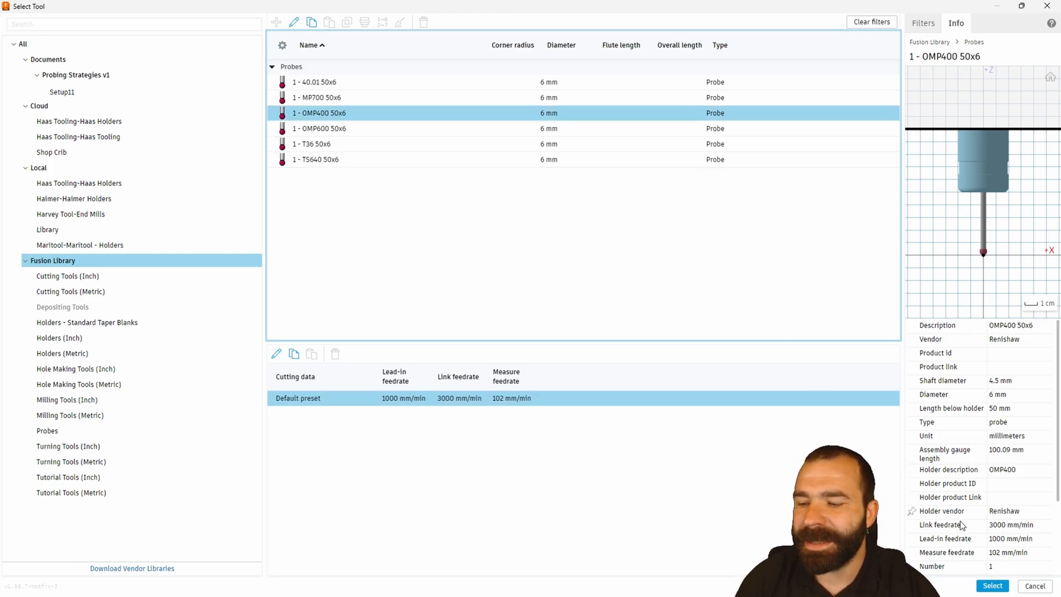
{"action": "left_click", "coordinate": [992, 586]}
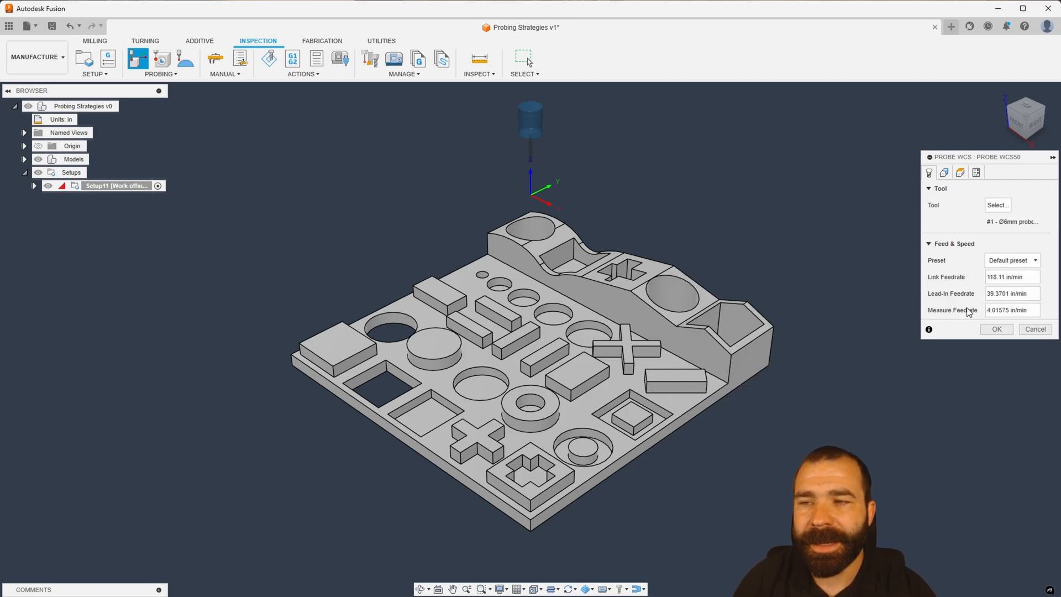
- Review the Probe Mode and Probe Type options on the Probe WCS Geometry tab
{"action": "left_click", "coordinate": [959, 172]}
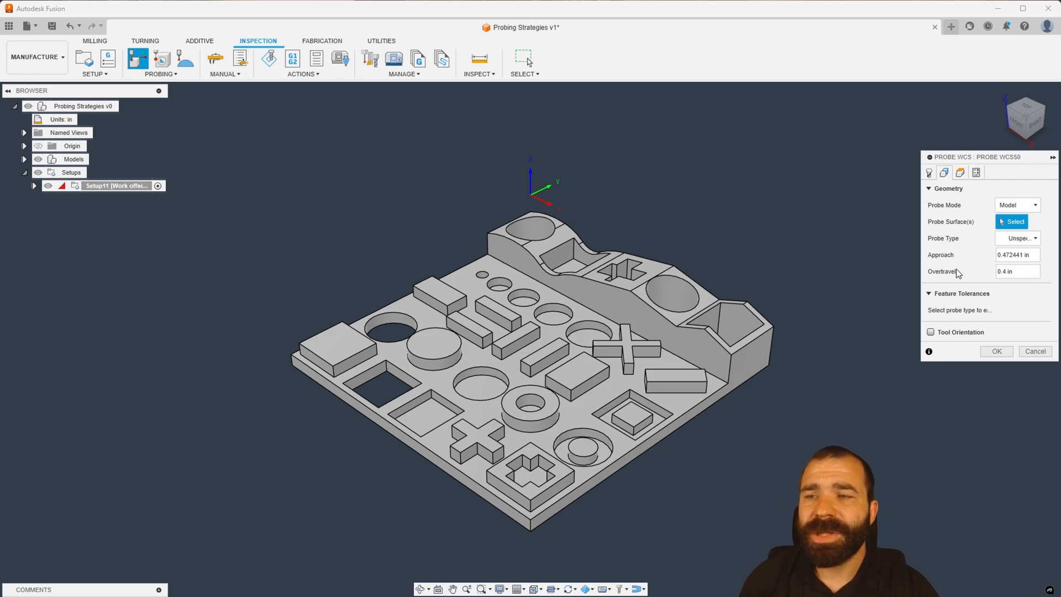
{"action": "mouse_move", "coordinate": [975, 252]}
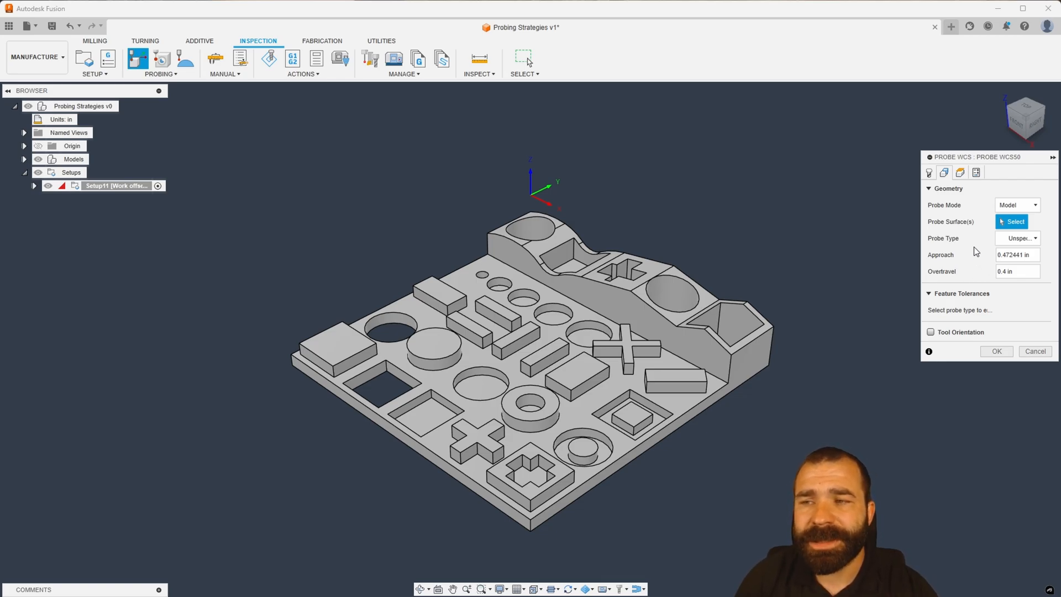
{"action": "left_click", "coordinate": [1017, 204]}
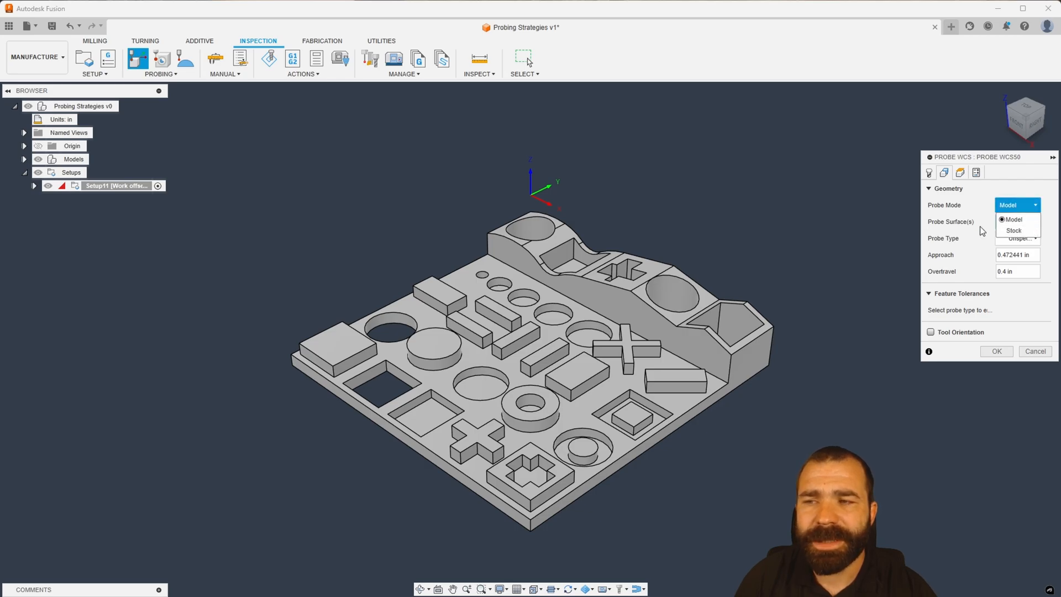
{"action": "left_click", "coordinate": [1013, 219]}
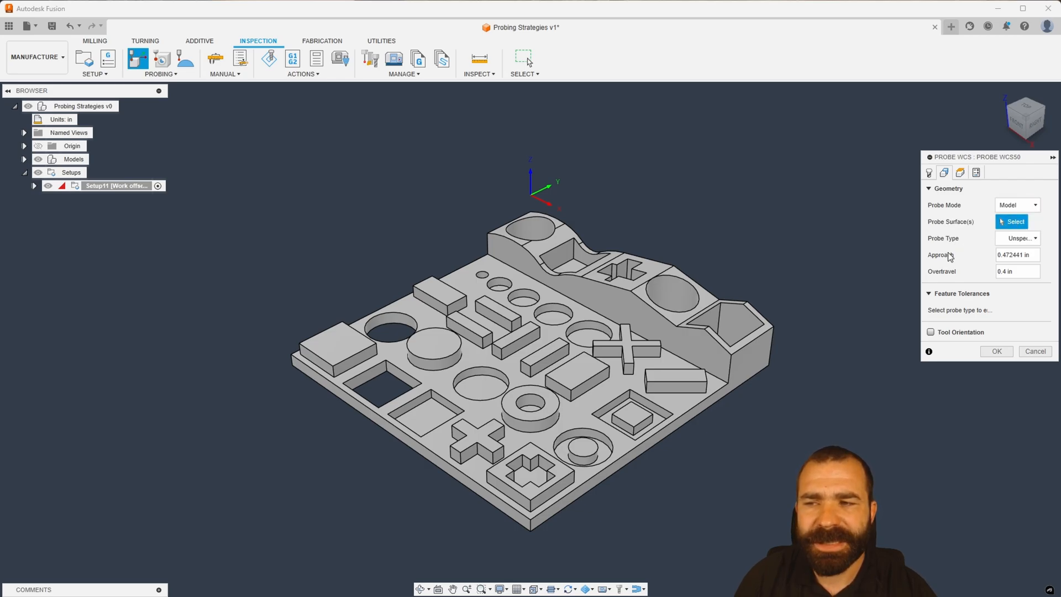
{"action": "left_click", "coordinate": [1018, 237]}
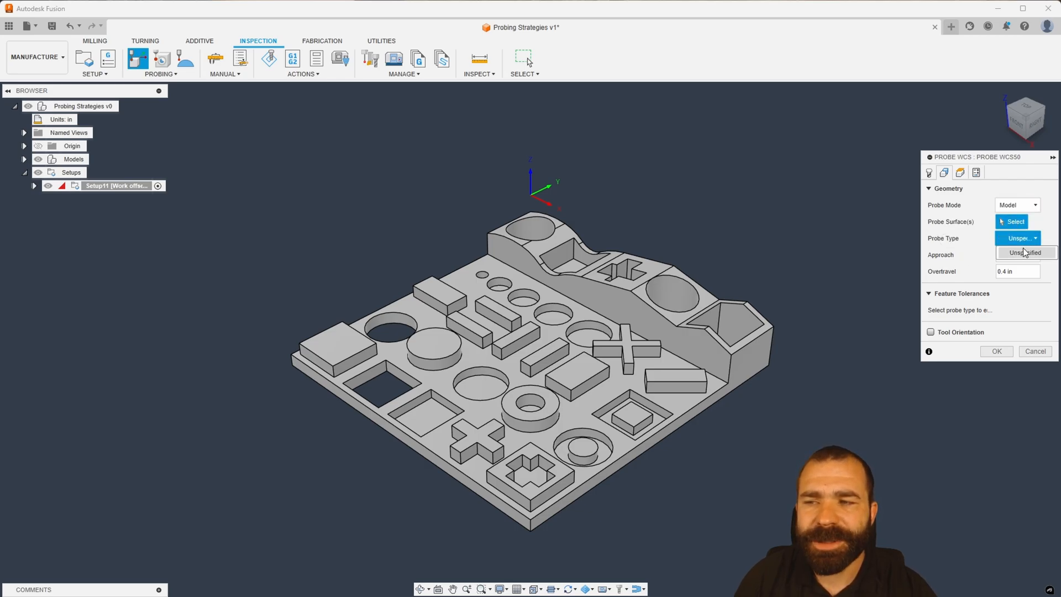
{"action": "left_click", "coordinate": [1026, 253]}
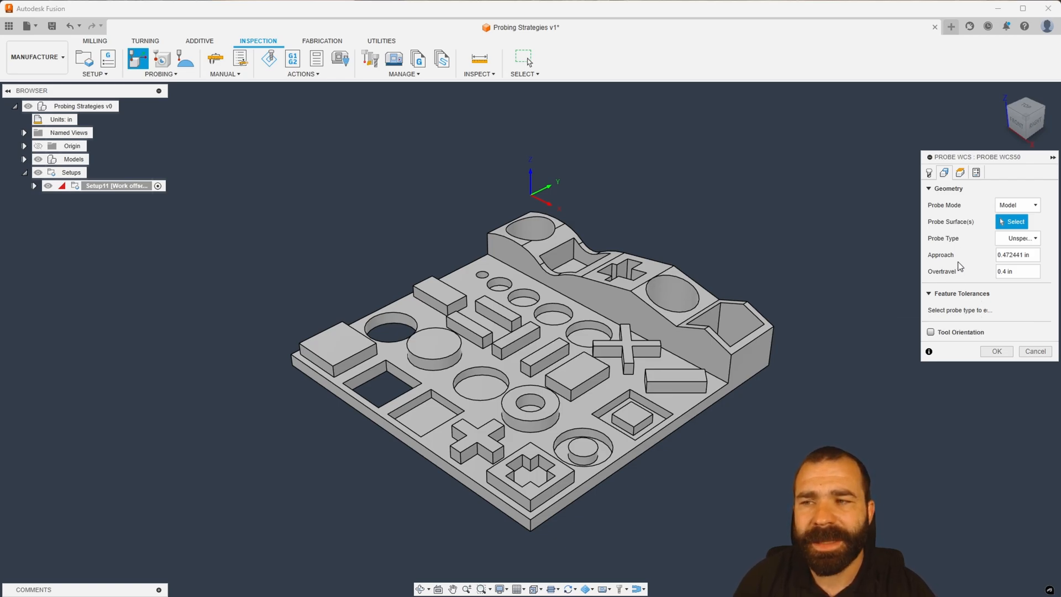
{"action": "left_click", "coordinate": [1017, 205]}
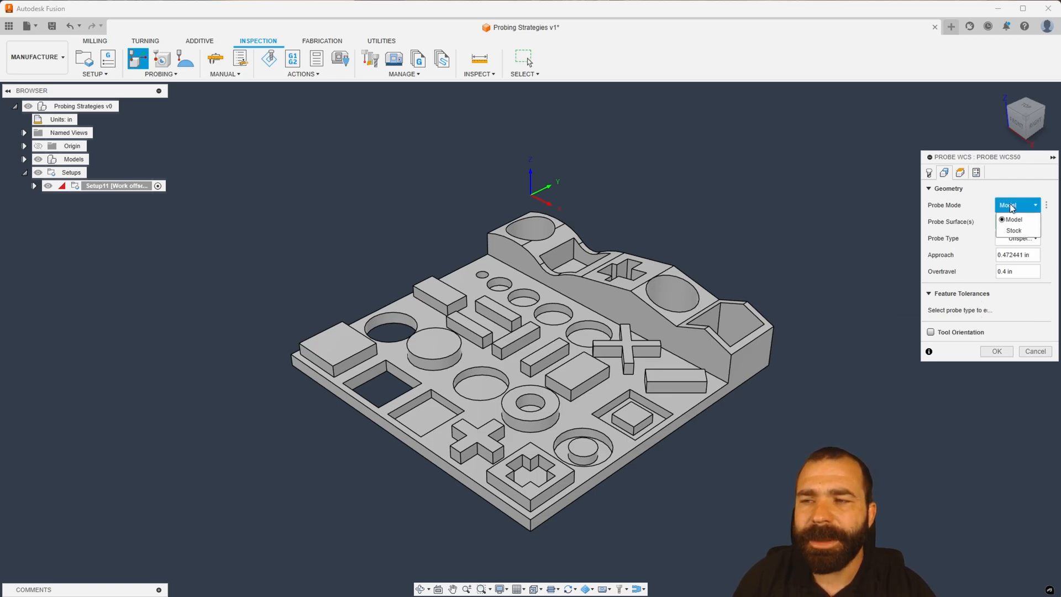
- Set Probe Mode to Stock and probe the top stock face as a Z surface
{"action": "left_click", "coordinate": [1013, 229]}
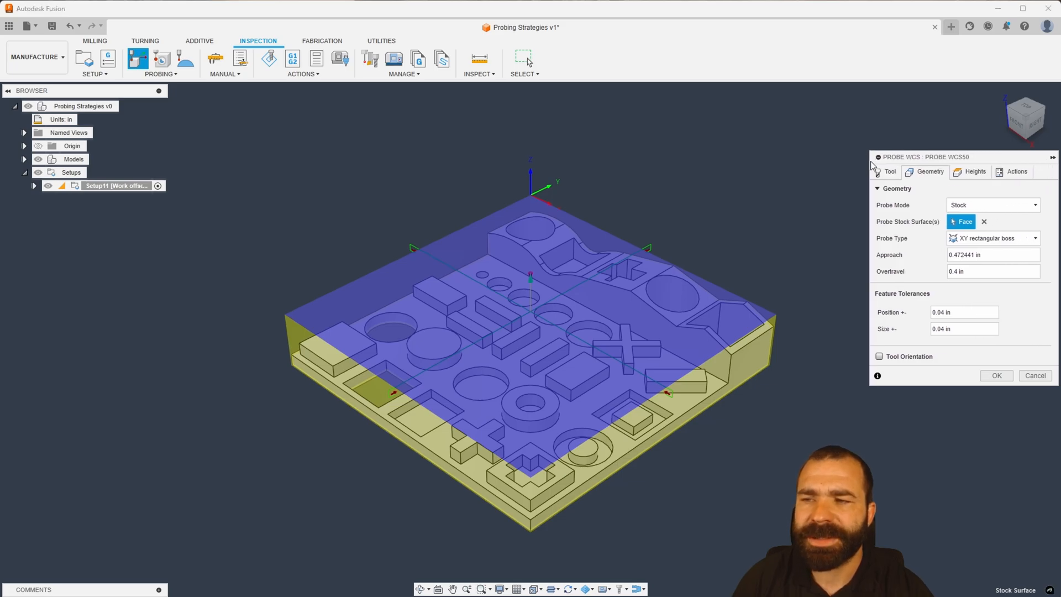
{"action": "mouse_move", "coordinate": [988, 239]}
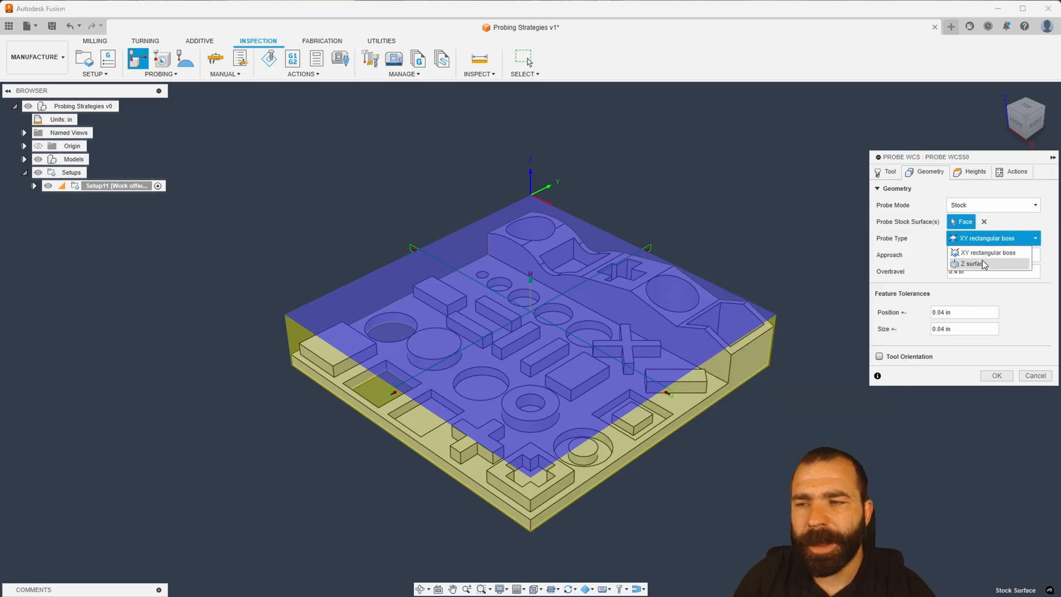
{"action": "left_click", "coordinate": [974, 263]}
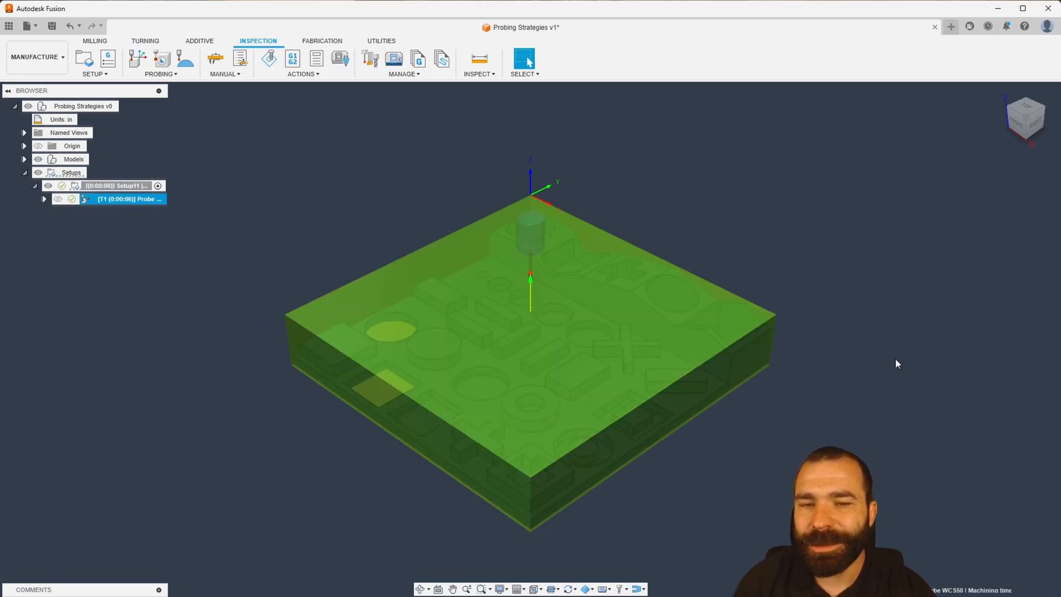
{"action": "mouse_move", "coordinate": [372, 284]}
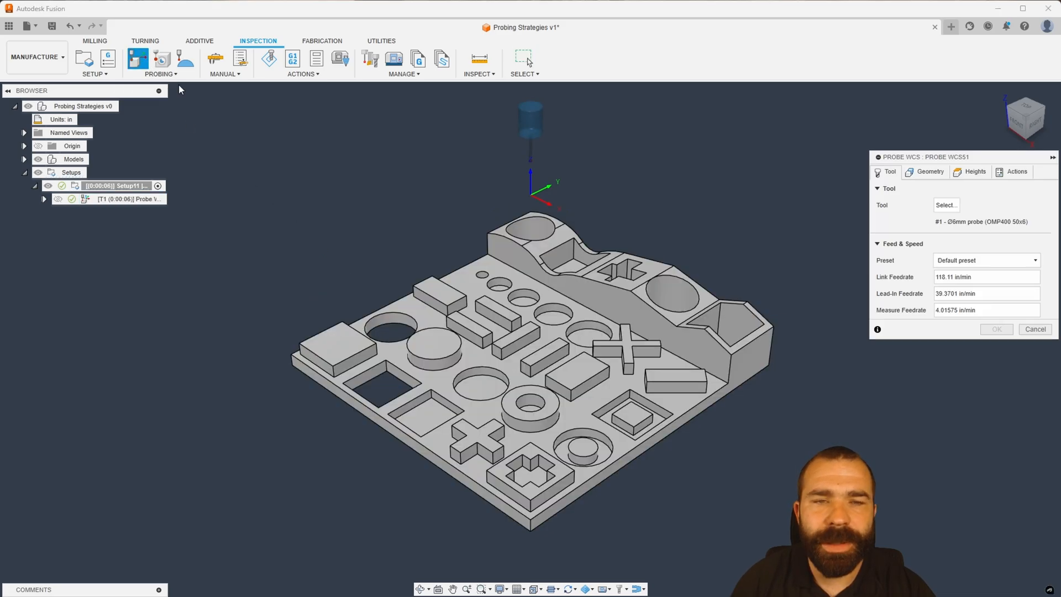
- Change the stock-face probe to an XY rectangular boss and generate it
{"action": "left_click", "coordinate": [929, 171]}
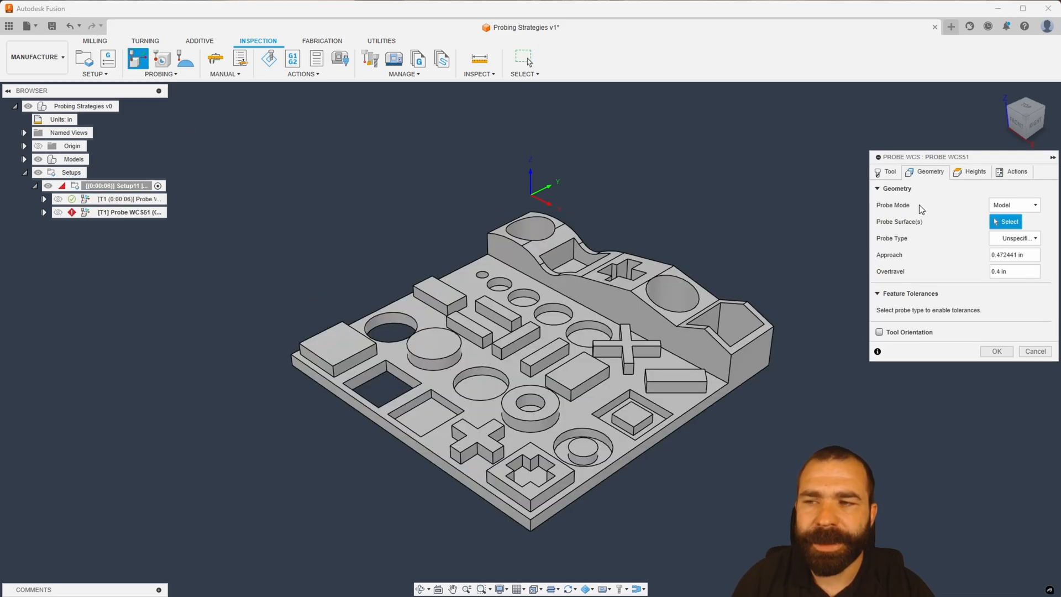
{"action": "left_click", "coordinate": [1014, 204]}
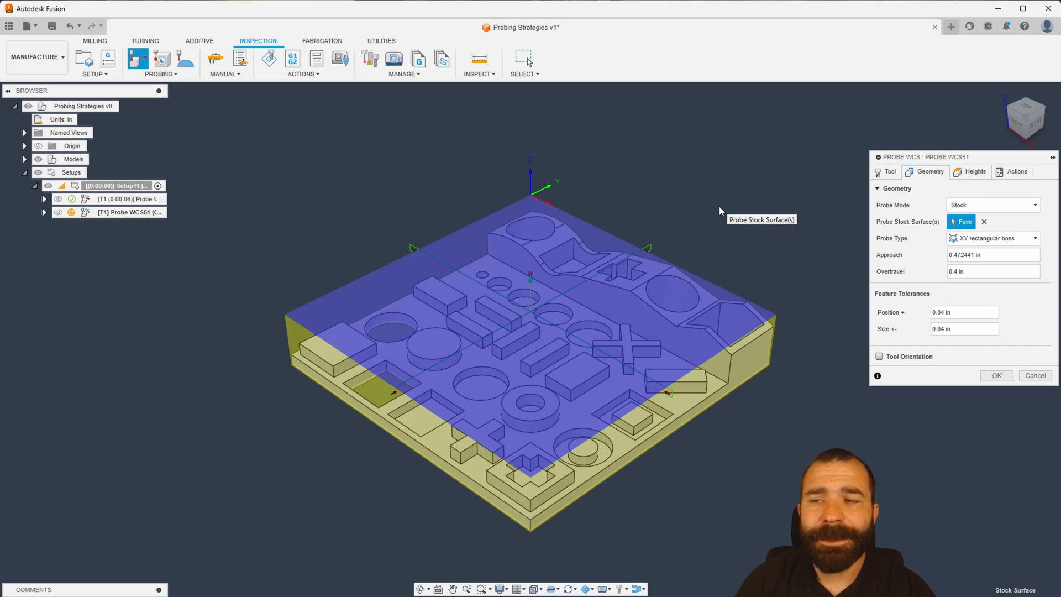
{"action": "mouse_move", "coordinate": [969, 241]}
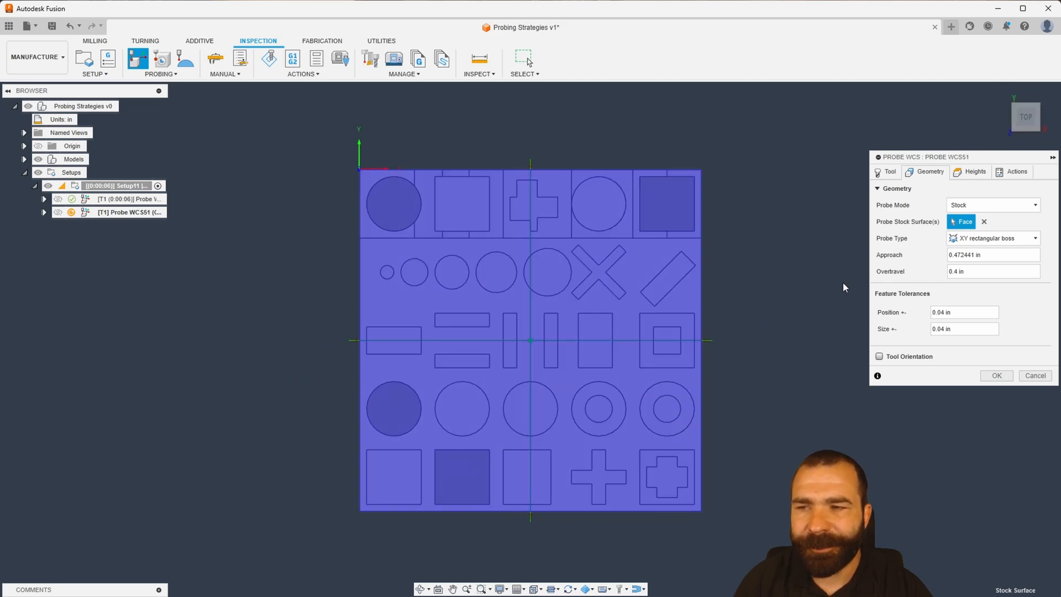
{"action": "mouse_move", "coordinate": [346, 345]}
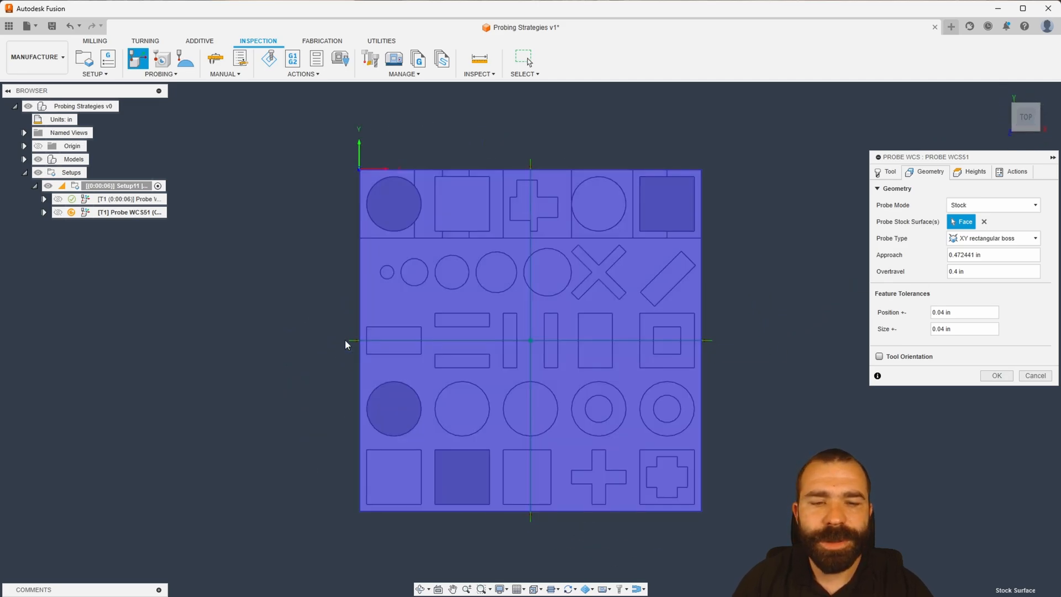
{"action": "mouse_move", "coordinate": [535, 164]}
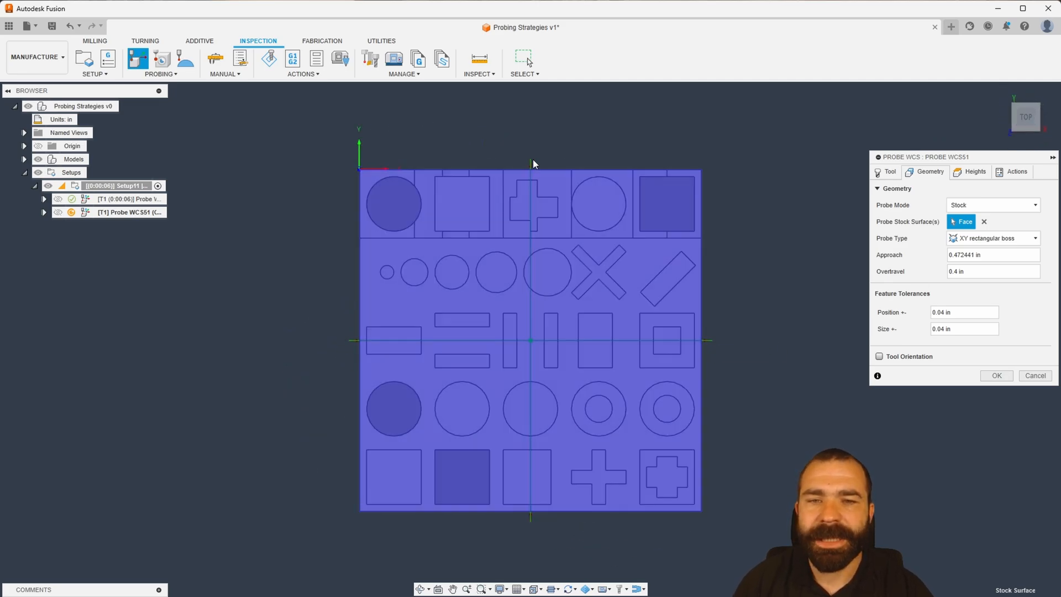
{"action": "mouse_move", "coordinate": [533, 163]}
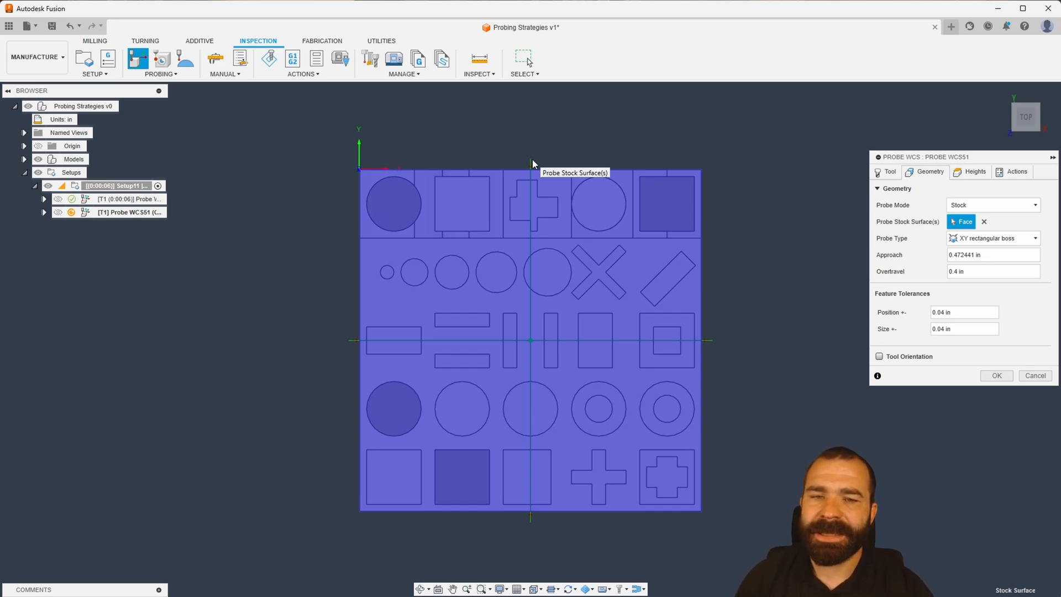
{"action": "mouse_move", "coordinate": [358, 173]}
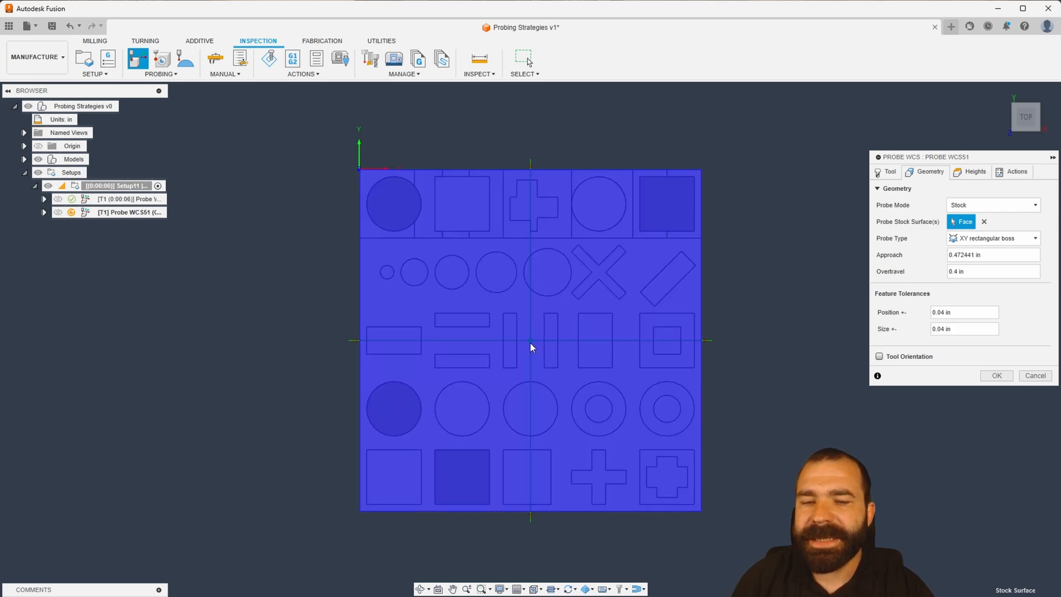
{"action": "mouse_move", "coordinate": [531, 345]}
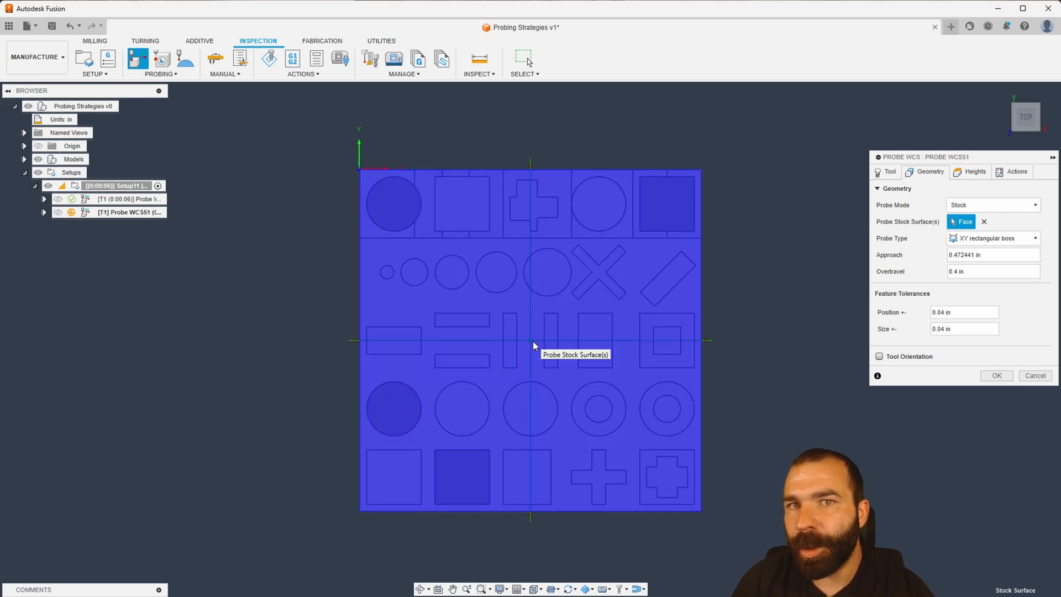
{"action": "mouse_move", "coordinate": [531, 345]}
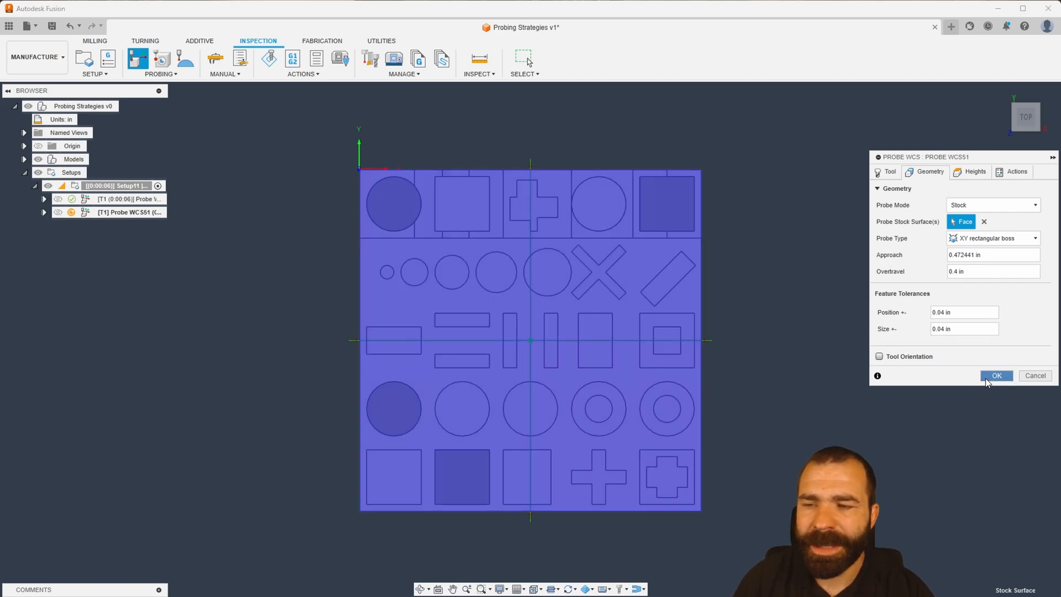
{"action": "left_click", "coordinate": [996, 375]}
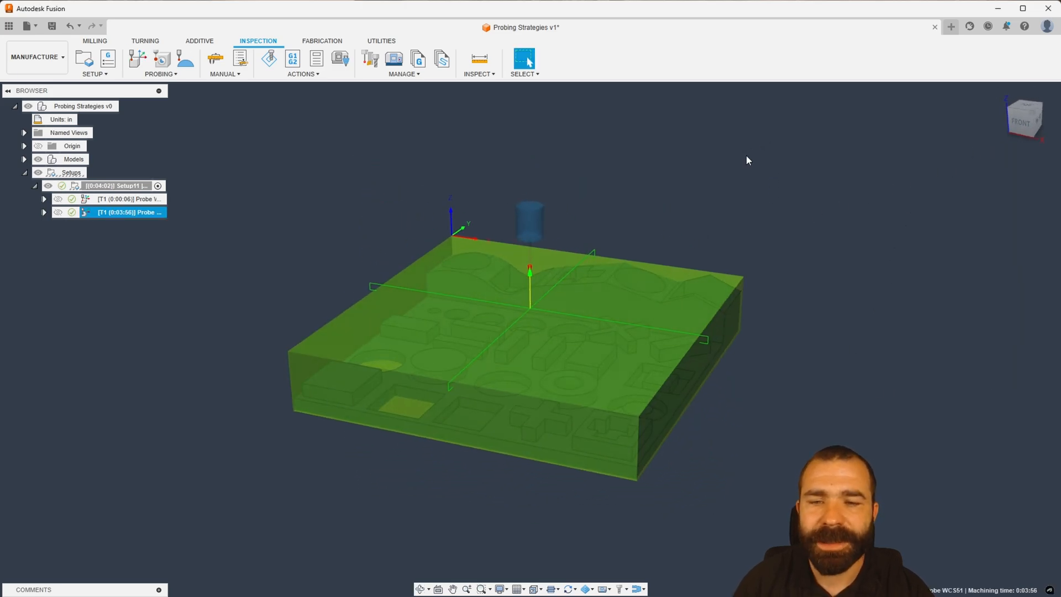
{"action": "mouse_move", "coordinate": [792, 147]}
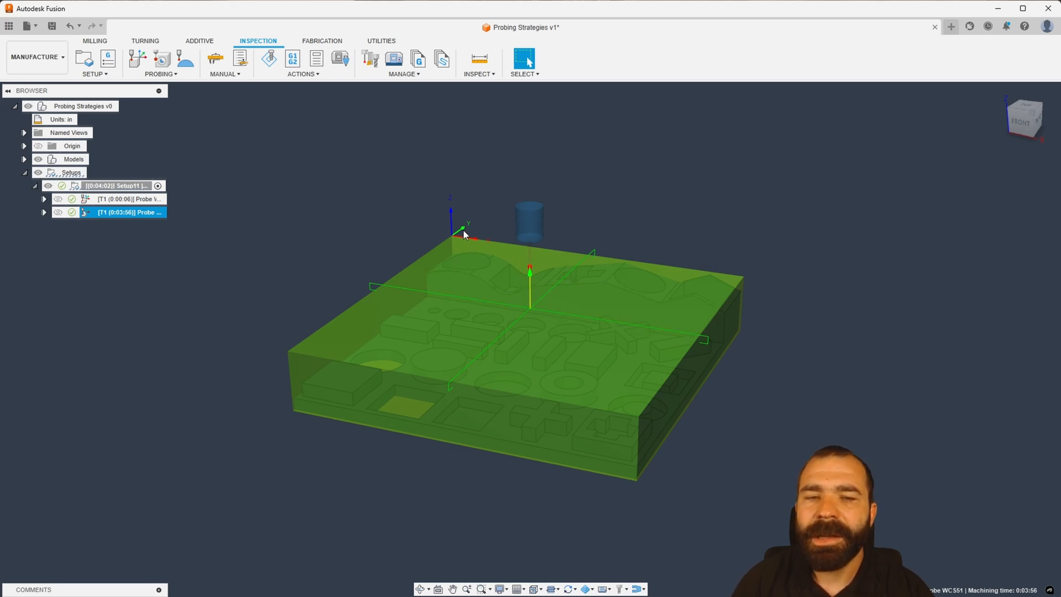
{"action": "mouse_move", "coordinate": [447, 238]}
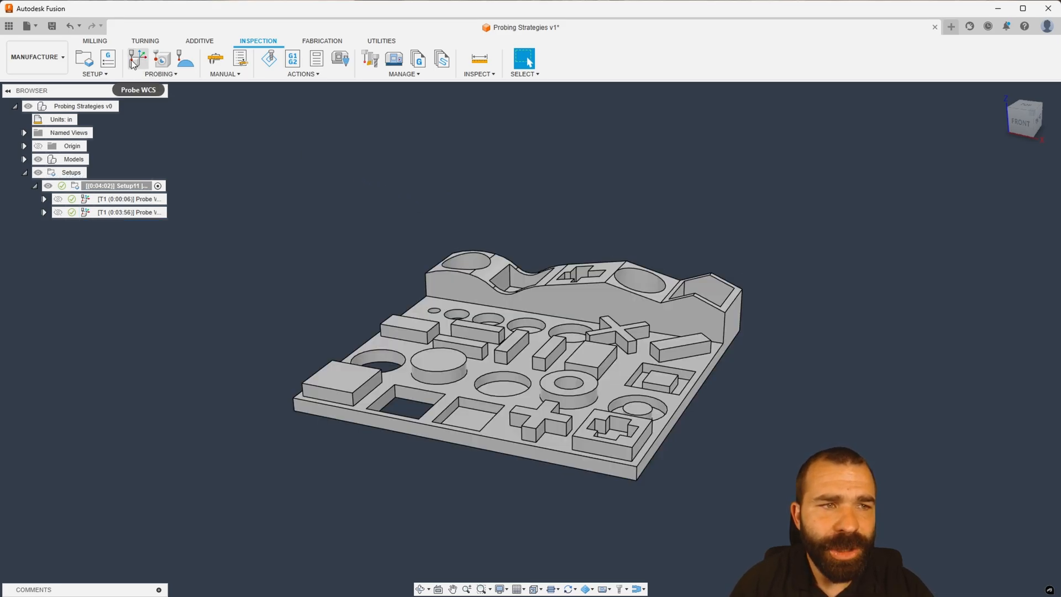
- Start a third Probe WCS operation with Probe Mode set to Stock
{"action": "left_click", "coordinate": [131, 61]}
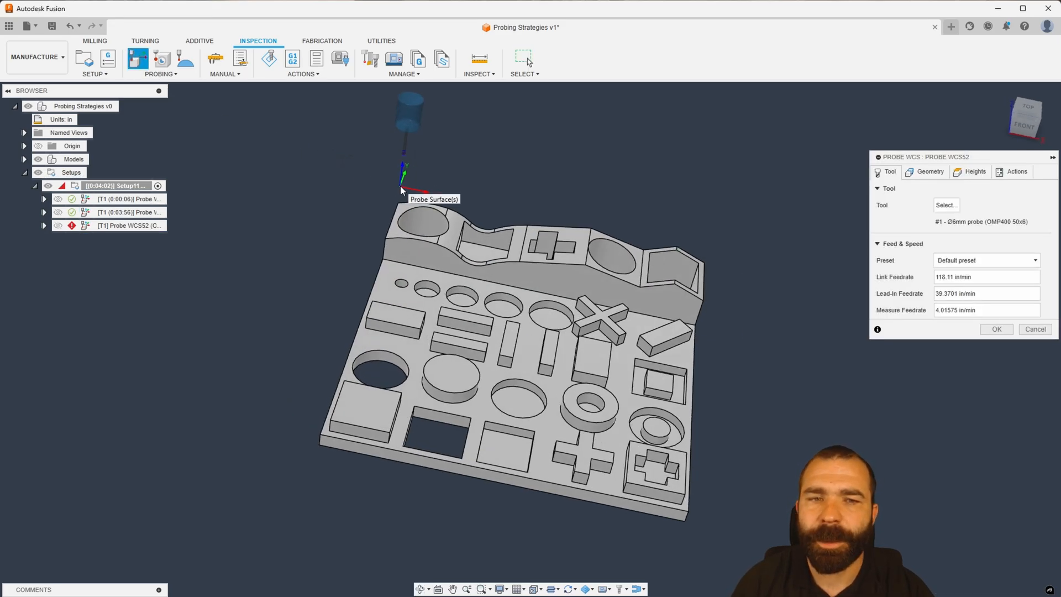
{"action": "left_click", "coordinate": [925, 171]}
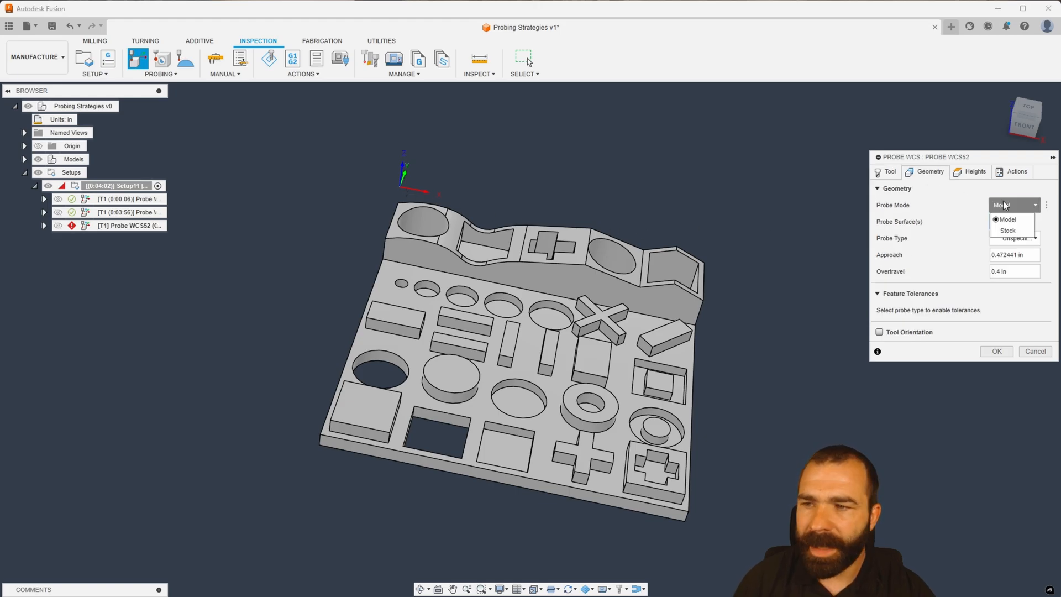
{"action": "left_click", "coordinate": [1007, 230]}
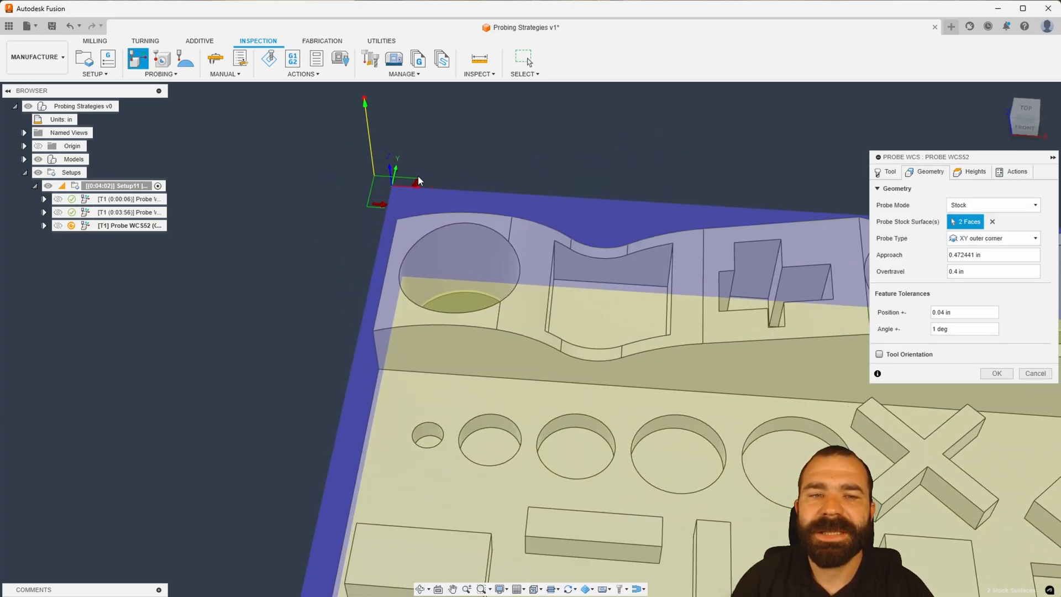
{"action": "mouse_move", "coordinate": [285, 211]}
{"action": "type", "text": "3"}
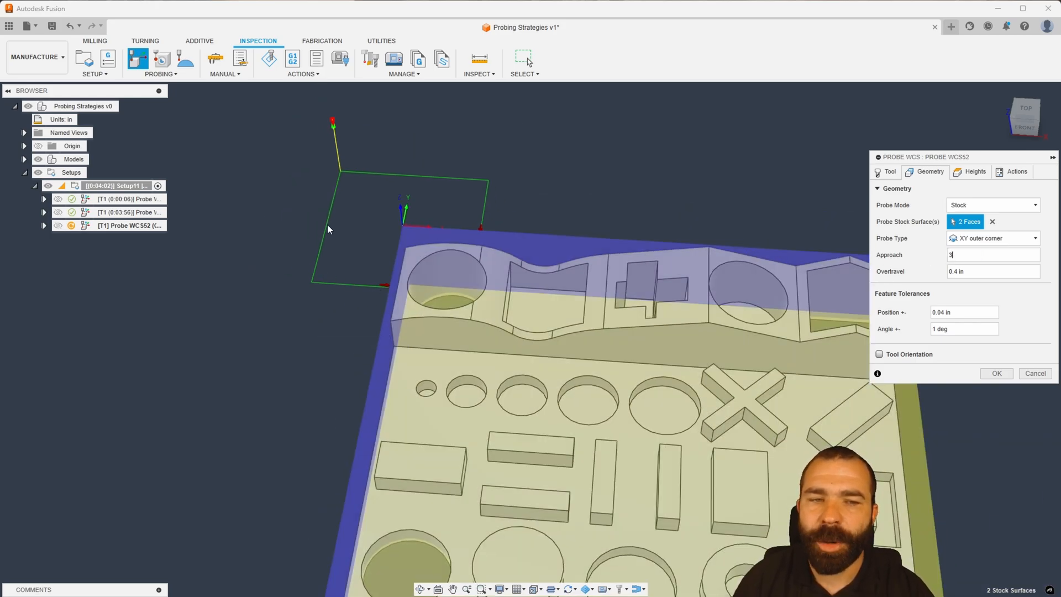
{"action": "mouse_move", "coordinate": [404, 229]}
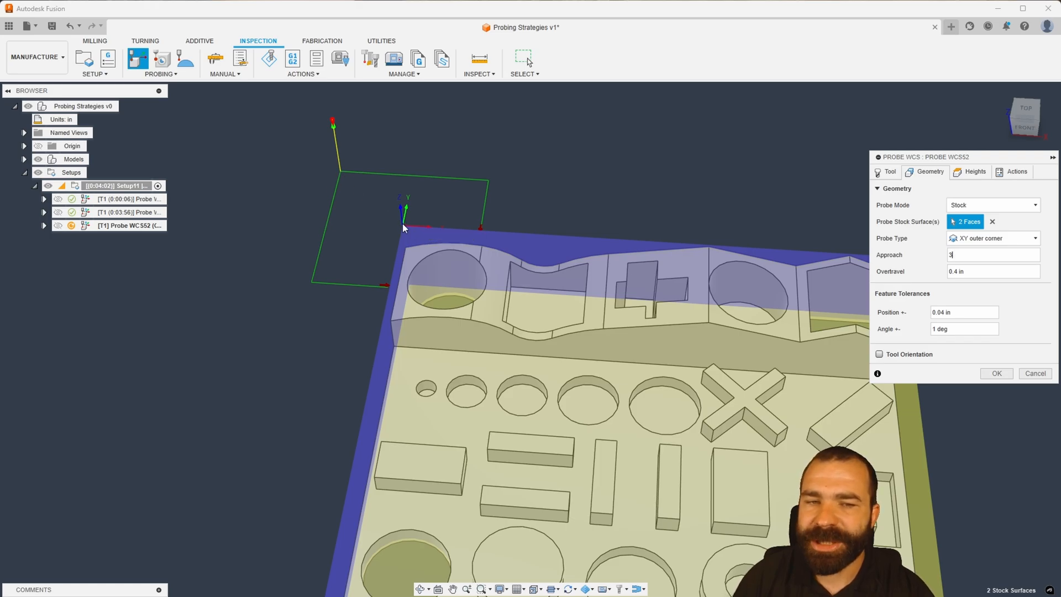
{"action": "mouse_move", "coordinate": [403, 227]}
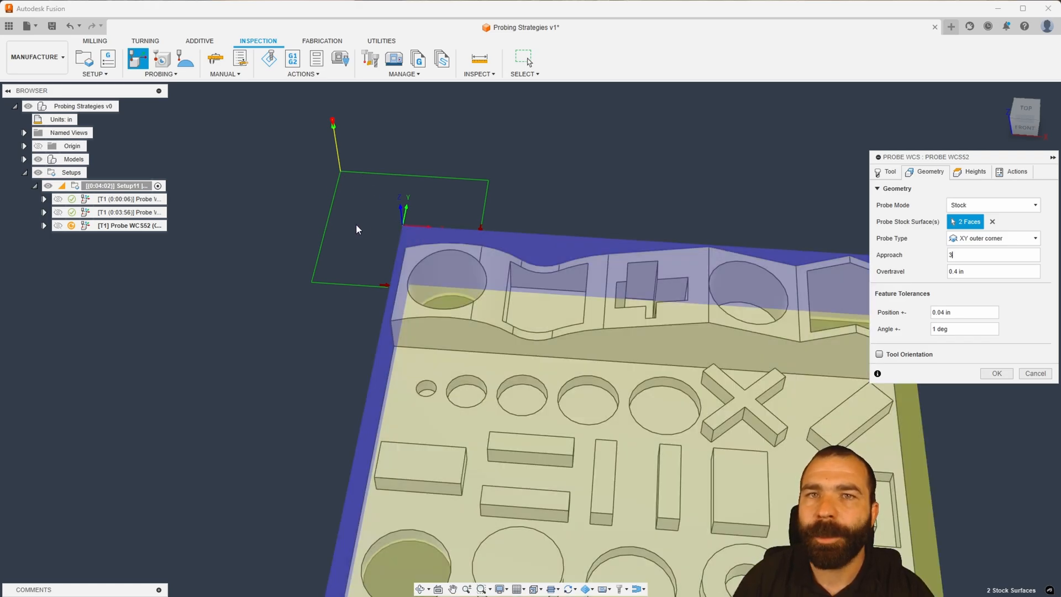
{"action": "mouse_move", "coordinate": [356, 228]}
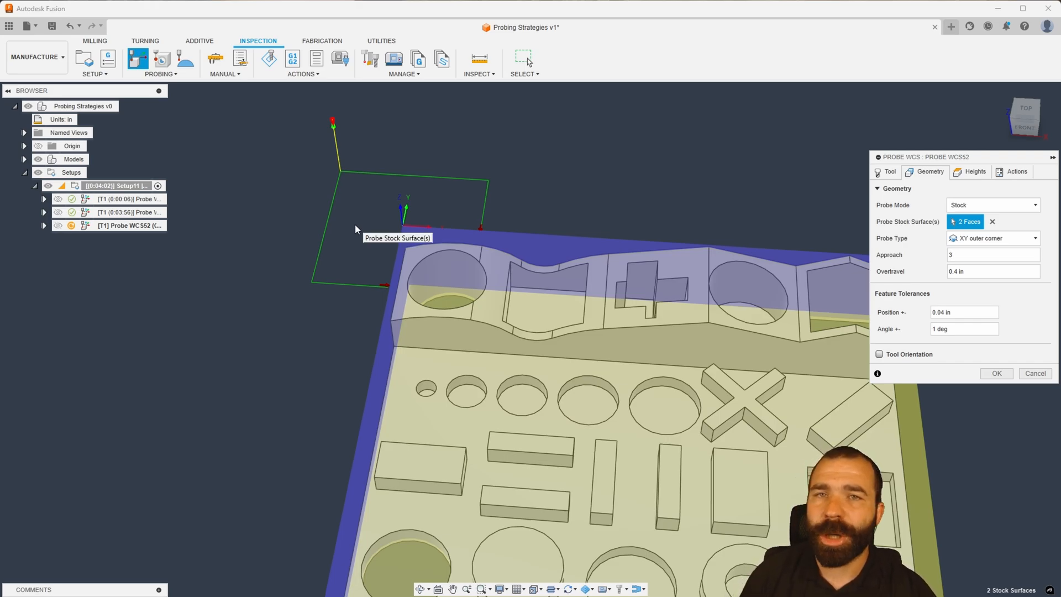
{"action": "mouse_move", "coordinate": [293, 192]}
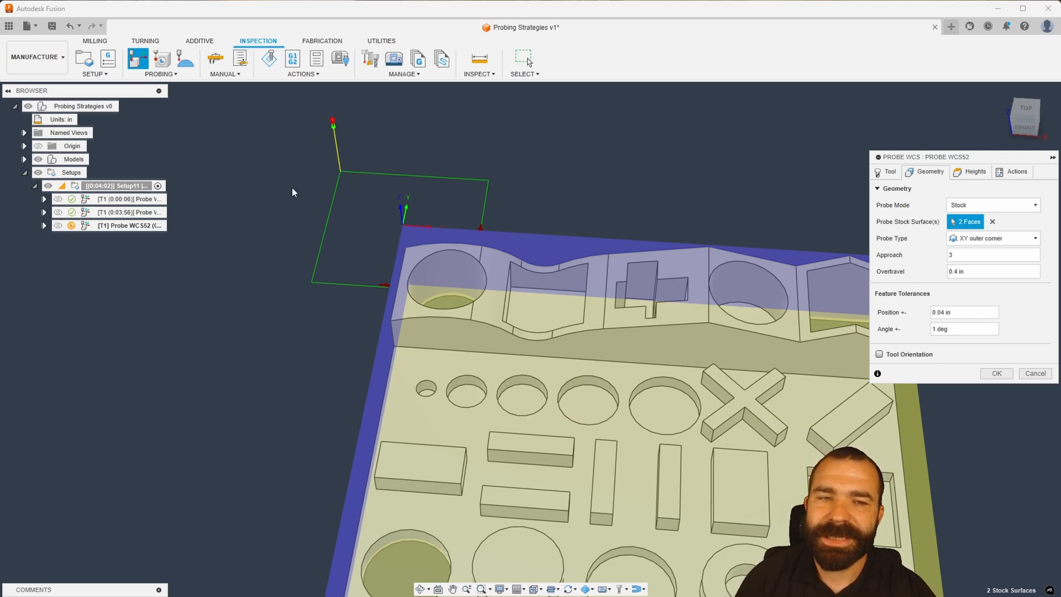
{"action": "mouse_move", "coordinate": [344, 174]}
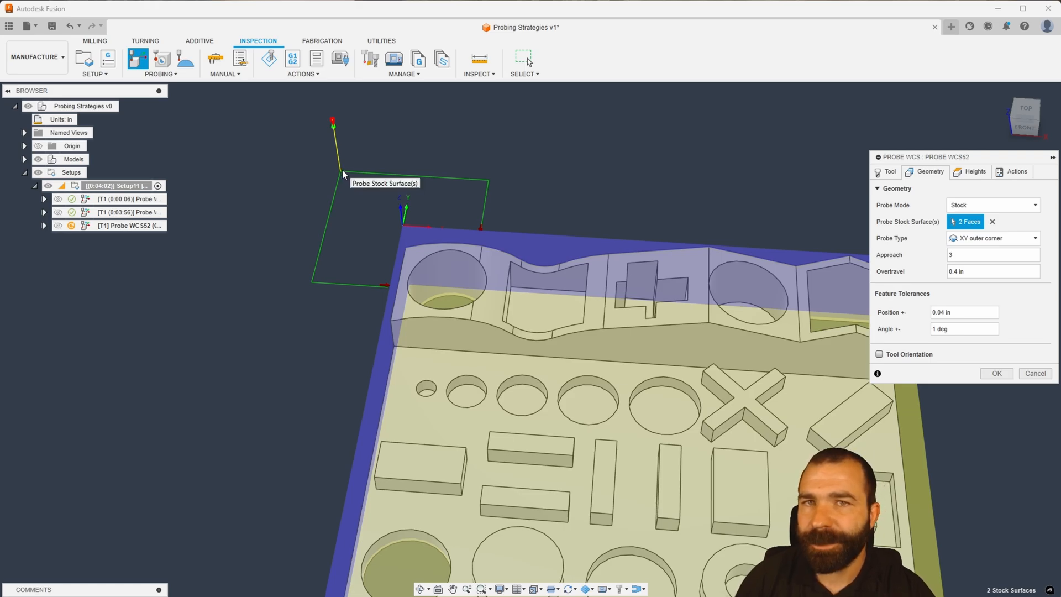
{"action": "mouse_move", "coordinate": [363, 181]}
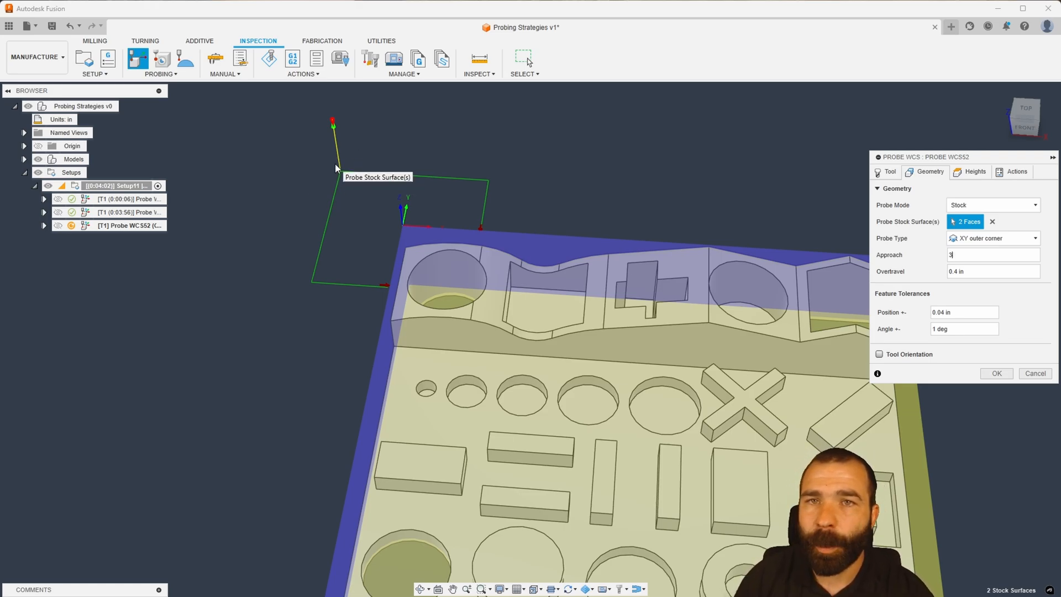
{"action": "mouse_move", "coordinate": [384, 233]}
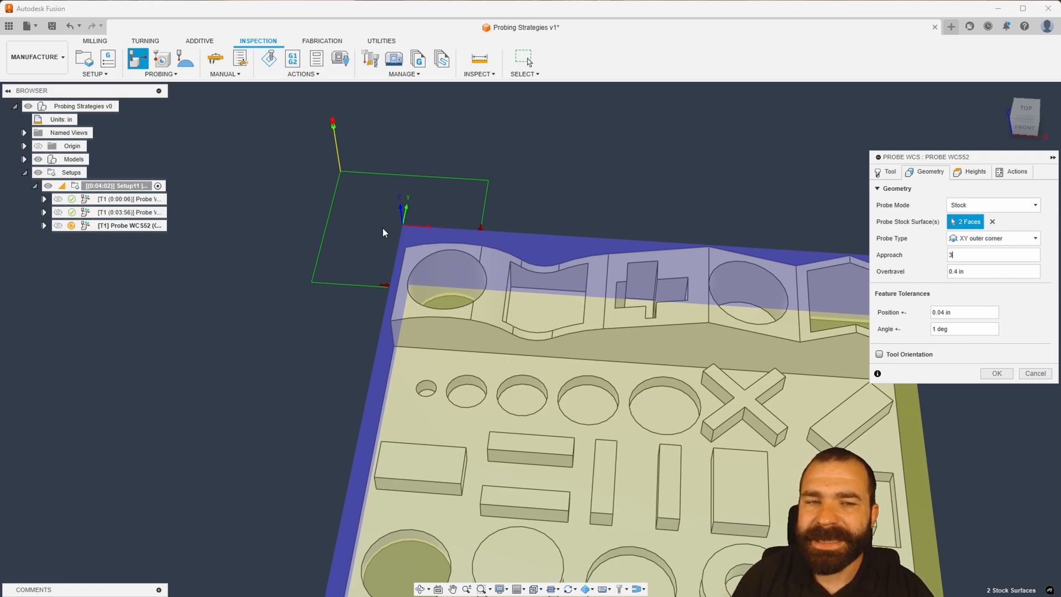
{"action": "mouse_move", "coordinate": [388, 236]}
{"action": "type", "text": "1"}
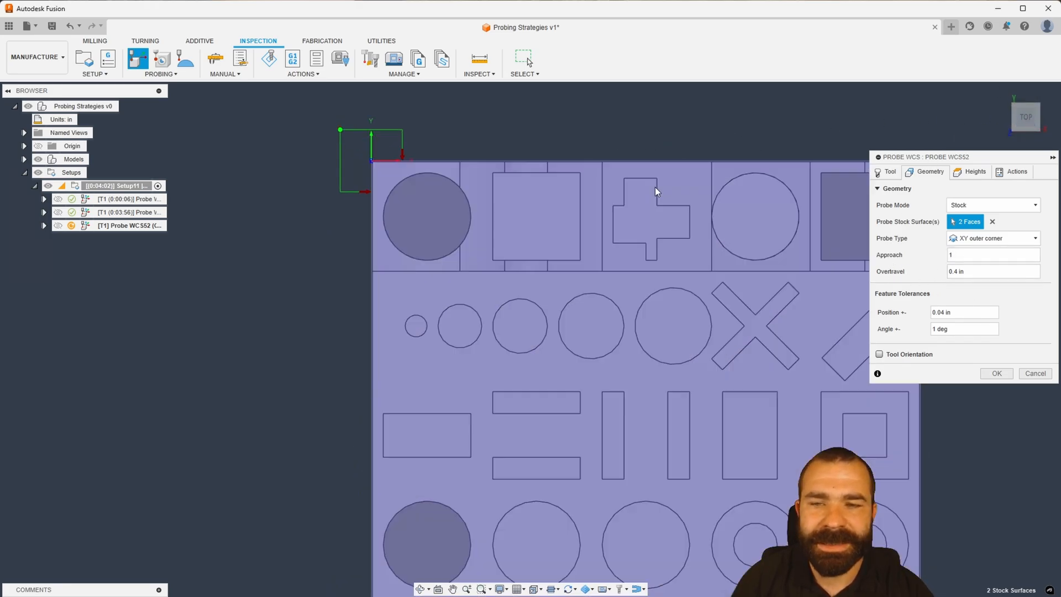
- Generate the XY outer corner probe operation with approach 1
{"action": "left_click", "coordinate": [997, 373]}
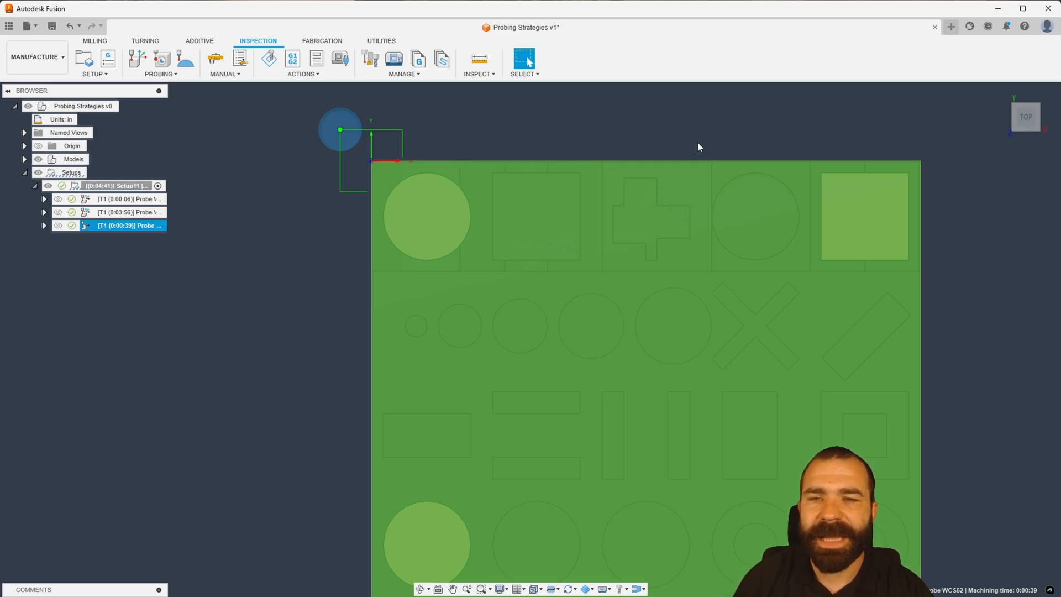
{"action": "mouse_move", "coordinate": [225, 253]}
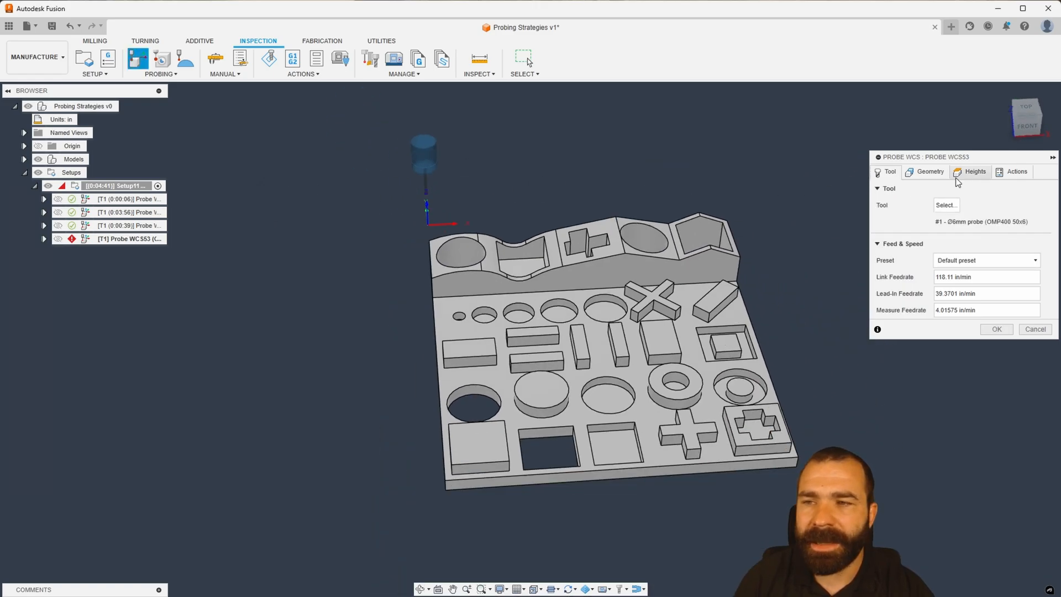
- Probe the stock's left side face using the Angle along X-axis type
{"action": "left_click", "coordinate": [929, 172]}
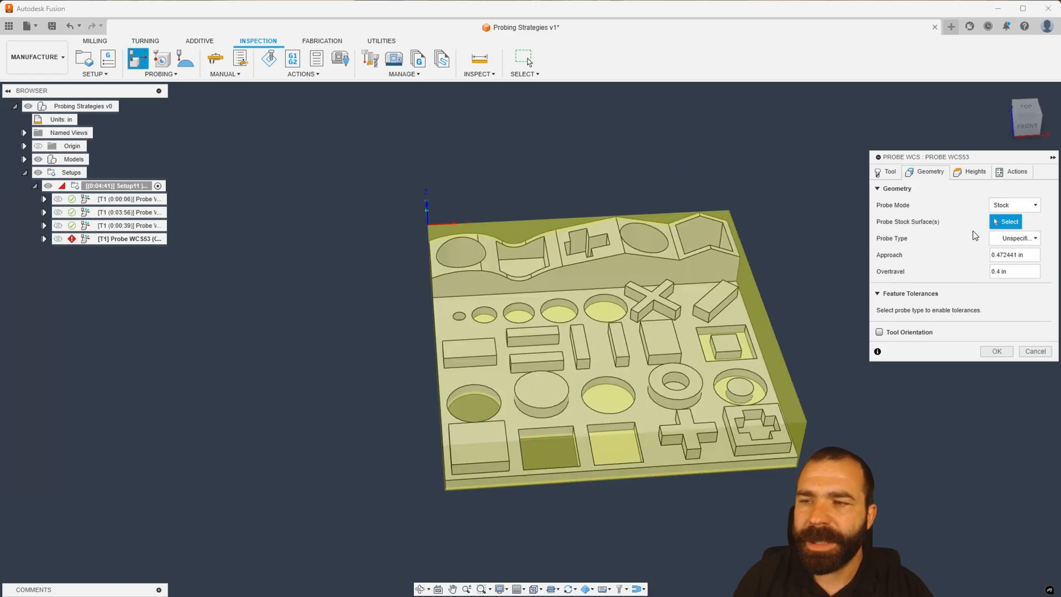
{"action": "left_click", "coordinate": [422, 293]}
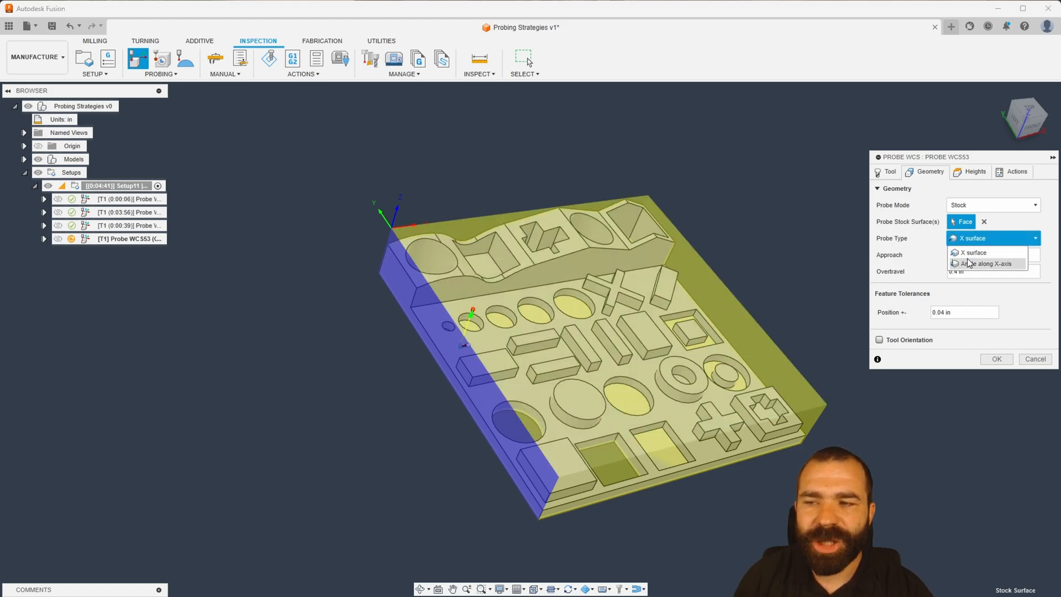
{"action": "left_click", "coordinate": [989, 264]}
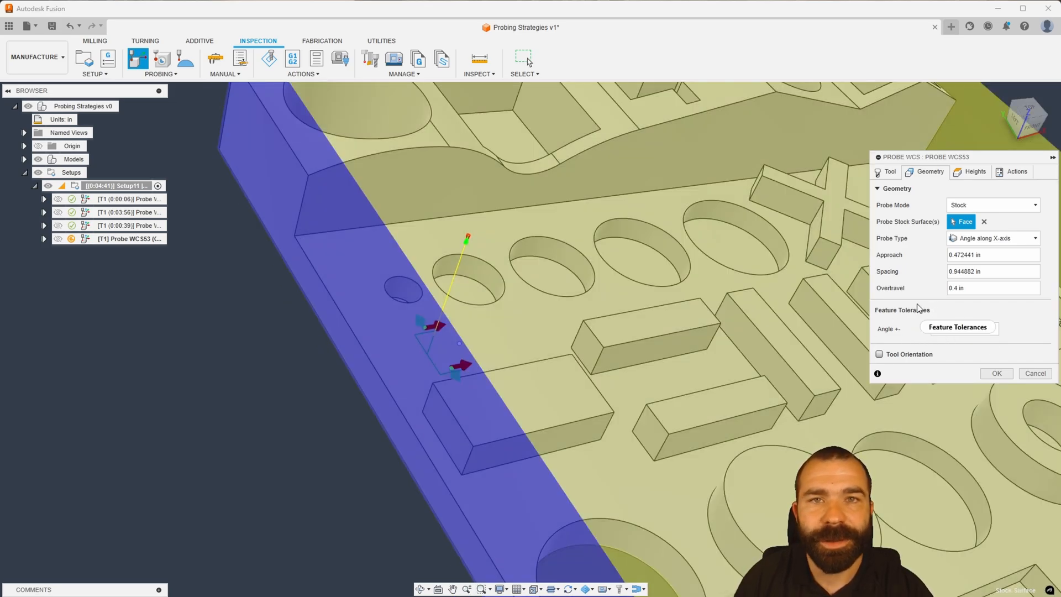
- Set the X-axis angle probe spacing to 5 in and confirm the operation
{"action": "left_click", "coordinate": [992, 237]}
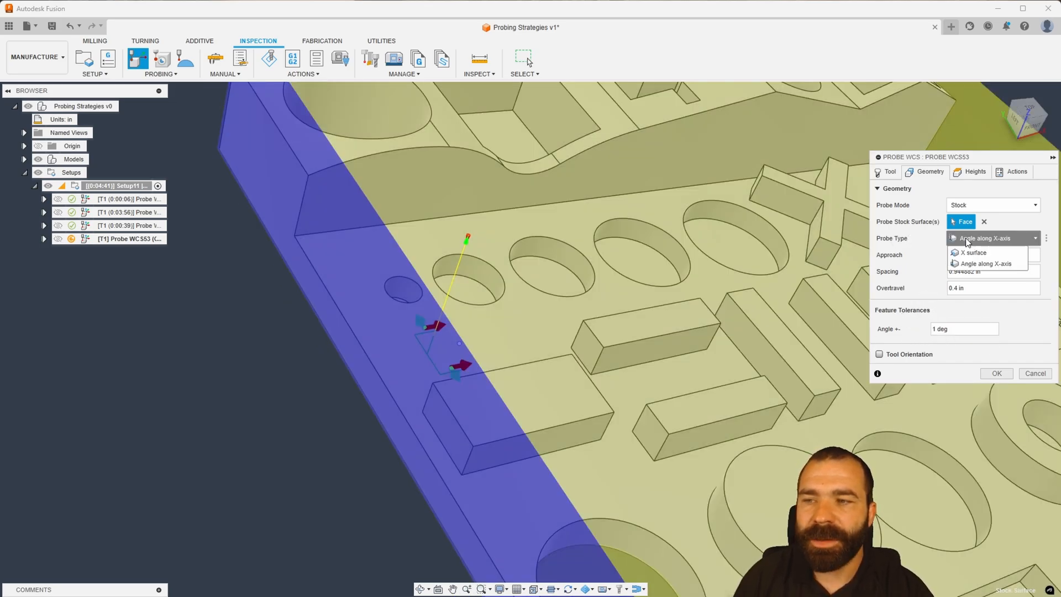
{"action": "left_click", "coordinate": [973, 252]}
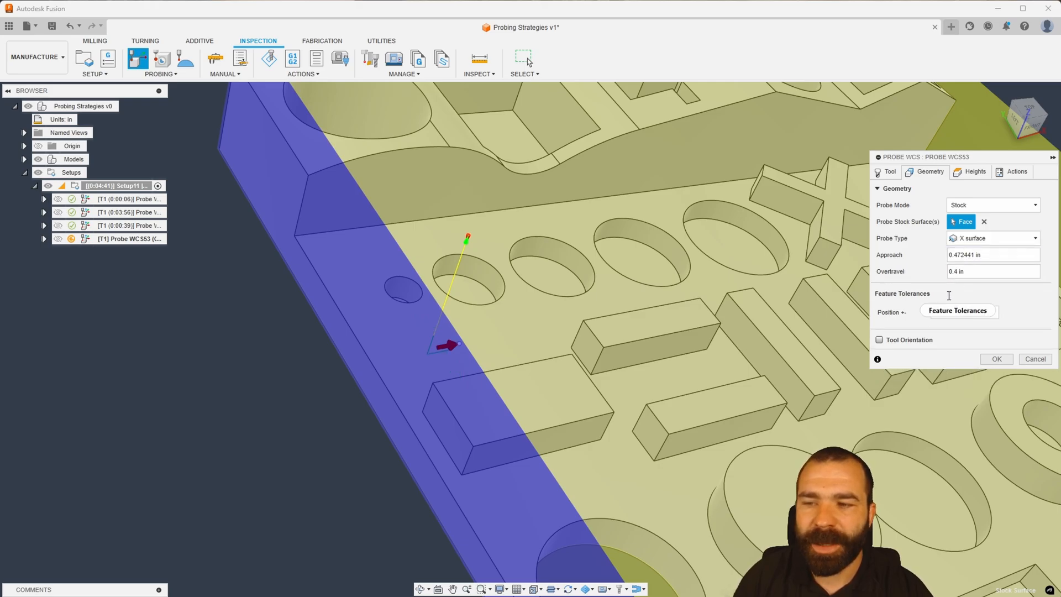
{"action": "left_click", "coordinate": [958, 310]}
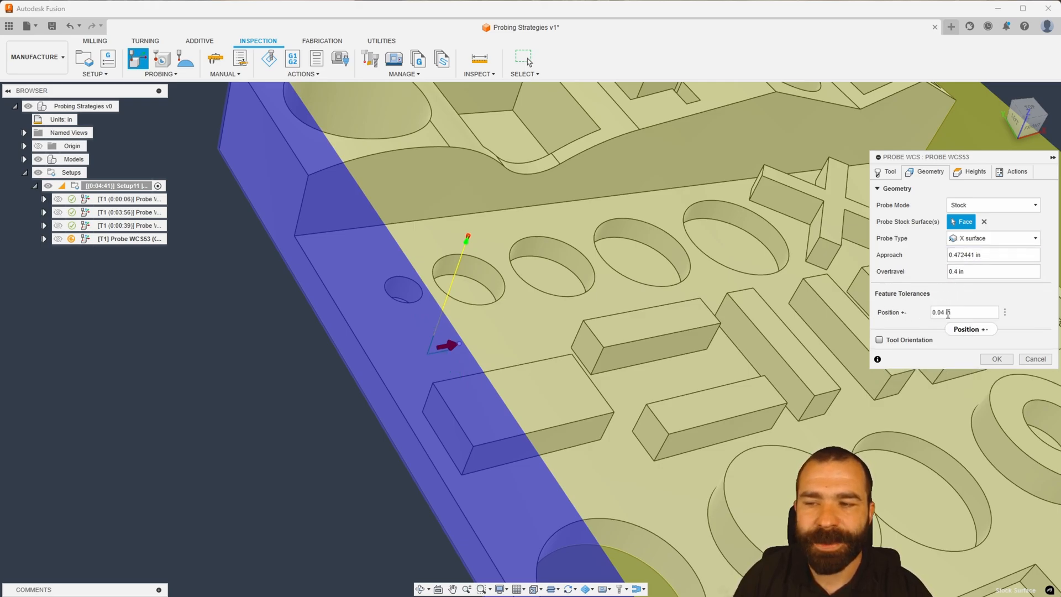
{"action": "left_click", "coordinate": [993, 238]}
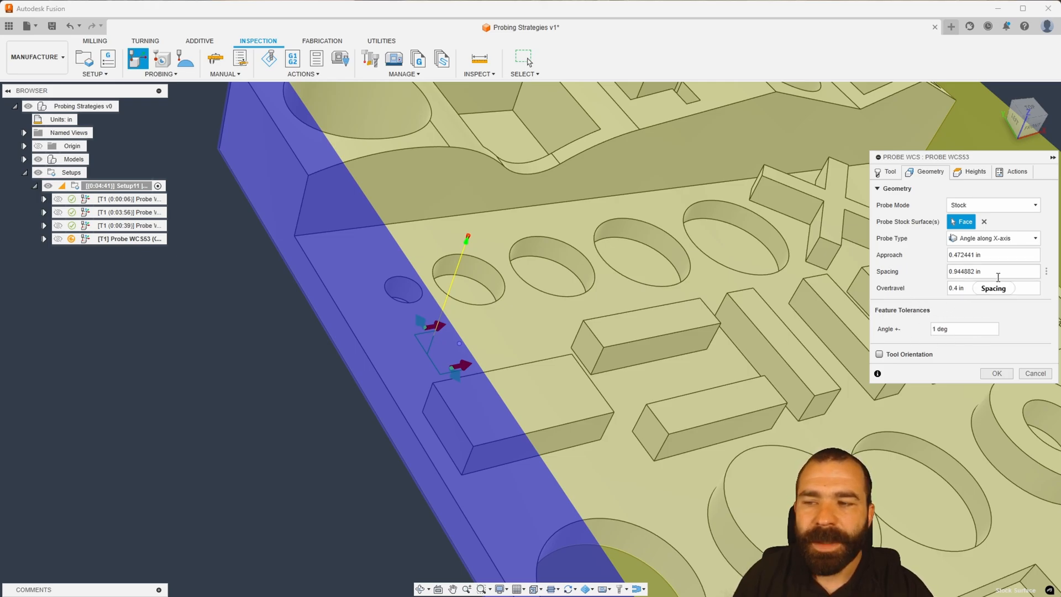
{"action": "type", "text": "5"}
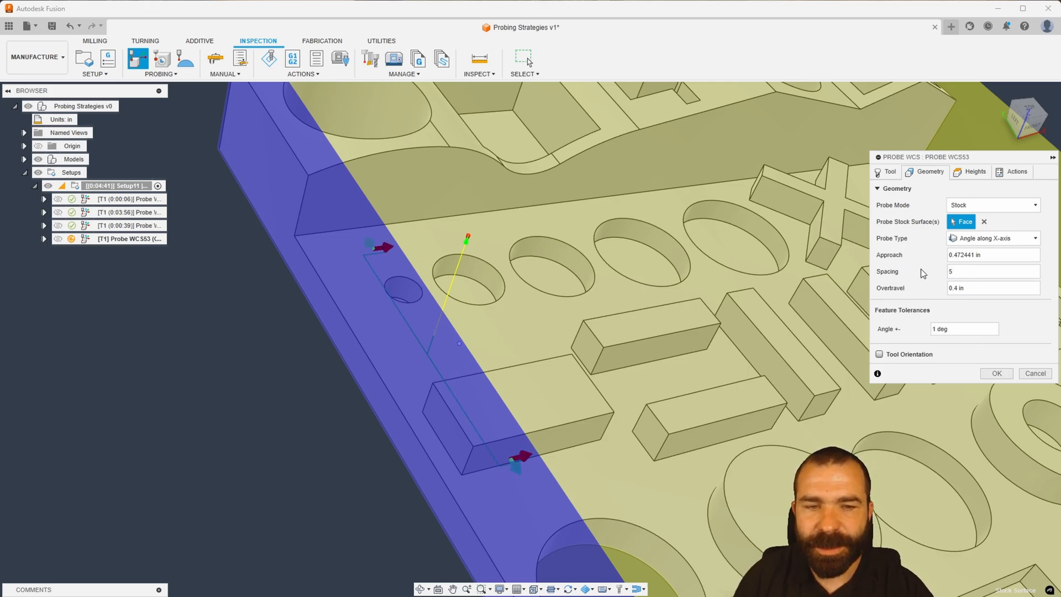
{"action": "mouse_move", "coordinate": [927, 256]}
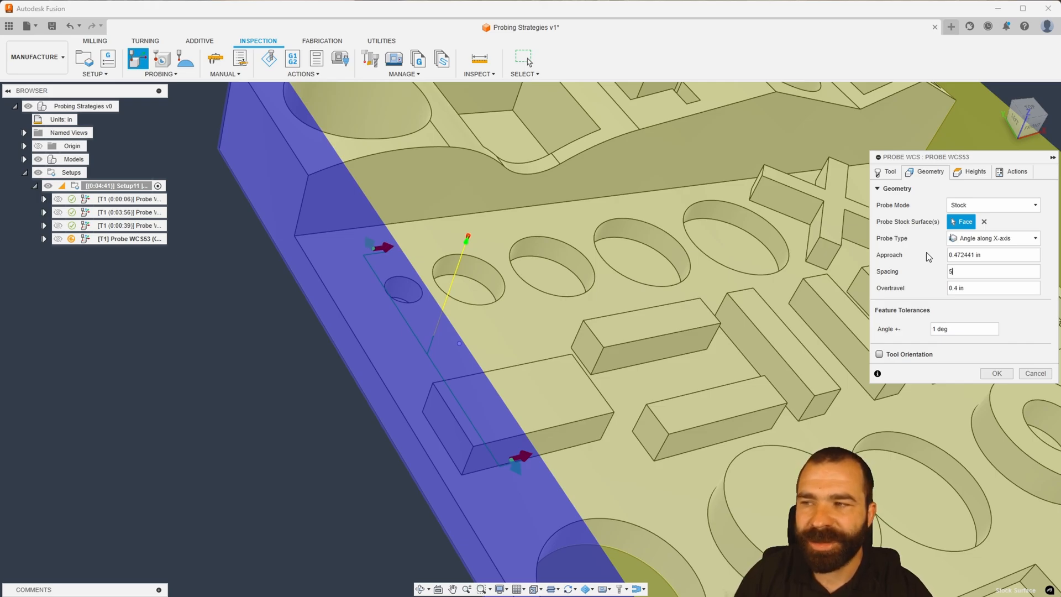
{"action": "left_click", "coordinate": [992, 255]}
{"action": "type", "text": "1"}
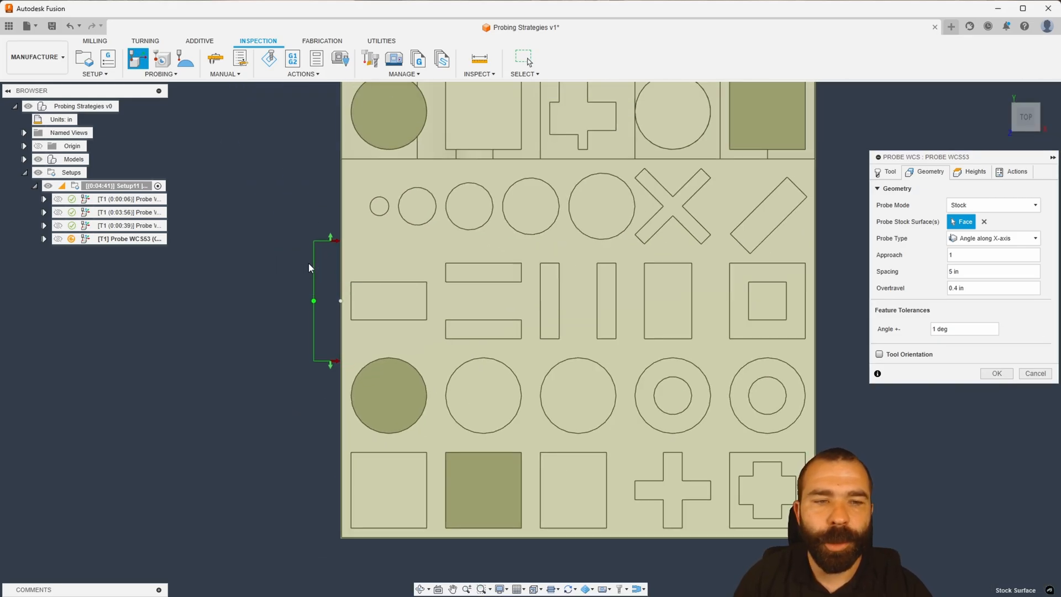
{"action": "mouse_move", "coordinate": [332, 333]}
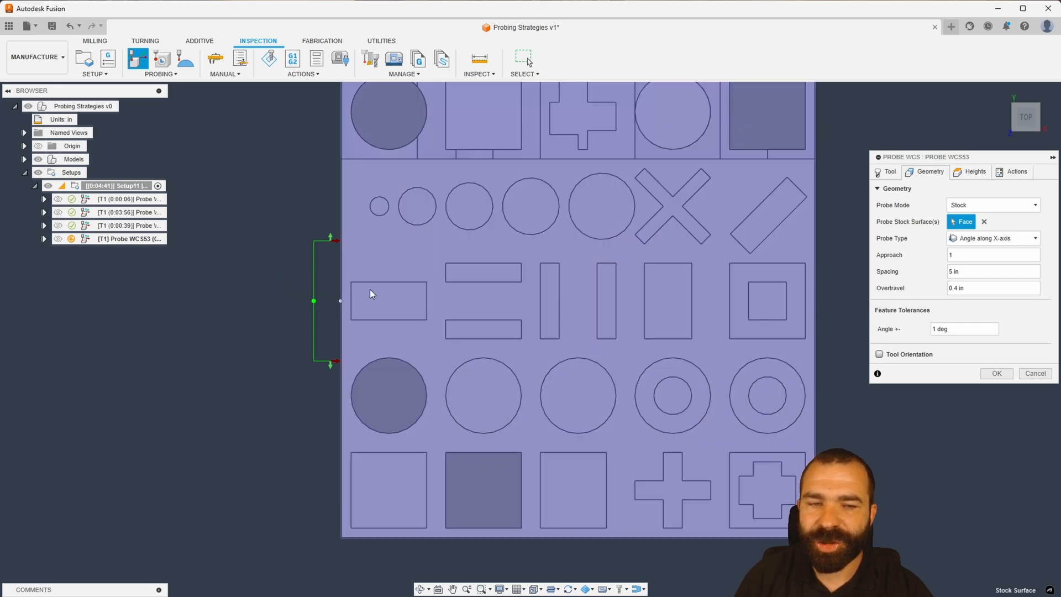
{"action": "mouse_move", "coordinate": [684, 290]}
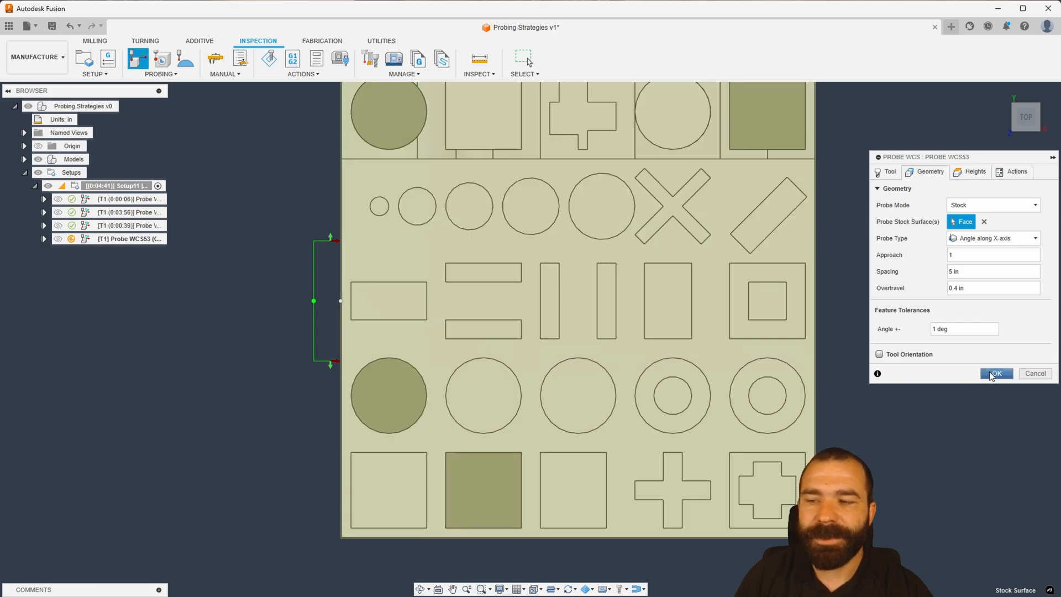
{"action": "left_click", "coordinate": [996, 373]}
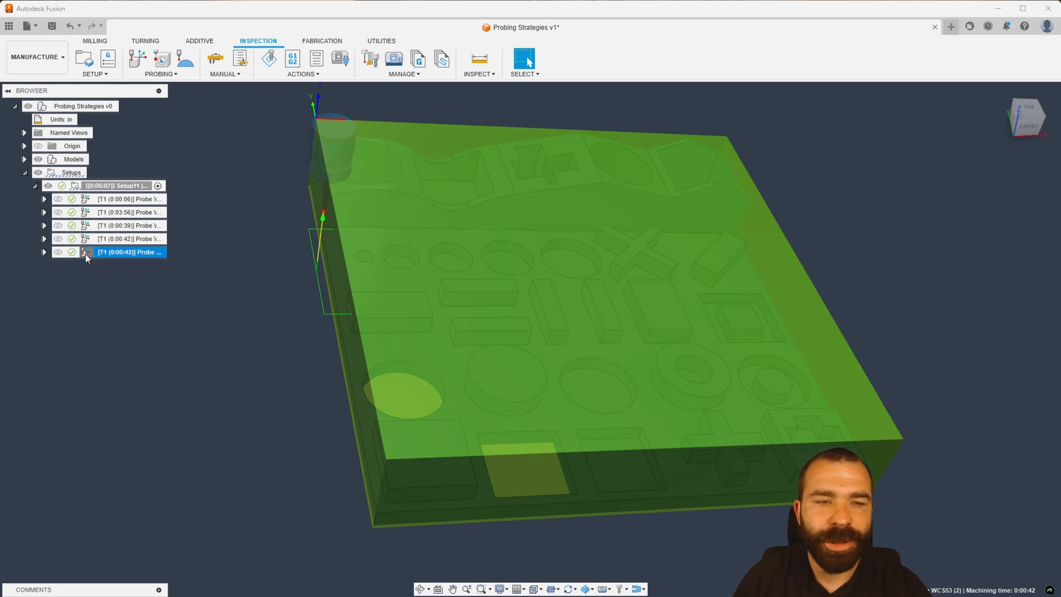
- Edit the copied probe to measure the back wall's angle along the Y-axis
{"action": "double_click", "coordinate": [130, 252]}
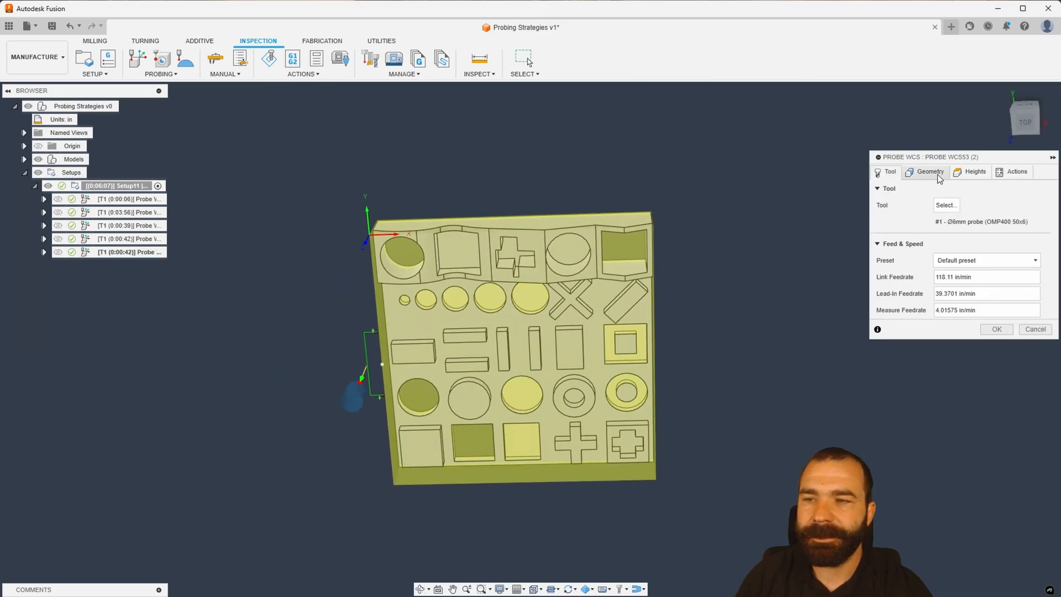
{"action": "left_click", "coordinate": [929, 171]}
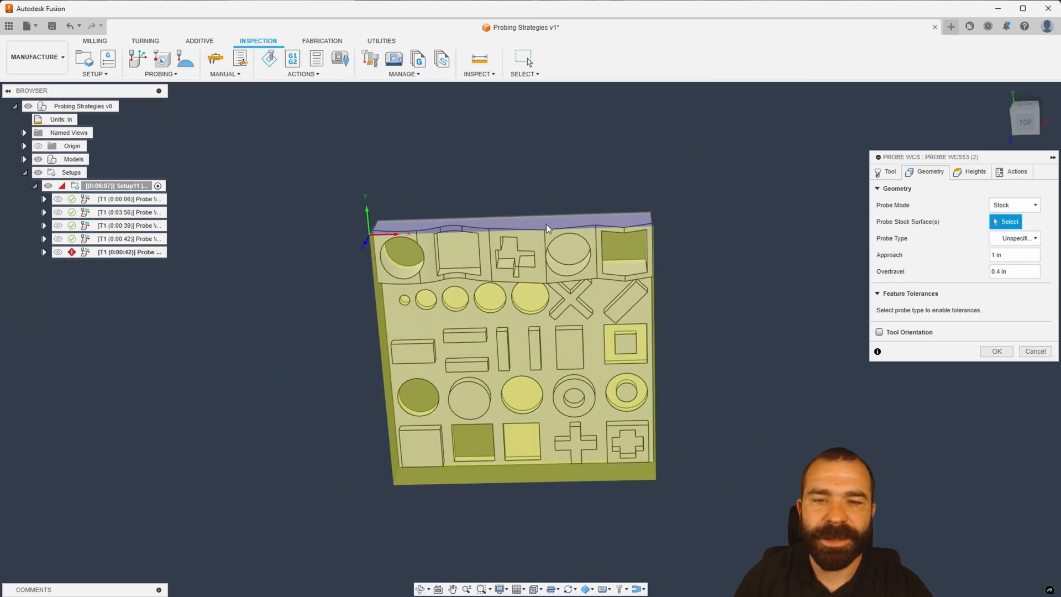
{"action": "left_click", "coordinate": [1014, 237]}
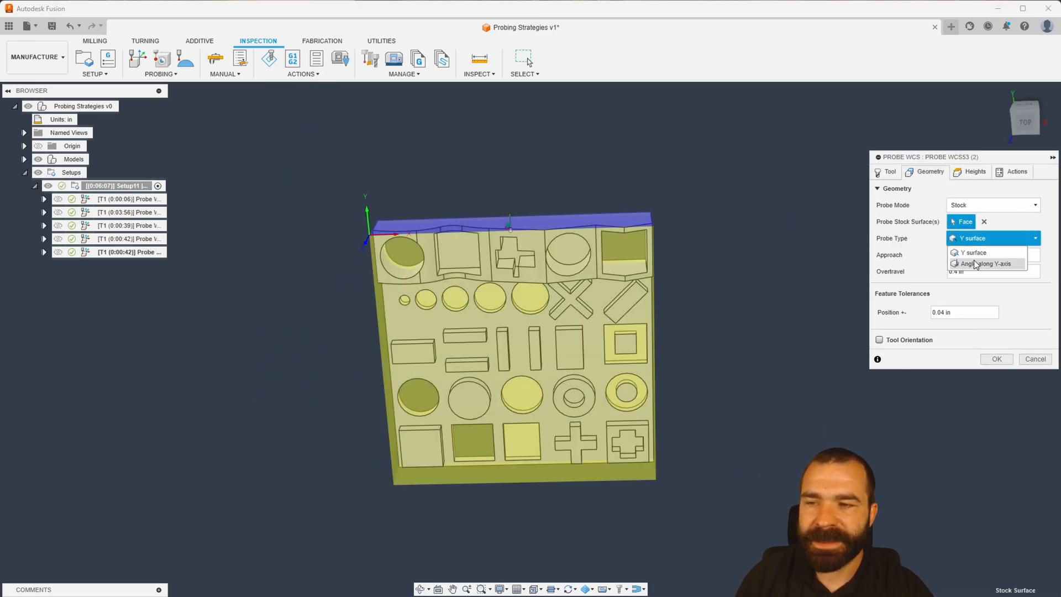
{"action": "left_click", "coordinate": [984, 264]}
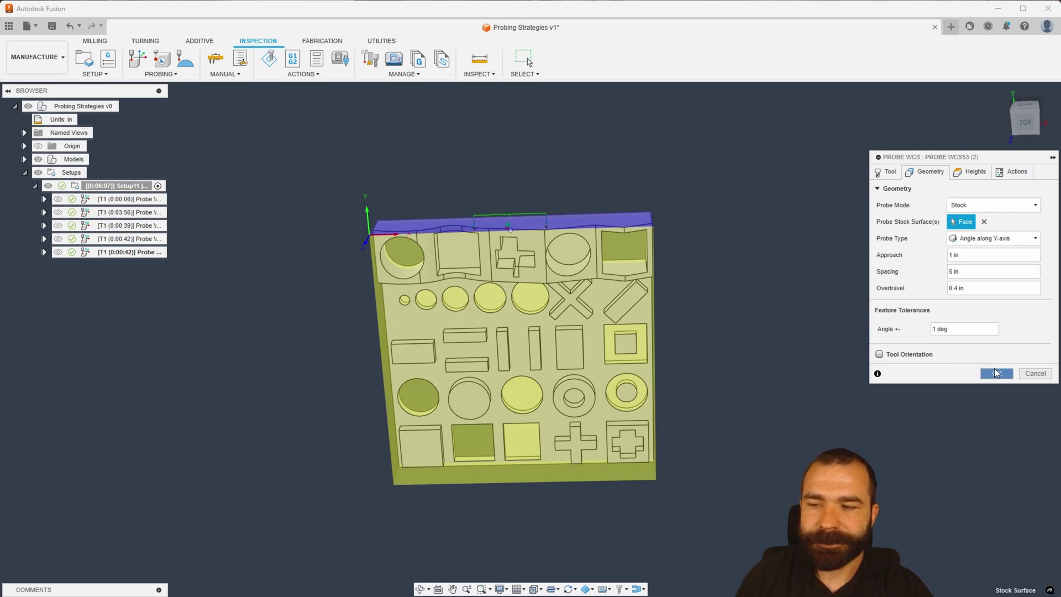
{"action": "left_click", "coordinate": [996, 373]}
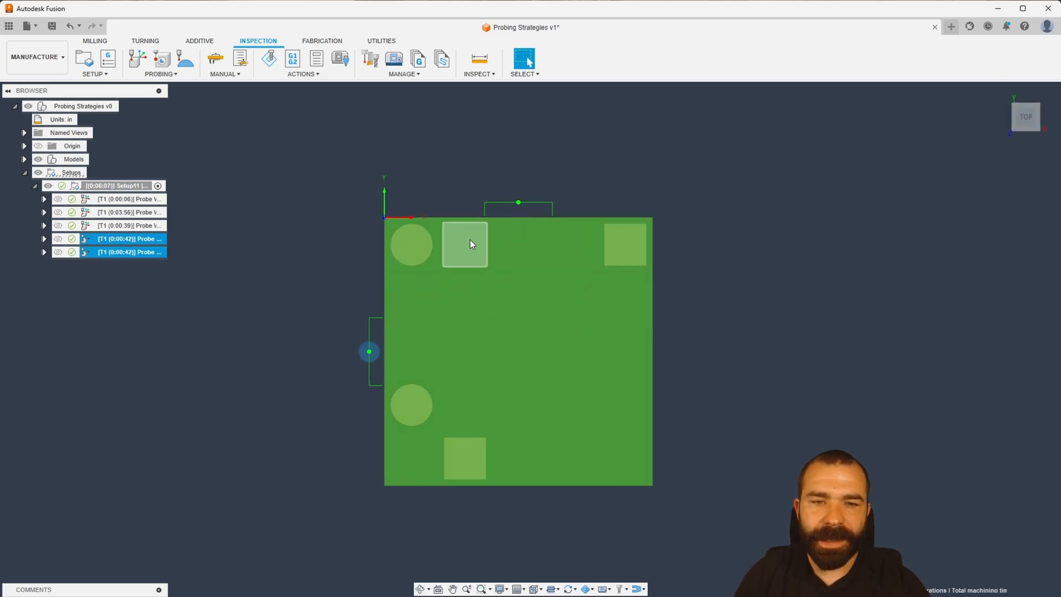
{"action": "mouse_move", "coordinate": [377, 343]}
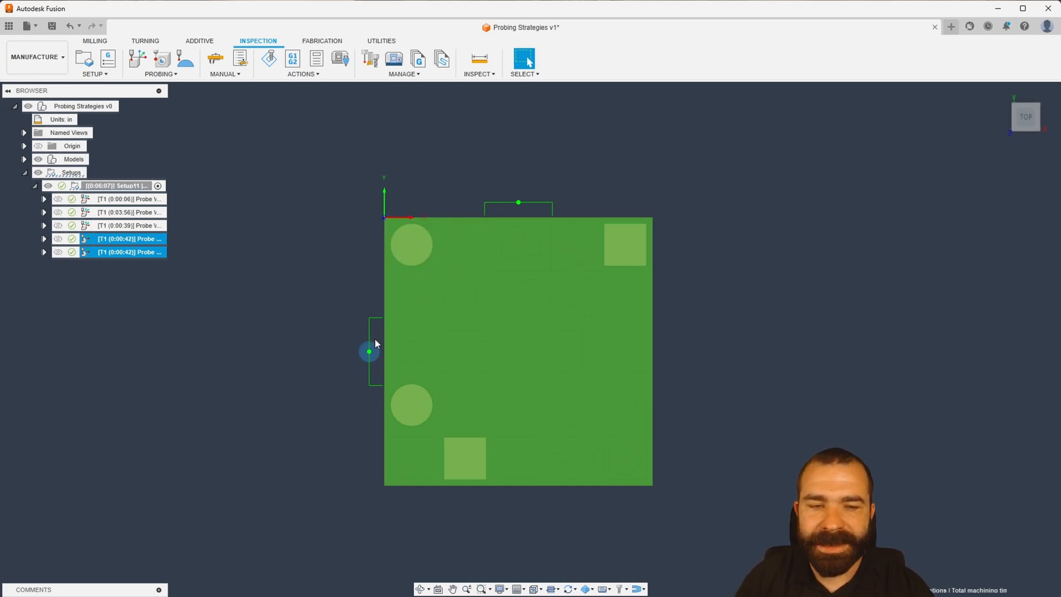
{"action": "mouse_move", "coordinate": [545, 212]}
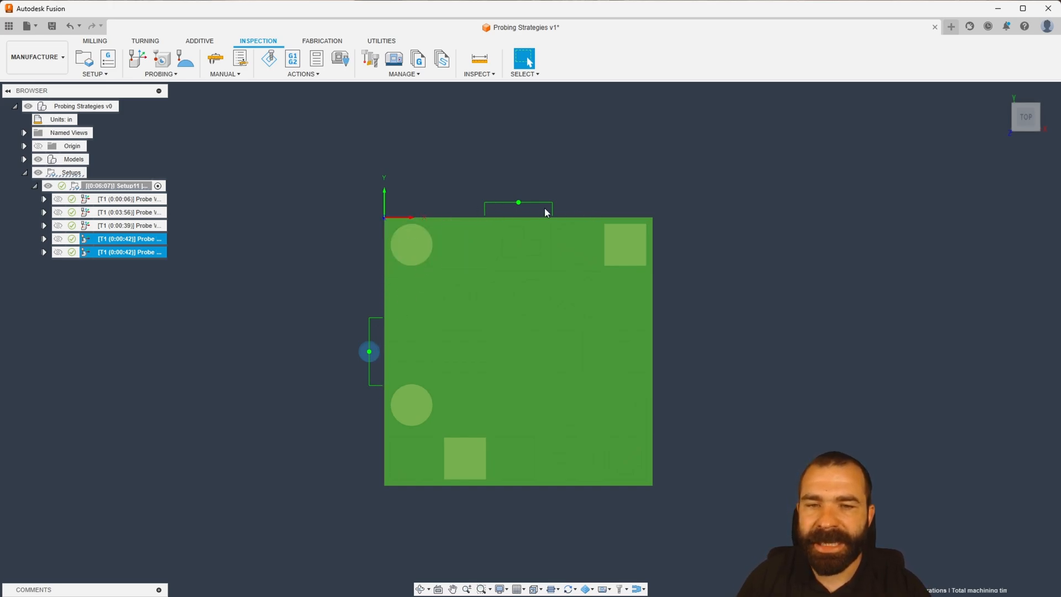
{"action": "mouse_move", "coordinate": [521, 215]}
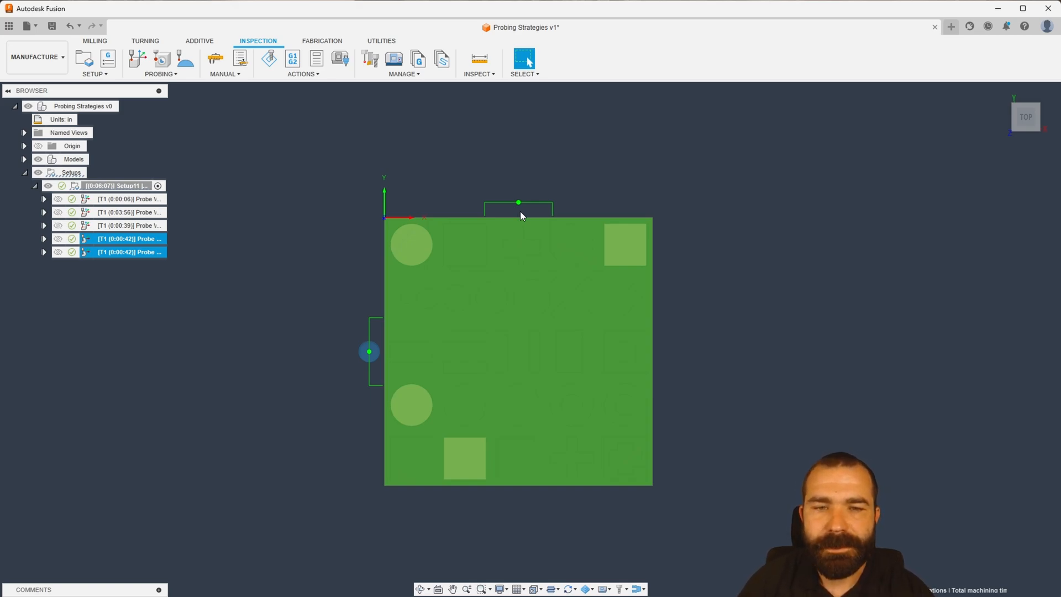
{"action": "mouse_move", "coordinate": [410, 199]}
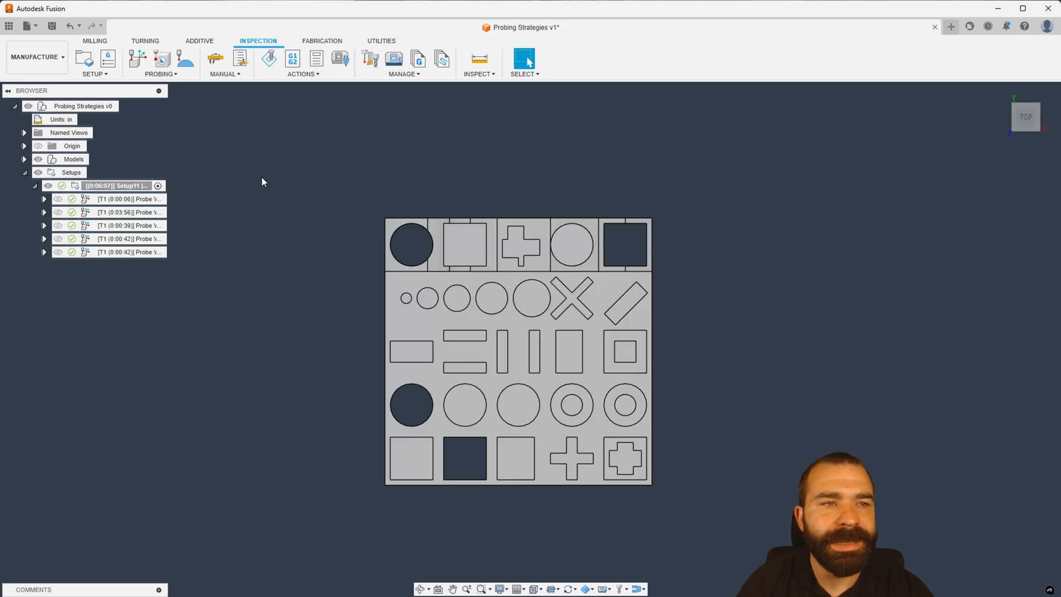
- Create a sixth Probe WCS on the stock's X walls: 1 in approach/overtravel, 0.2 in position, .0625 size
{"action": "left_click", "coordinate": [132, 60]}
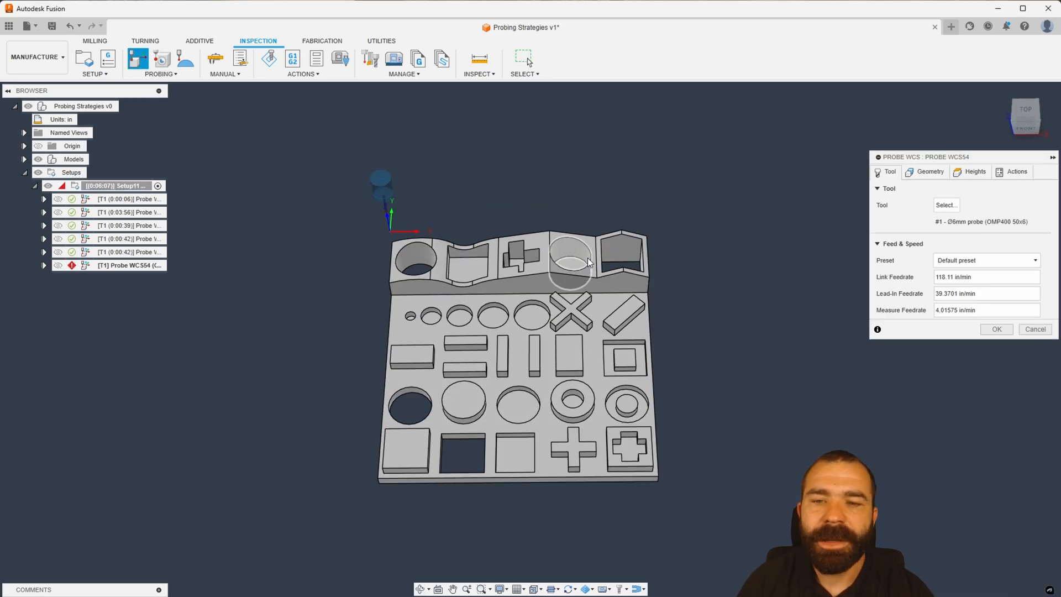
{"action": "left_click", "coordinate": [929, 171]}
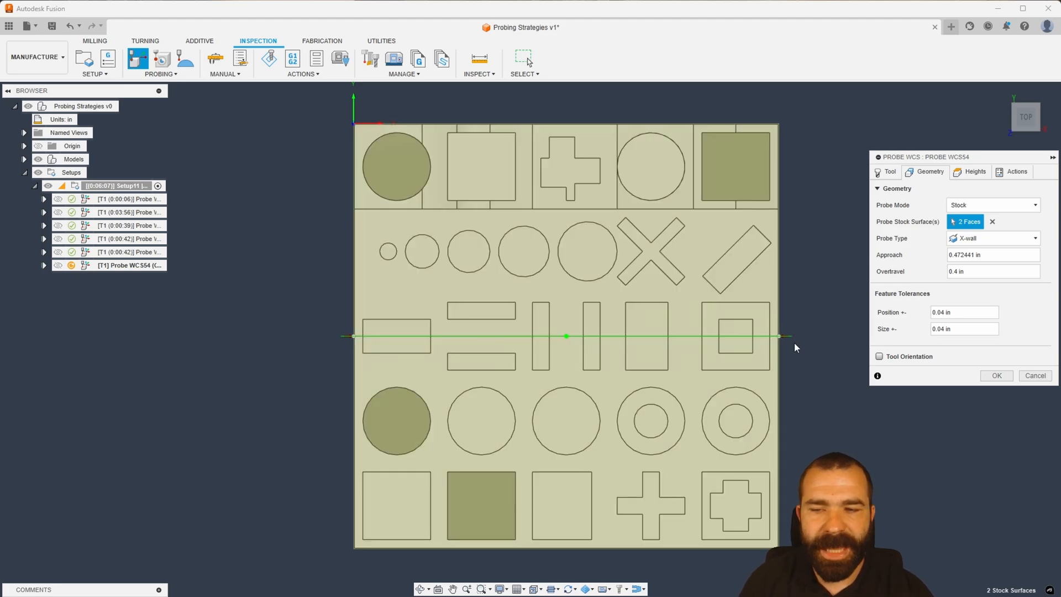
{"action": "left_click", "coordinate": [993, 255]}
{"action": "type", "text": "1"}
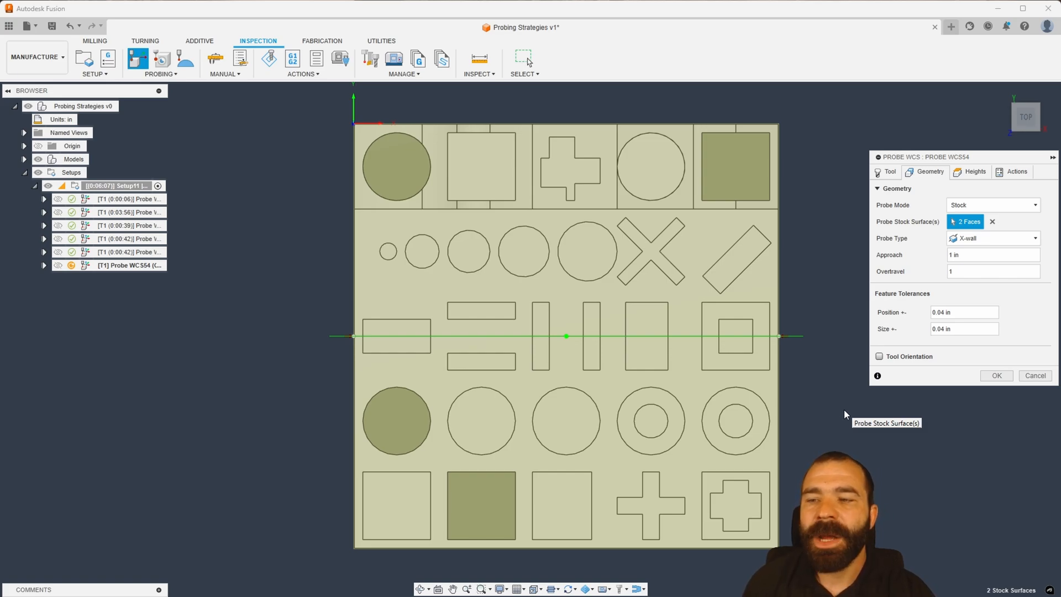
{"action": "mouse_move", "coordinate": [794, 206]}
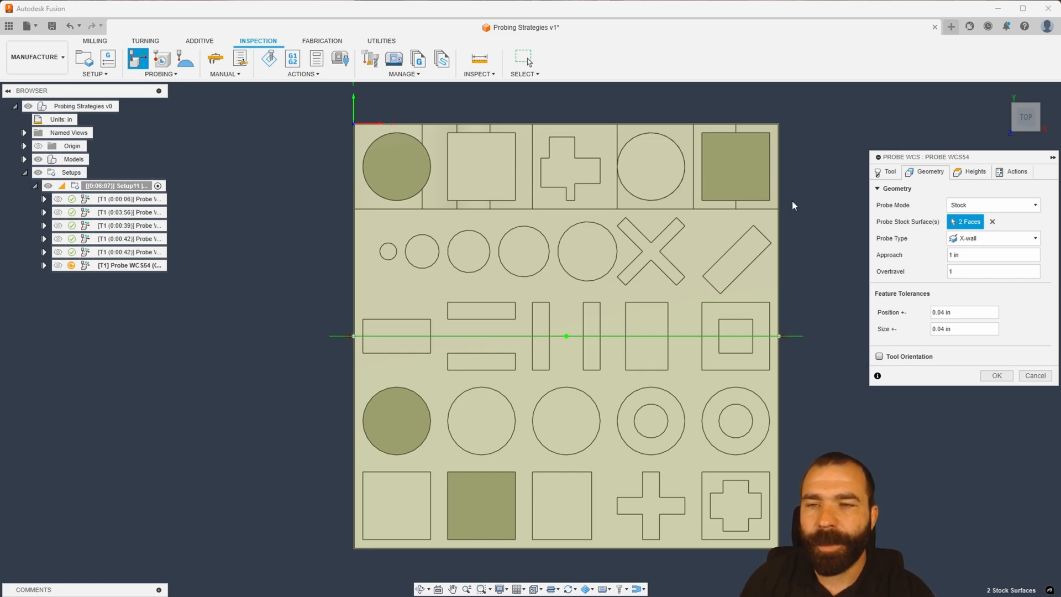
{"action": "mouse_move", "coordinate": [821, 275]}
{"action": "type", "text": ".0625"}
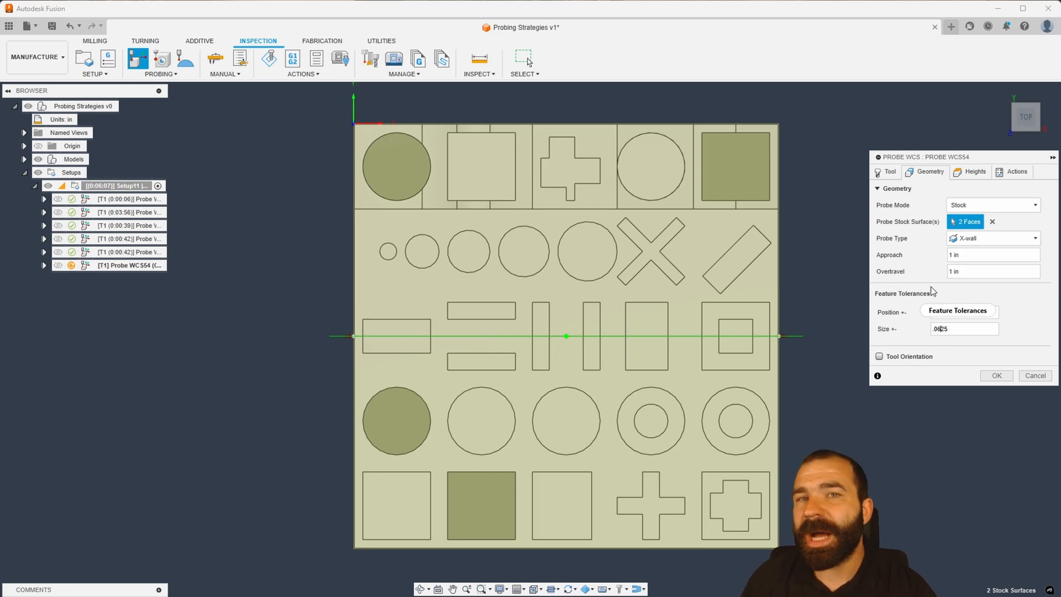
{"action": "left_click", "coordinate": [957, 310]}
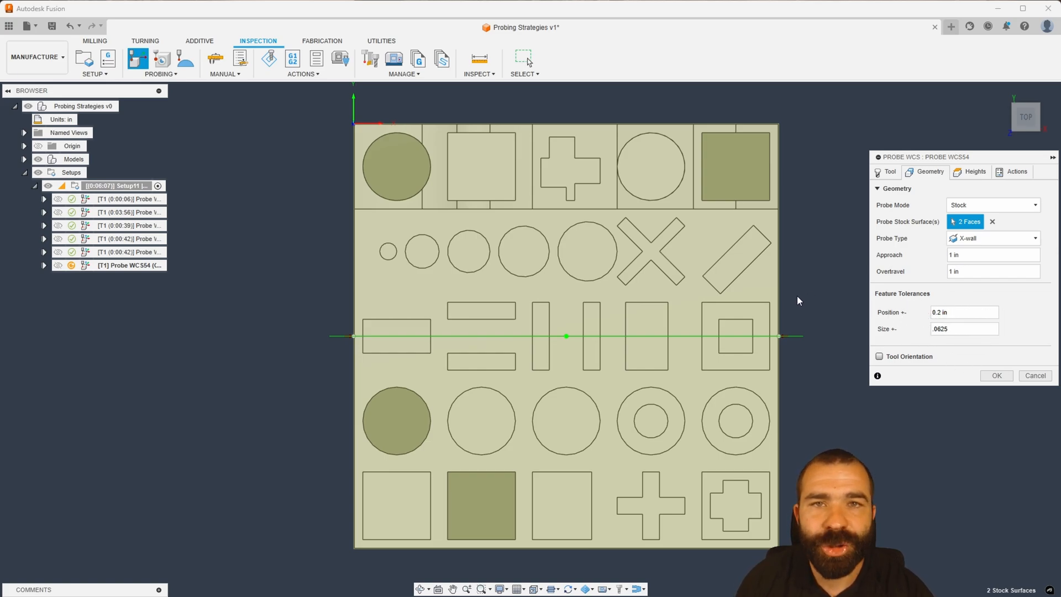
- Make the X-wall probe stop on Out of Position and Wrong Size results
{"action": "left_click", "coordinate": [1017, 171]}
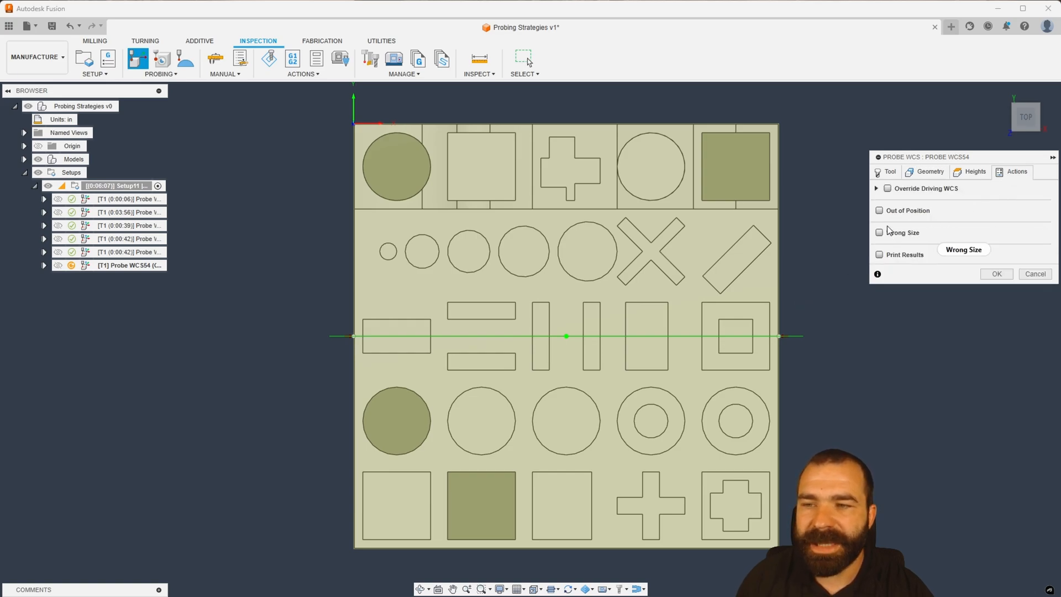
{"action": "left_click", "coordinate": [879, 210]}
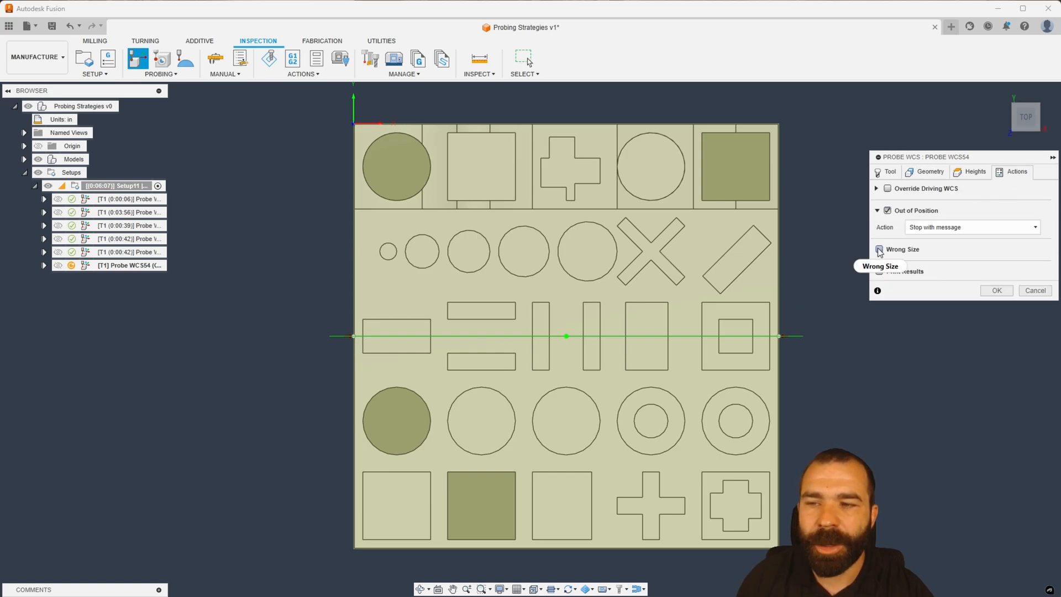
{"action": "left_click", "coordinate": [880, 249]}
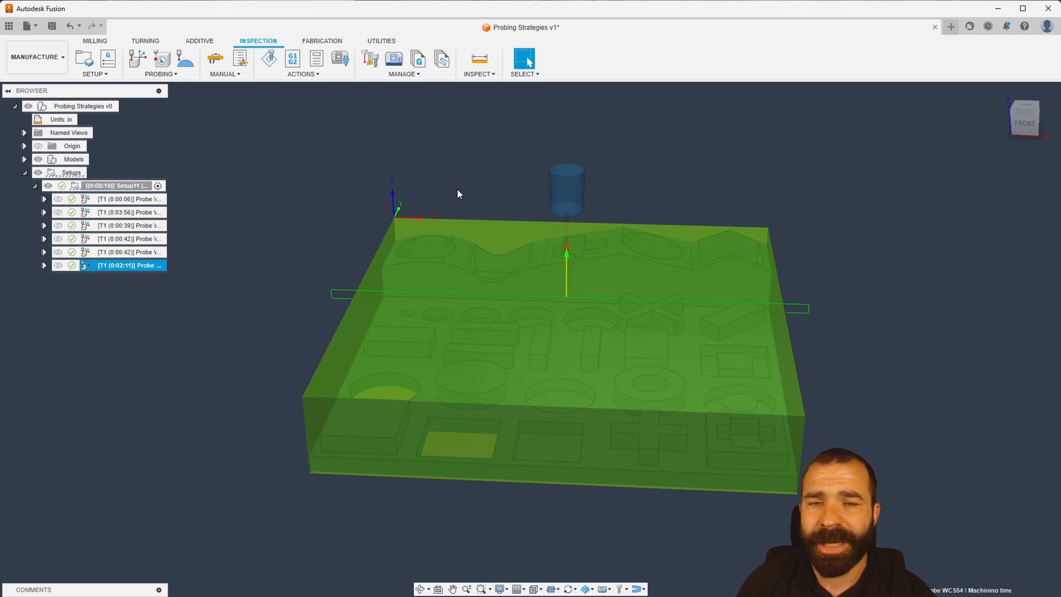
{"action": "mouse_move", "coordinate": [507, 198]}
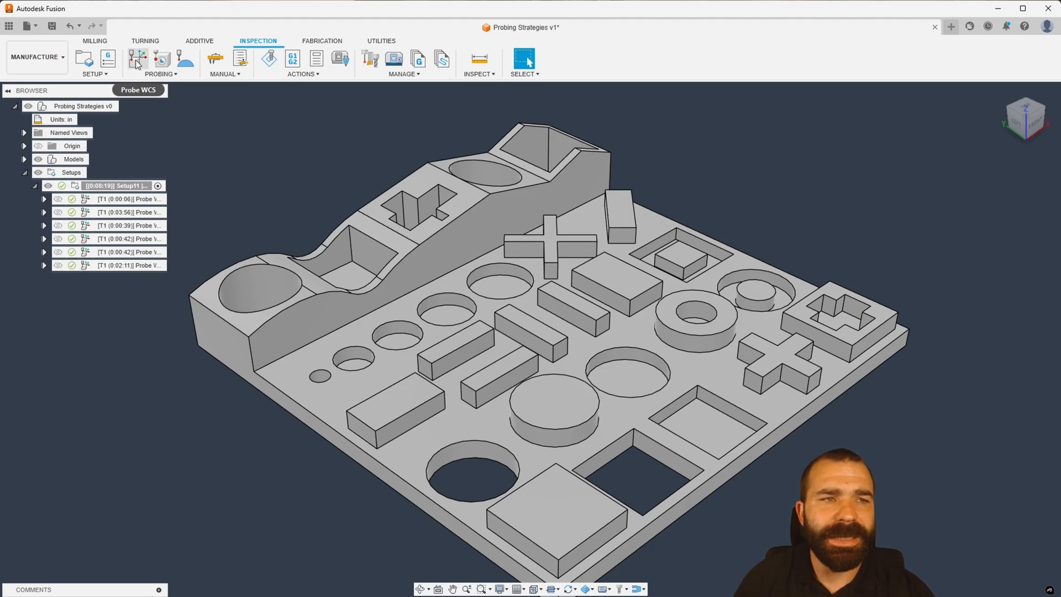
- Start a seventh Probe WCS, pick the square boss top face, then clear it
{"action": "left_click", "coordinate": [132, 61]}
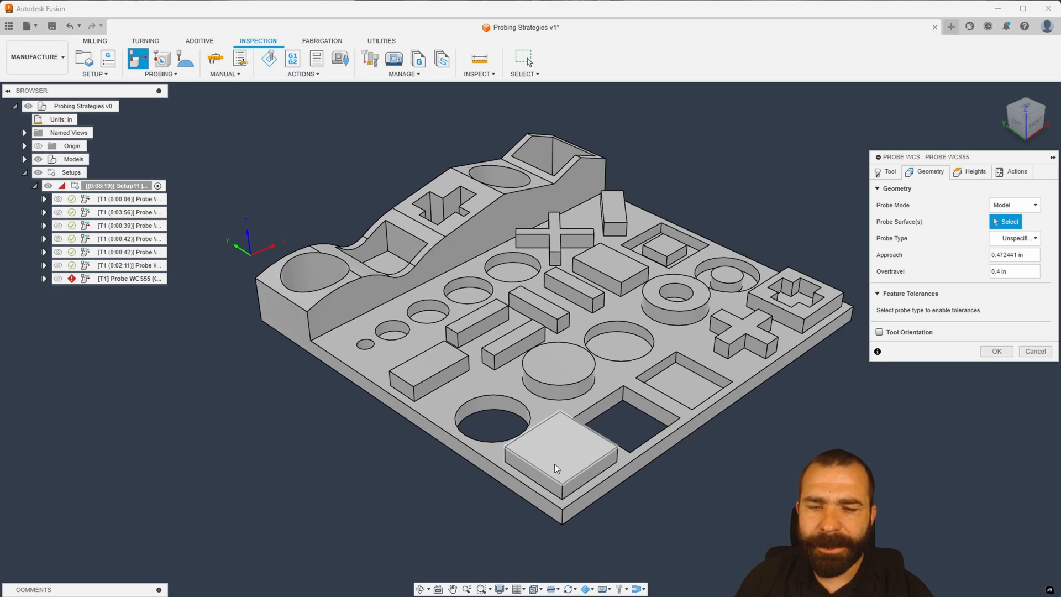
{"action": "left_click", "coordinate": [556, 461]}
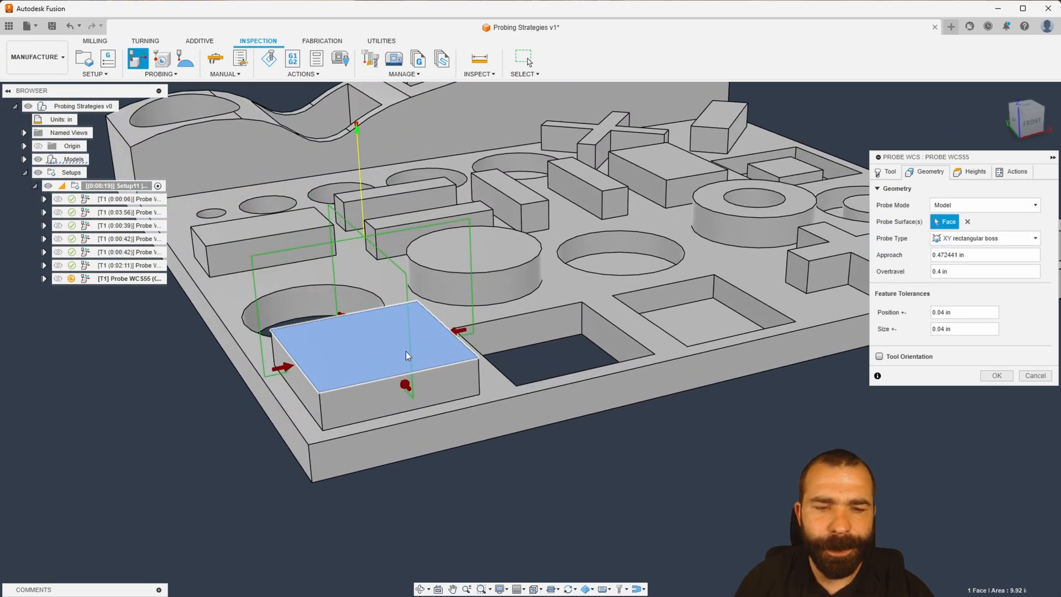
{"action": "left_click", "coordinate": [985, 238]}
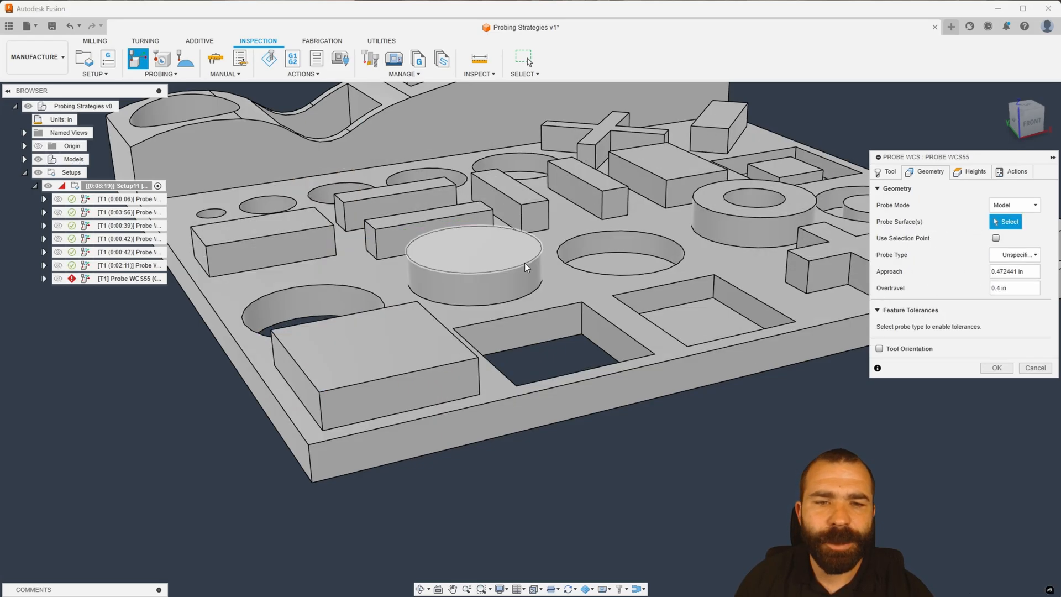
- Pick the round boss and try partial boss and Z surface probe types
{"action": "left_click", "coordinate": [472, 253]}
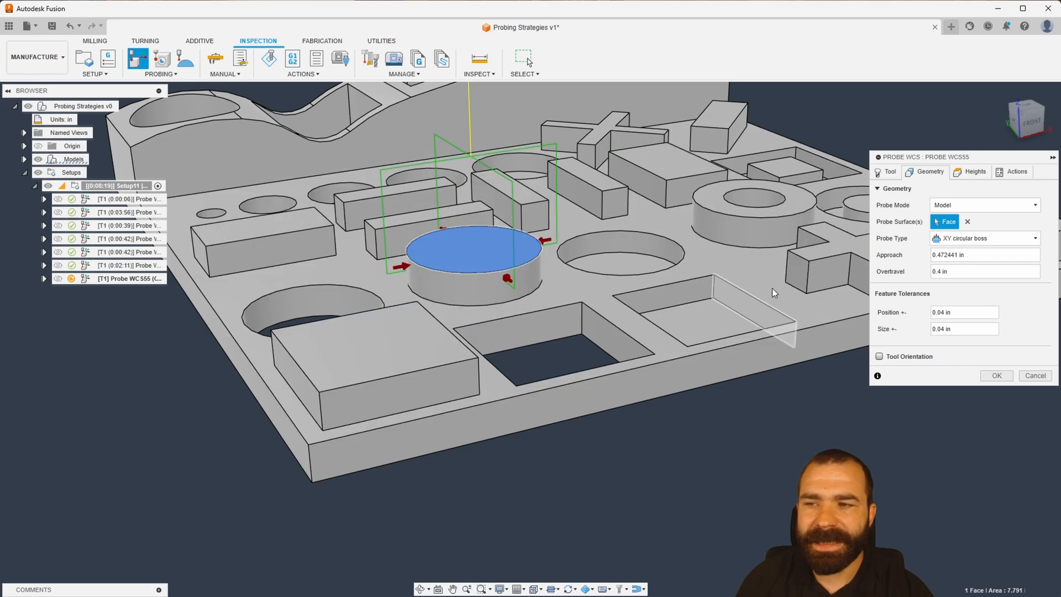
{"action": "left_click", "coordinate": [984, 238]}
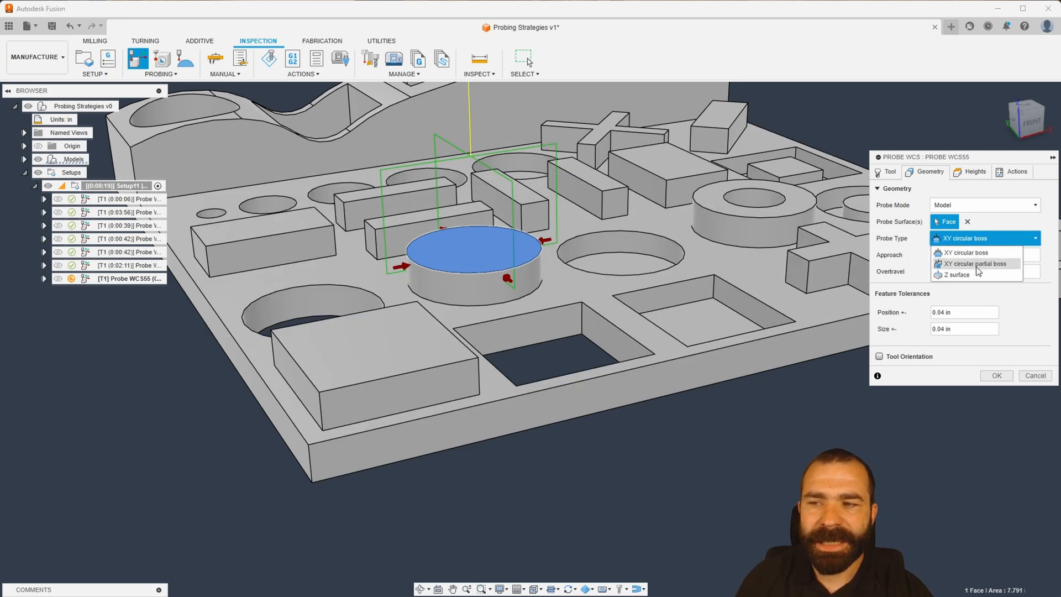
{"action": "left_click", "coordinate": [975, 264]}
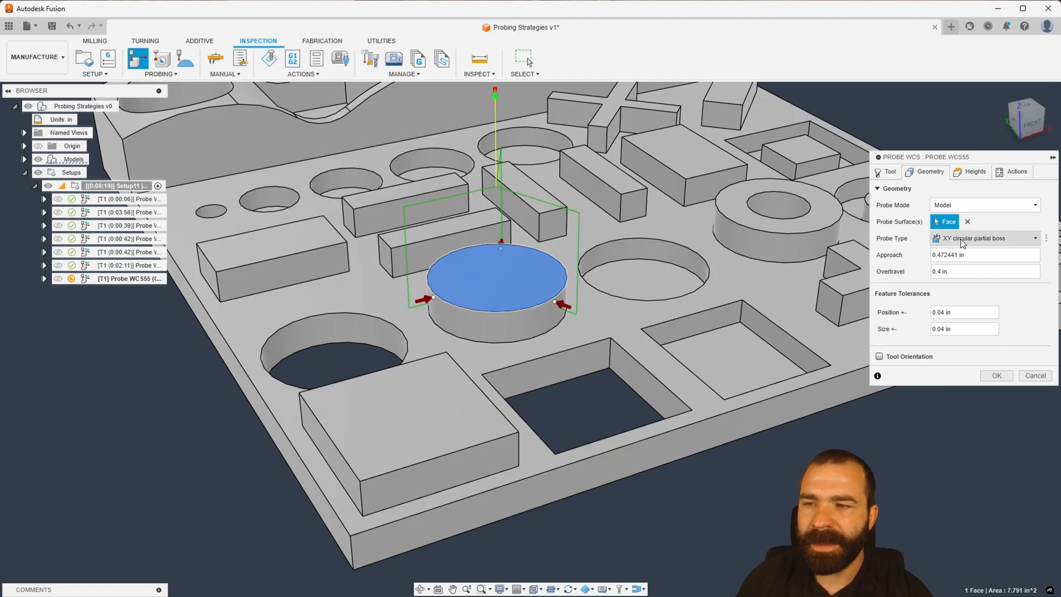
{"action": "left_click", "coordinate": [984, 238]}
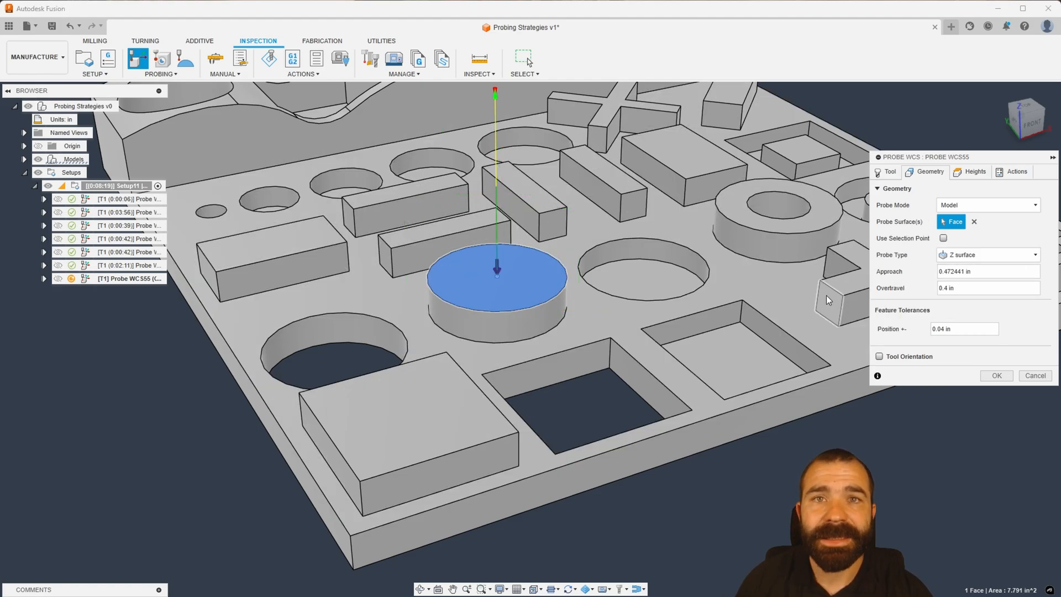
{"action": "mouse_move", "coordinate": [826, 296]}
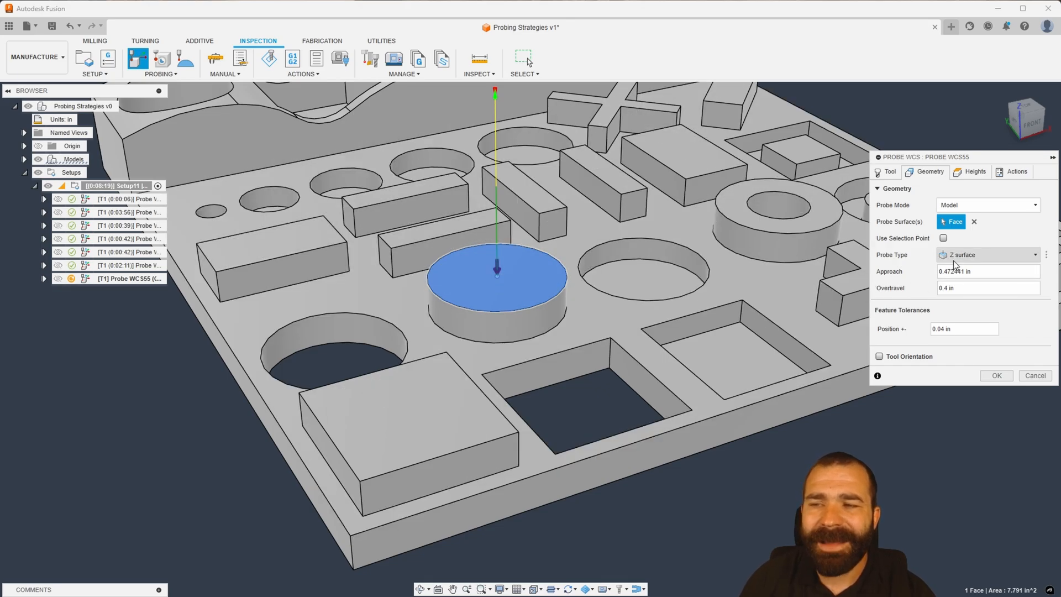
{"action": "left_click", "coordinate": [987, 254]}
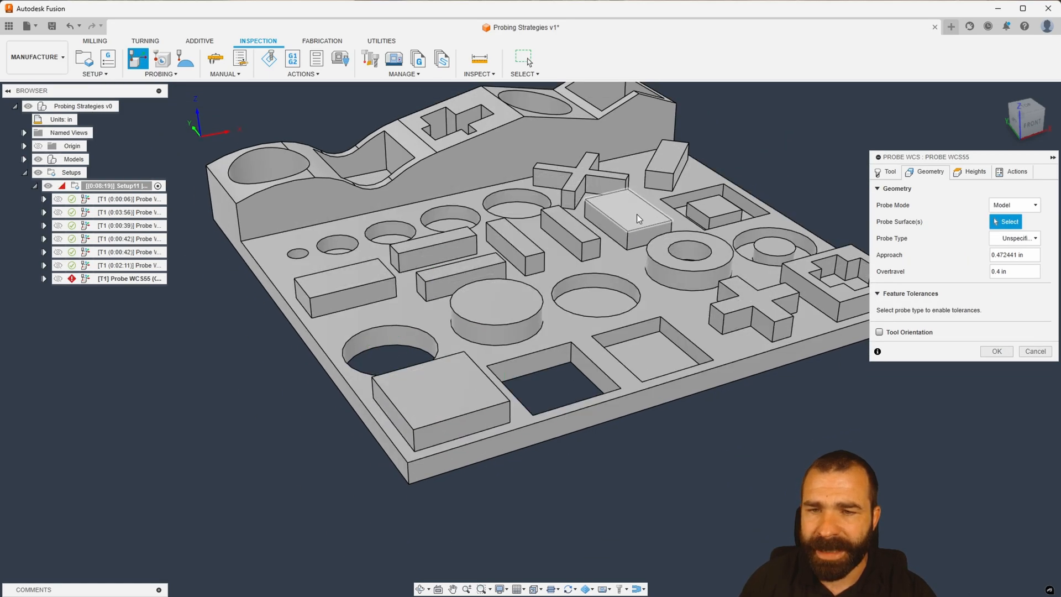
- Try probe types on the square pocket walls, settling on plain rectangular hole
{"action": "left_click", "coordinate": [630, 216]}
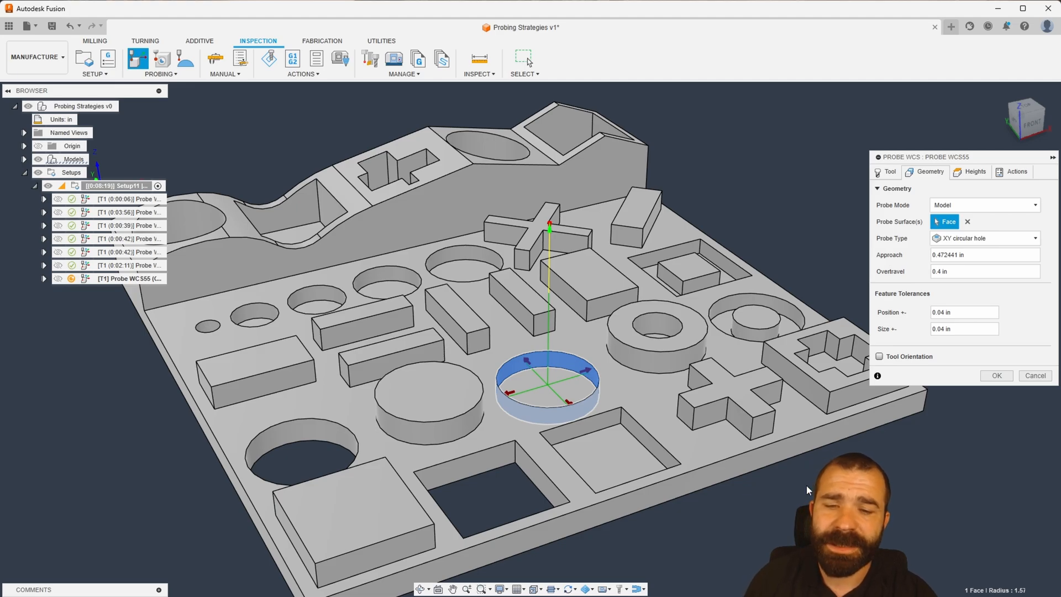
{"action": "mouse_move", "coordinate": [778, 467]}
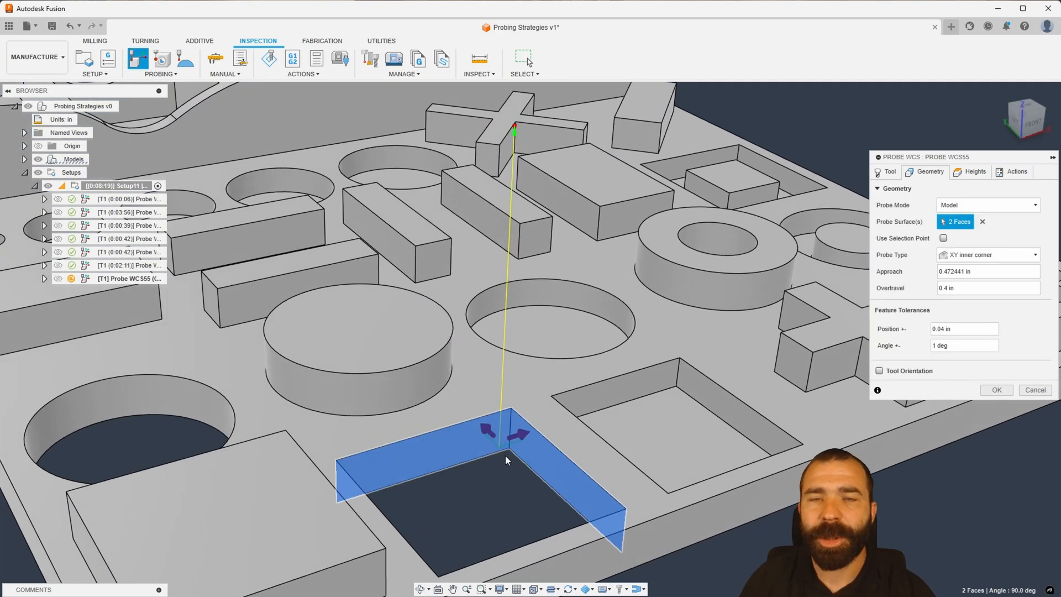
{"action": "mouse_move", "coordinate": [505, 484]}
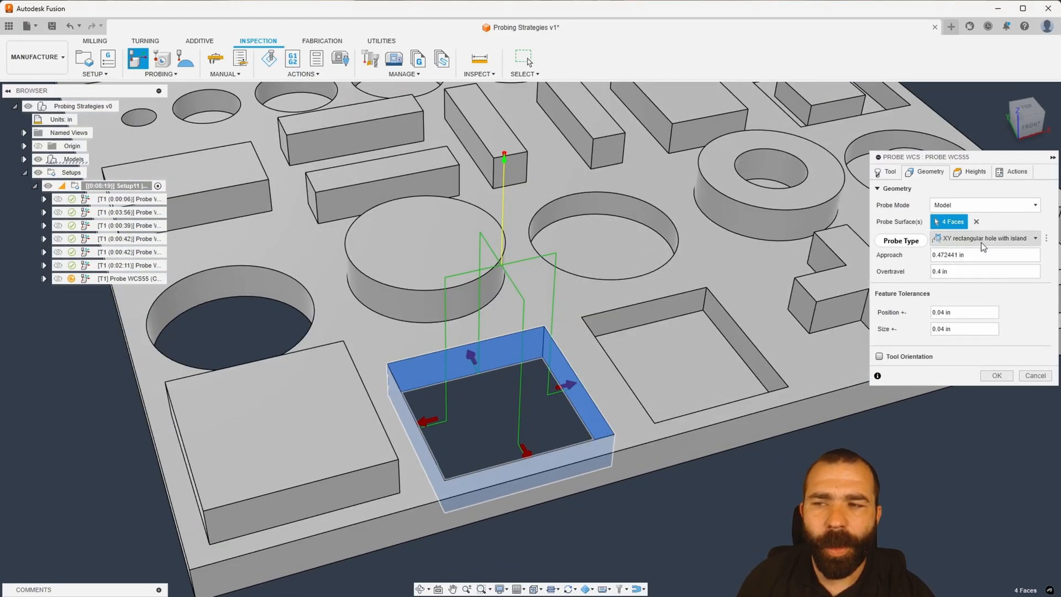
{"action": "left_click", "coordinate": [984, 237]}
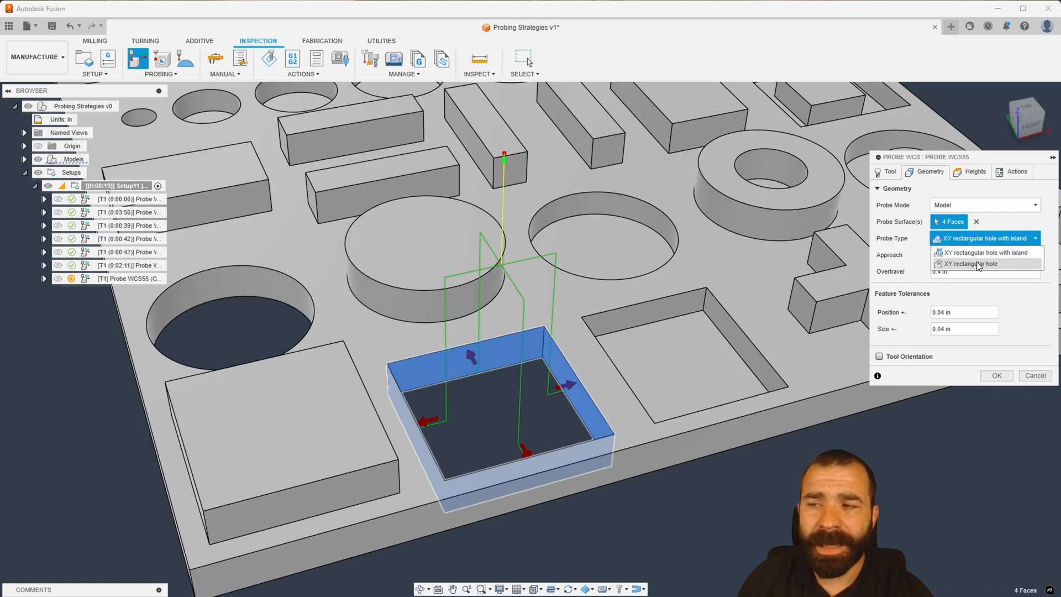
{"action": "left_click", "coordinate": [976, 264]}
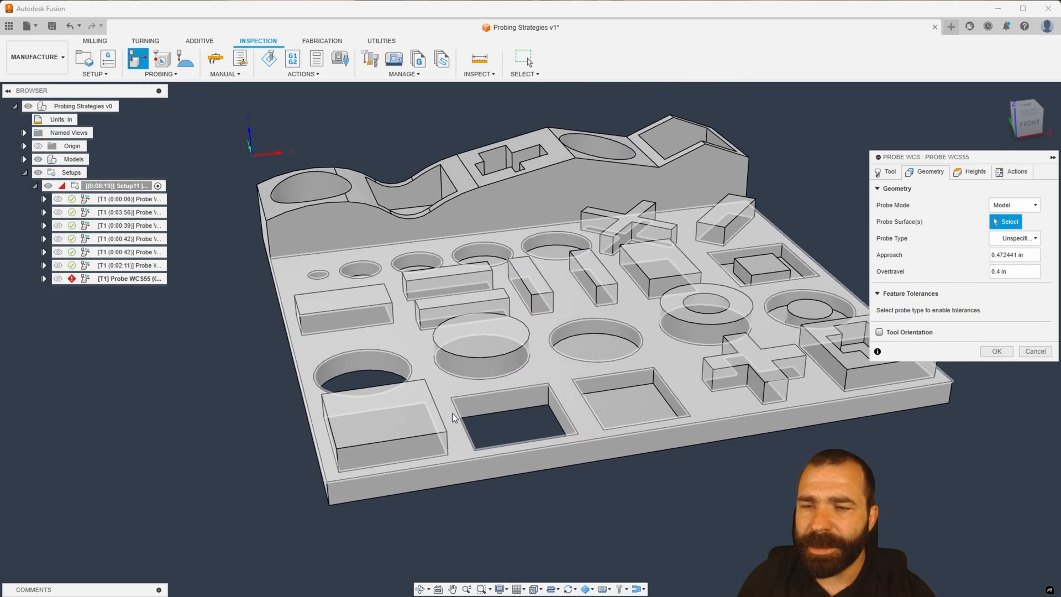
- Pick the round pocket wall so it probes as an XY circular hole with island
{"action": "left_click", "coordinate": [732, 361]}
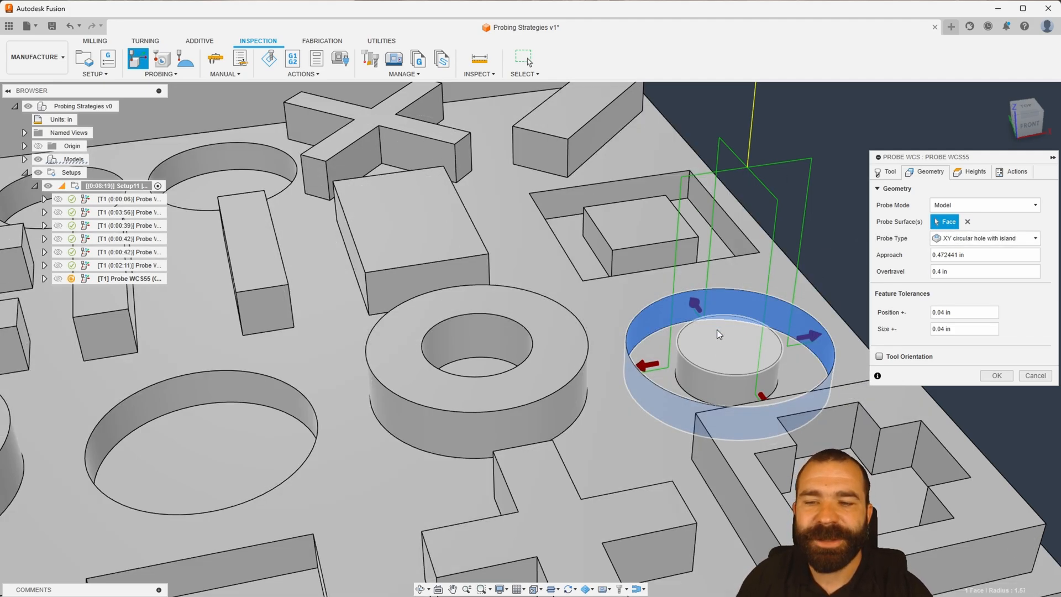
{"action": "mouse_move", "coordinate": [726, 344]}
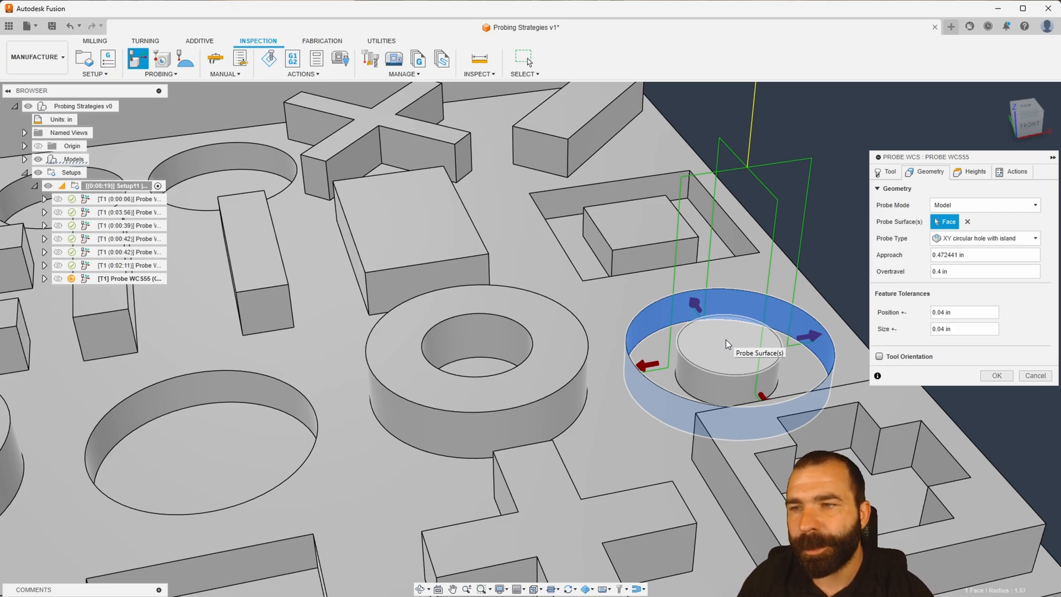
- Base retract height on the island's top face and clearance on highest of selected
{"action": "left_click", "coordinate": [974, 172]}
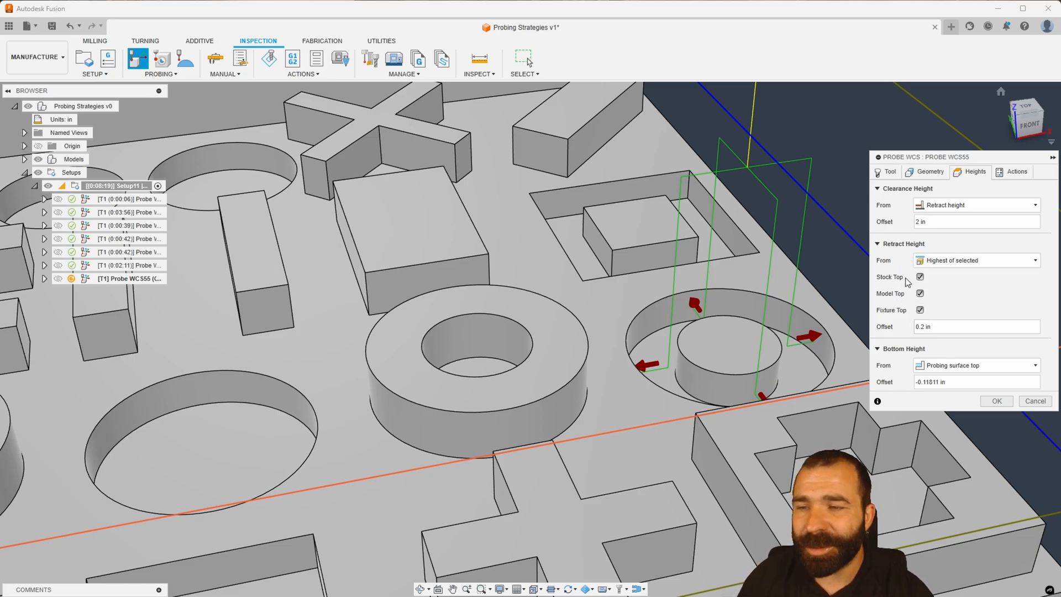
{"action": "mouse_move", "coordinate": [943, 263]}
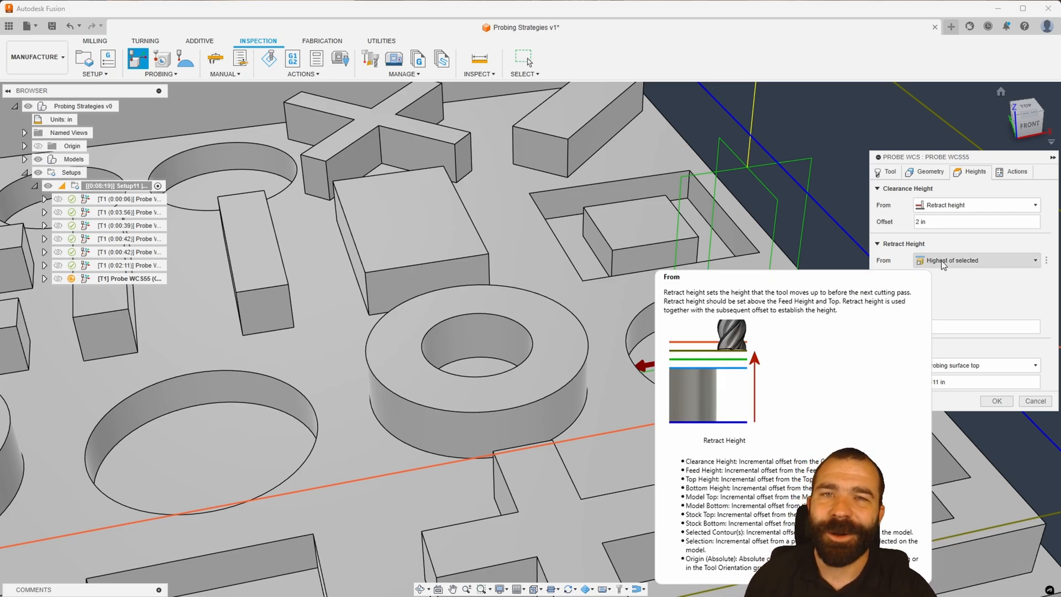
{"action": "left_click", "coordinate": [977, 261]}
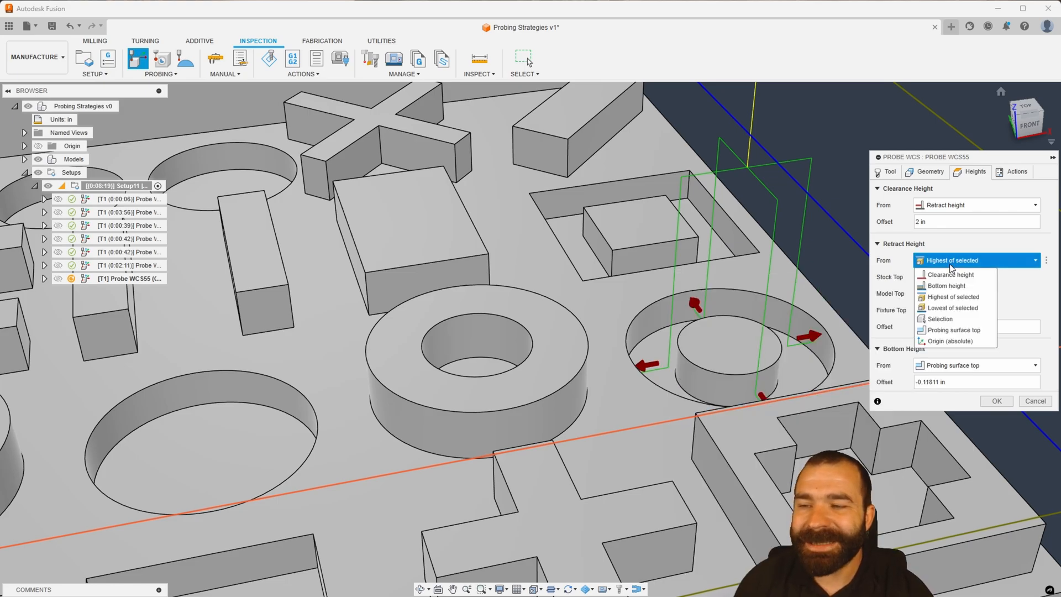
{"action": "left_click", "coordinate": [941, 319]}
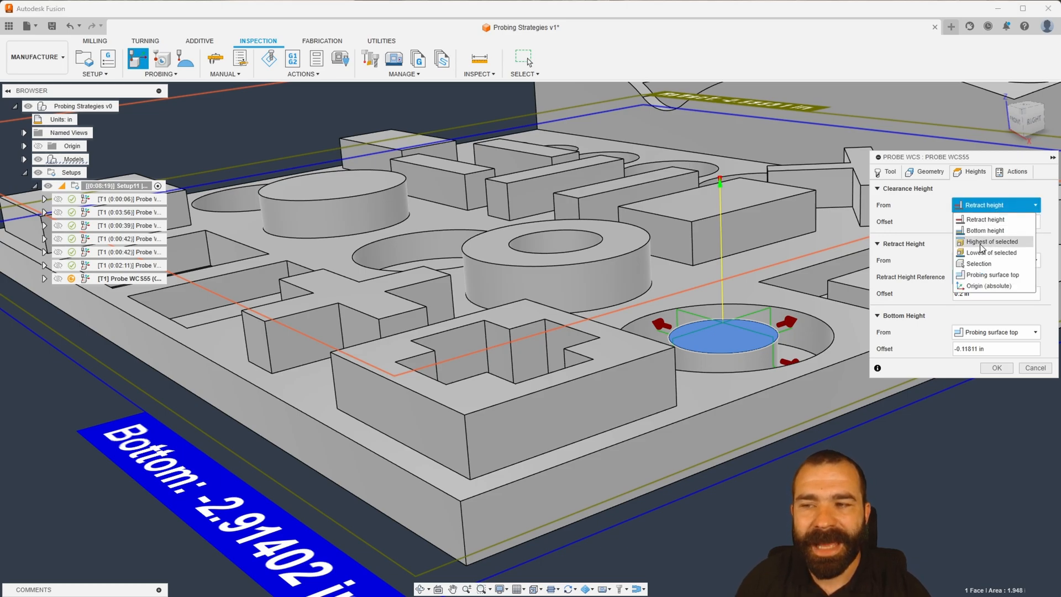
{"action": "left_click", "coordinate": [992, 241]}
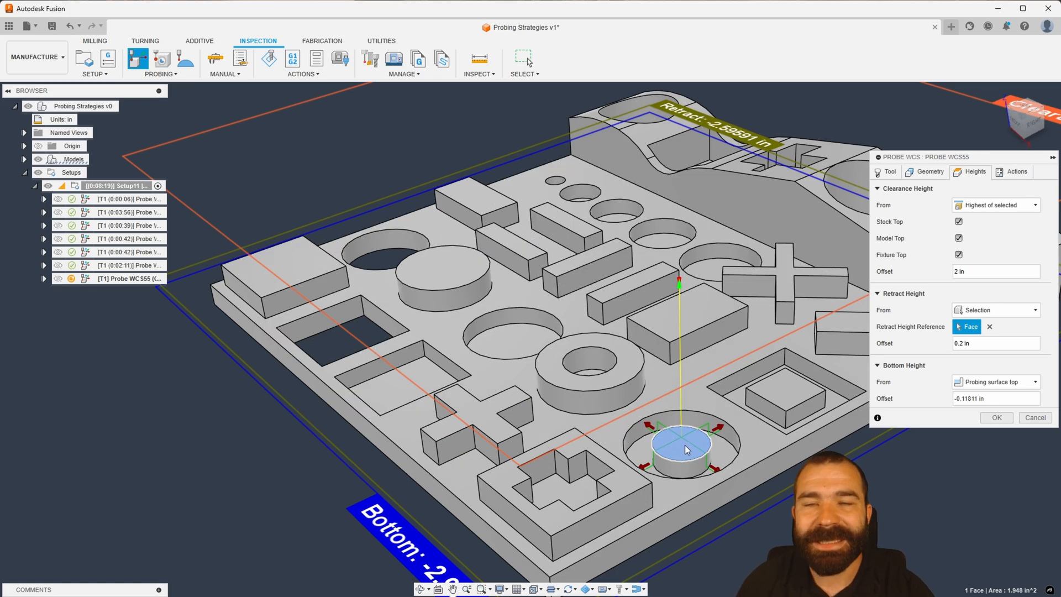
{"action": "mouse_move", "coordinate": [684, 449]}
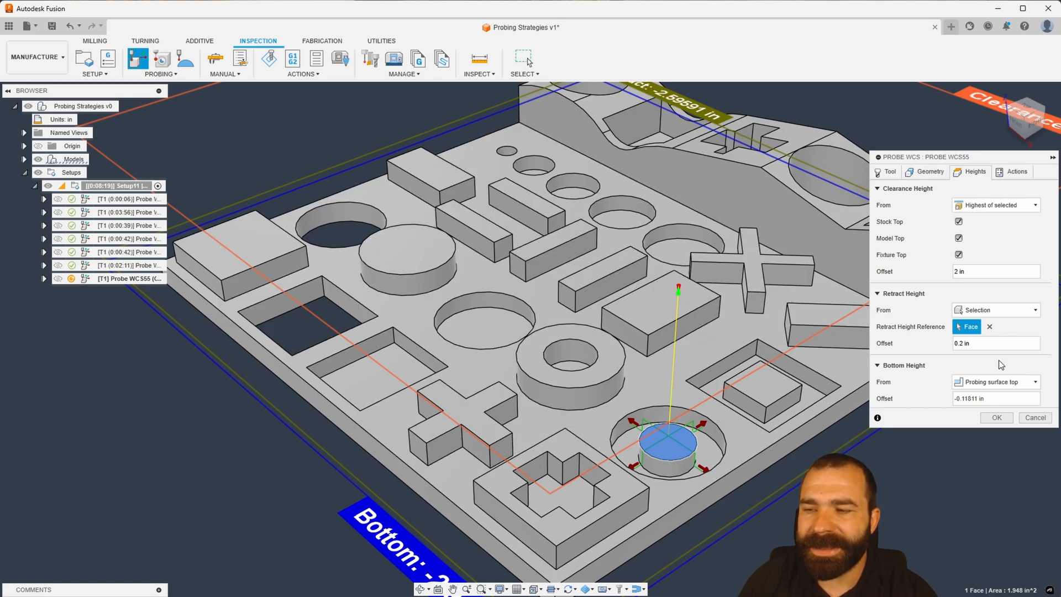
- Finish Probe WCS55, then probe a cross-boss arm side face as an X-axis angle
{"action": "left_click", "coordinate": [996, 418]}
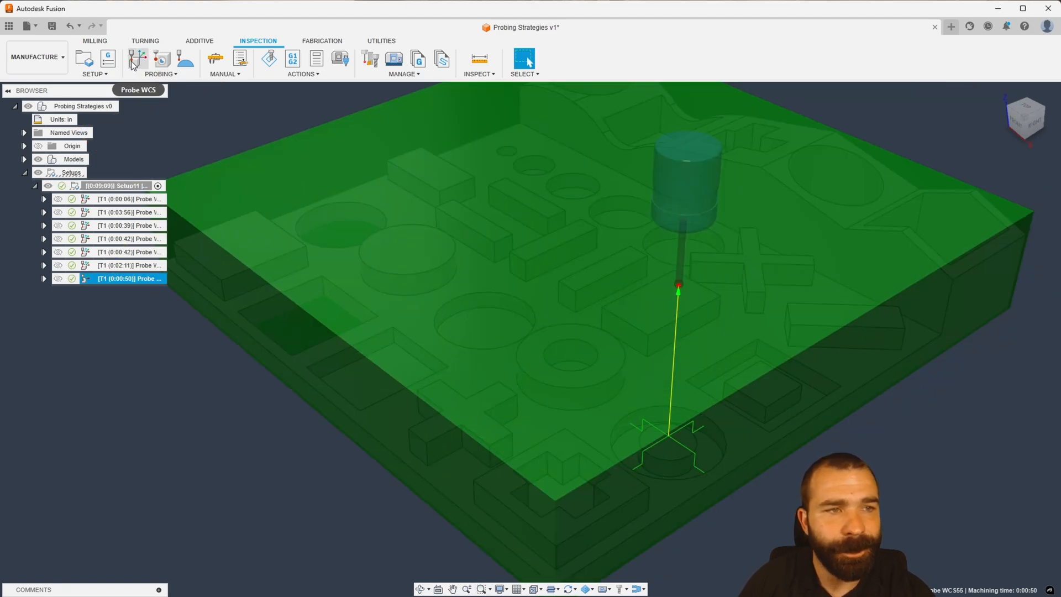
{"action": "left_click", "coordinate": [134, 59]}
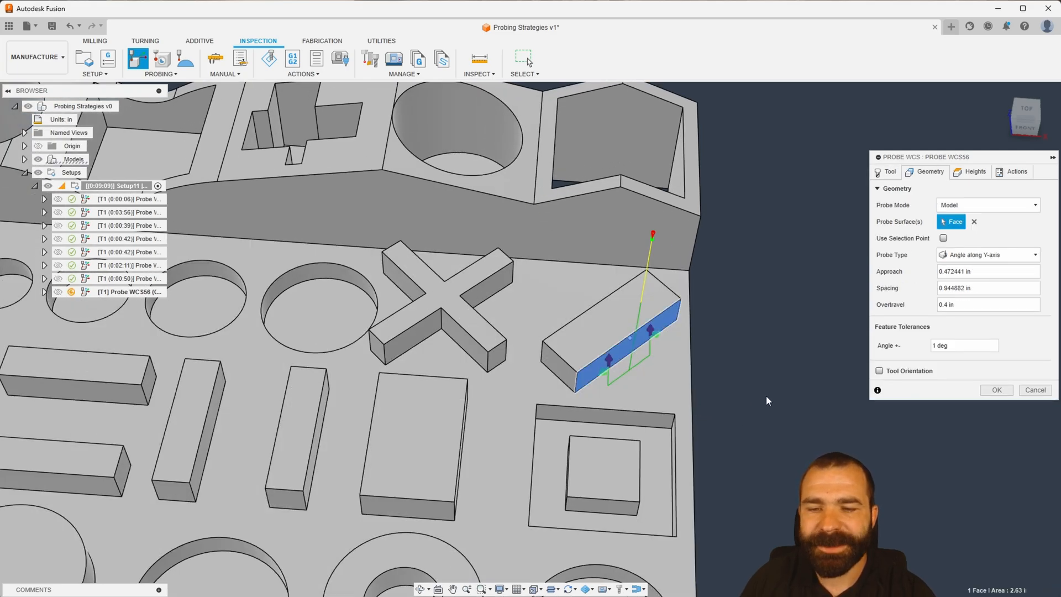
{"action": "mouse_move", "coordinate": [767, 400]}
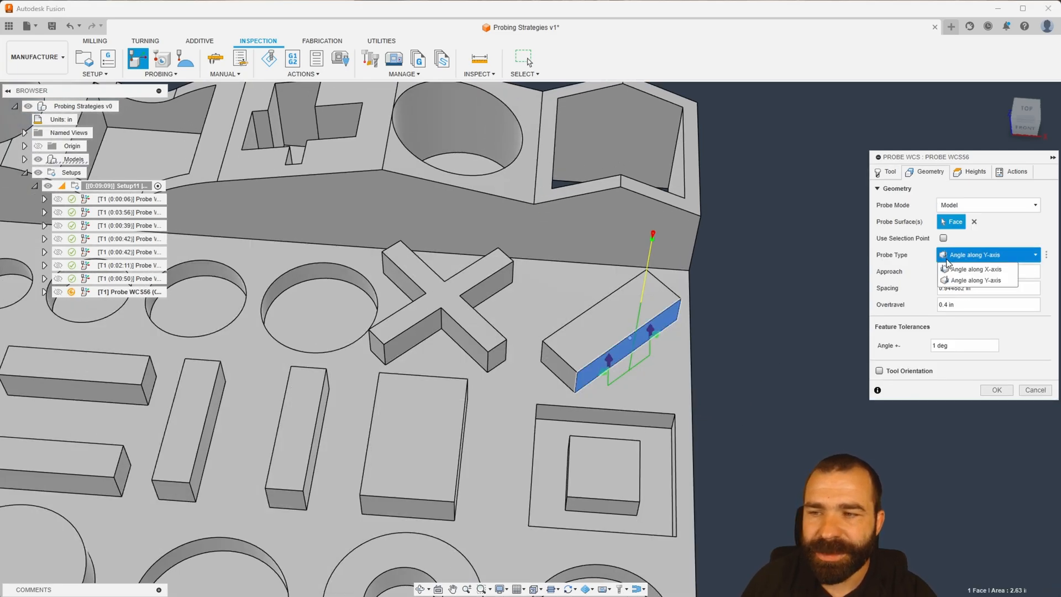
{"action": "left_click", "coordinate": [974, 269]}
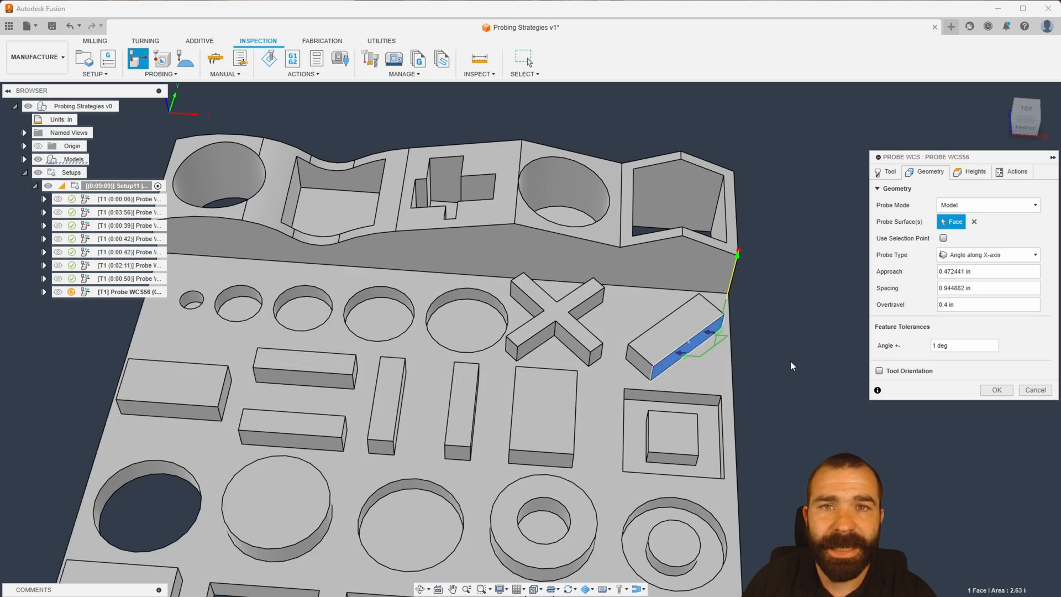
{"action": "mouse_move", "coordinate": [836, 387]}
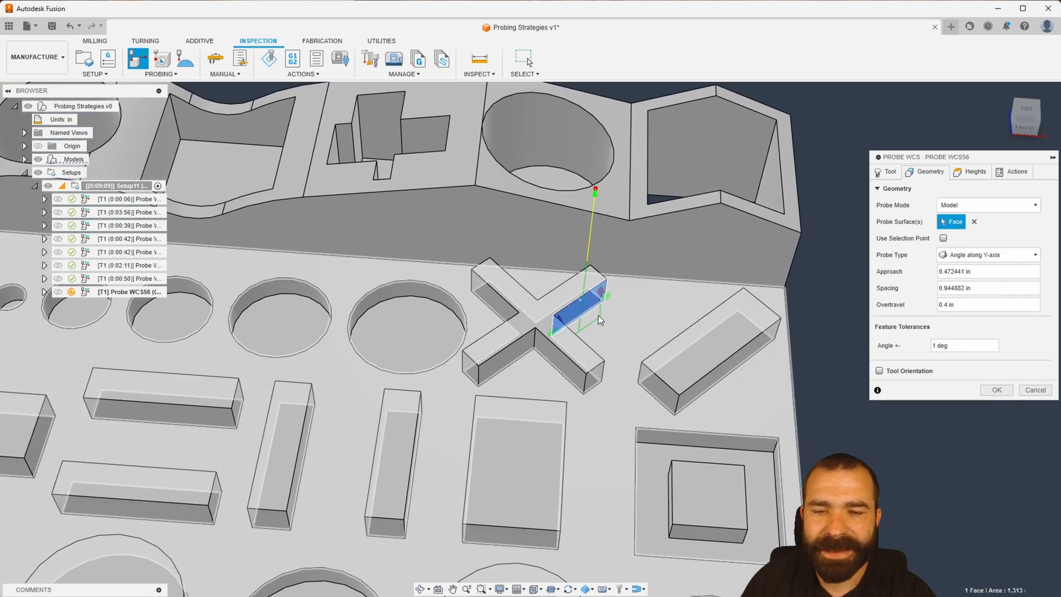
{"action": "left_click", "coordinate": [986, 255]}
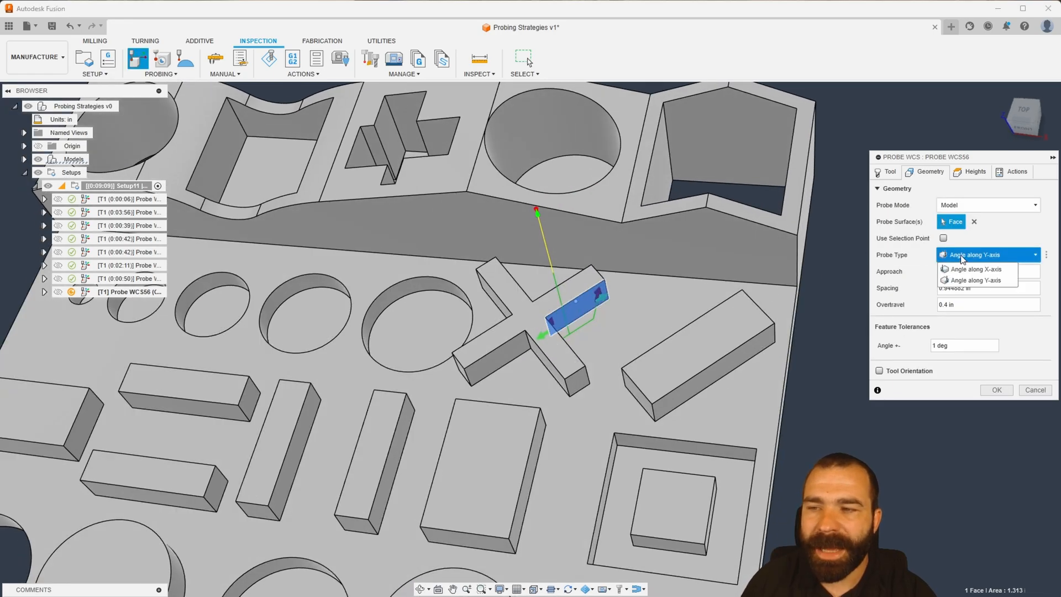
{"action": "left_click", "coordinate": [973, 269]}
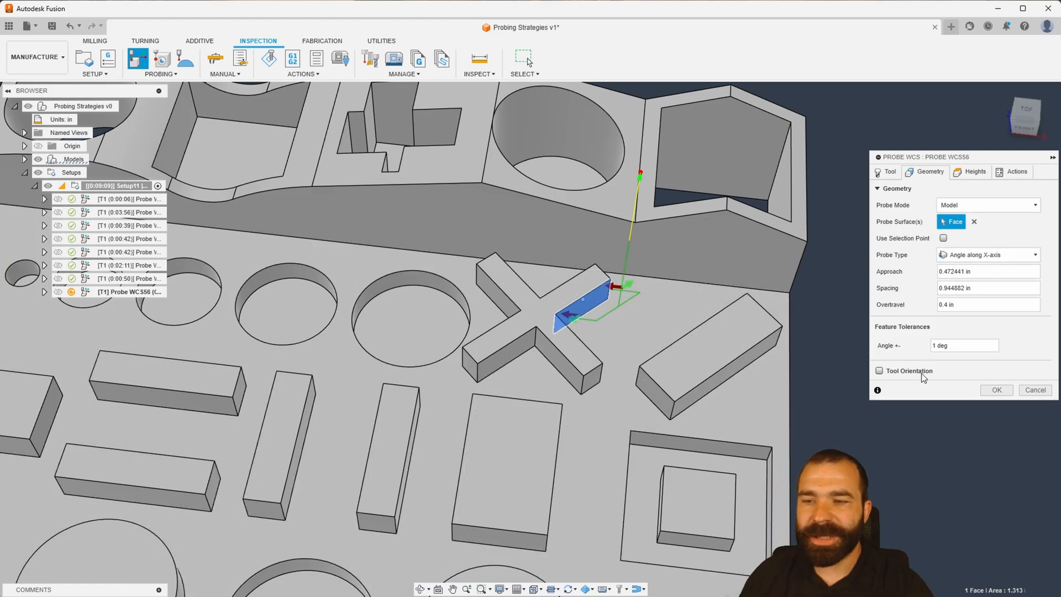
{"action": "left_click", "coordinate": [996, 390]}
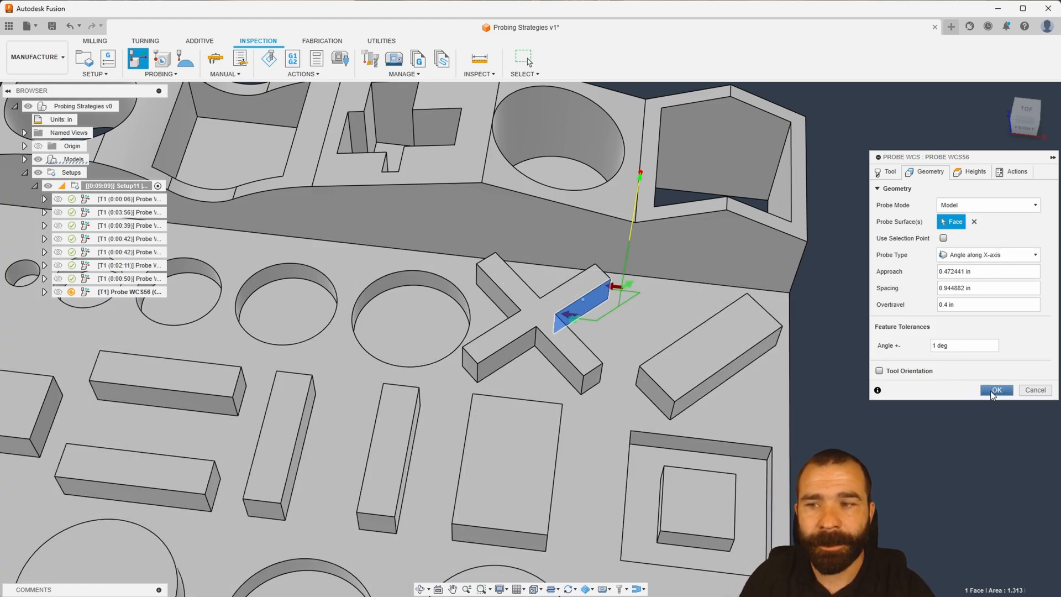
- Generate the X-axis angle probe operation Probe WCS56
{"action": "left_click", "coordinate": [996, 390]}
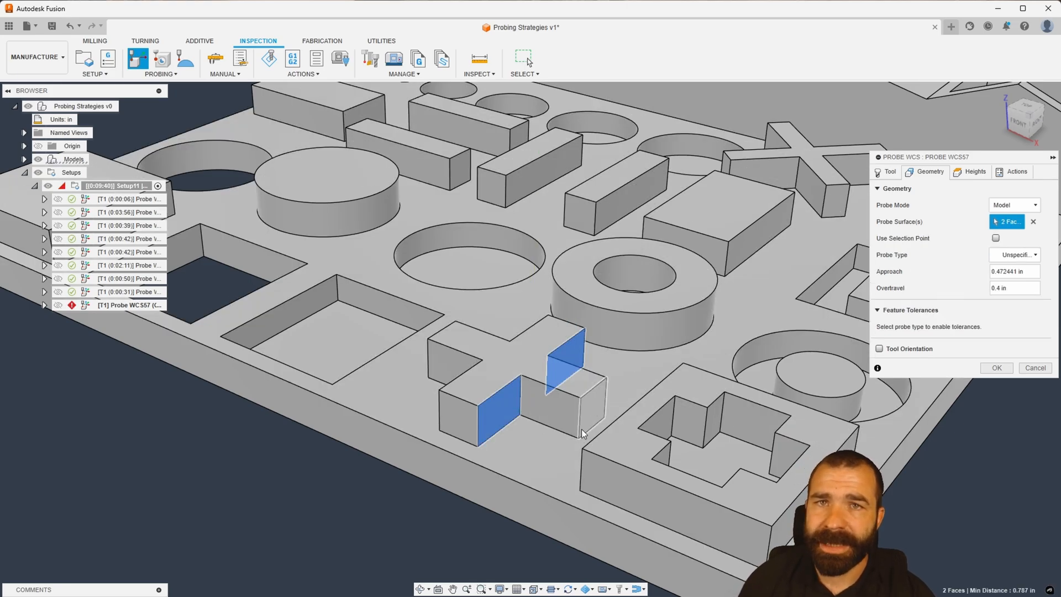
{"action": "mouse_move", "coordinate": [583, 433]}
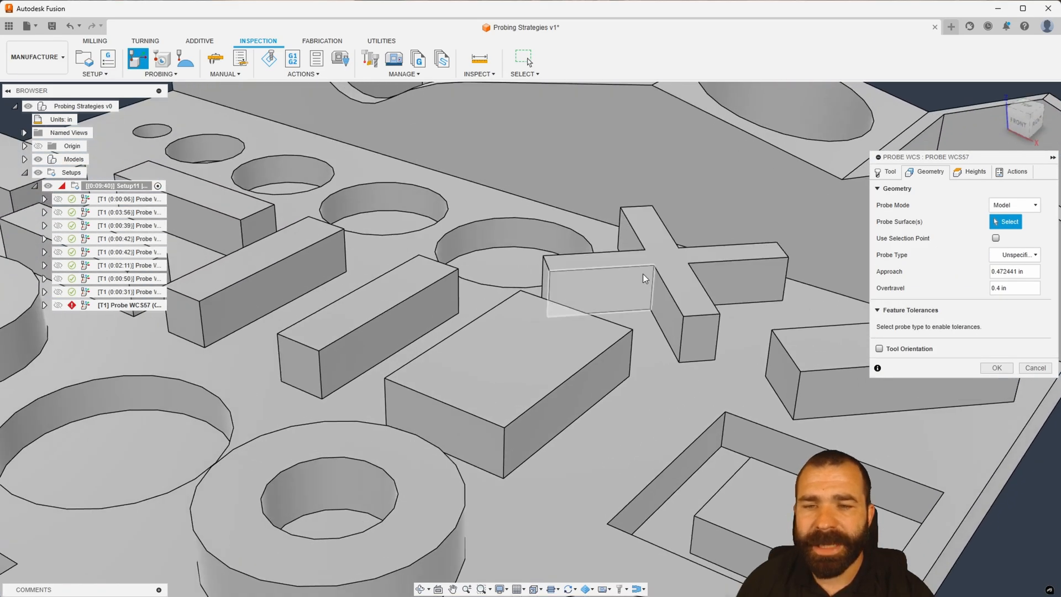
{"action": "left_click", "coordinate": [672, 317]}
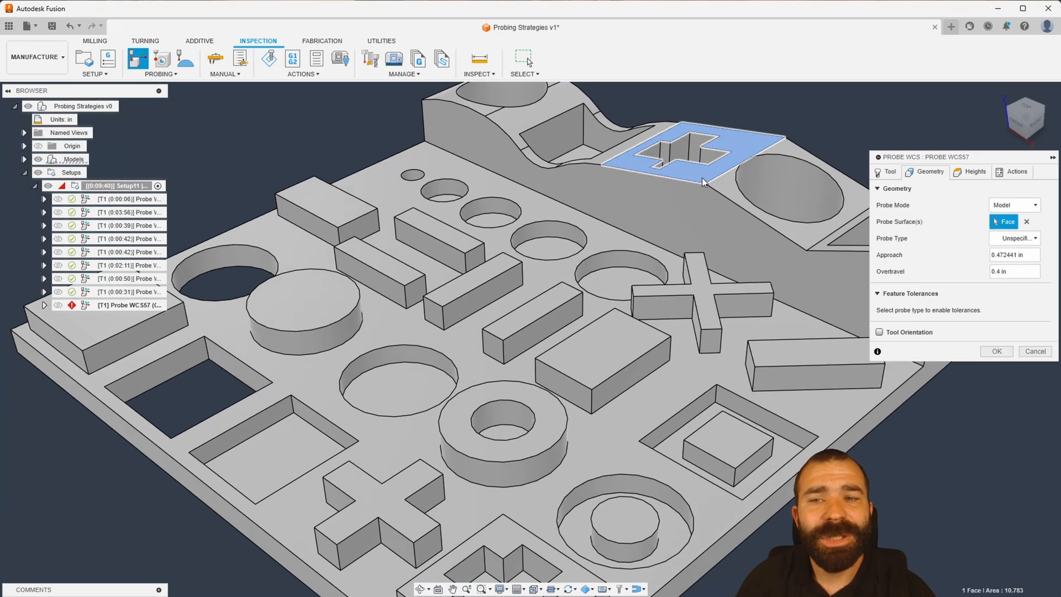
{"action": "mouse_move", "coordinate": [710, 181]}
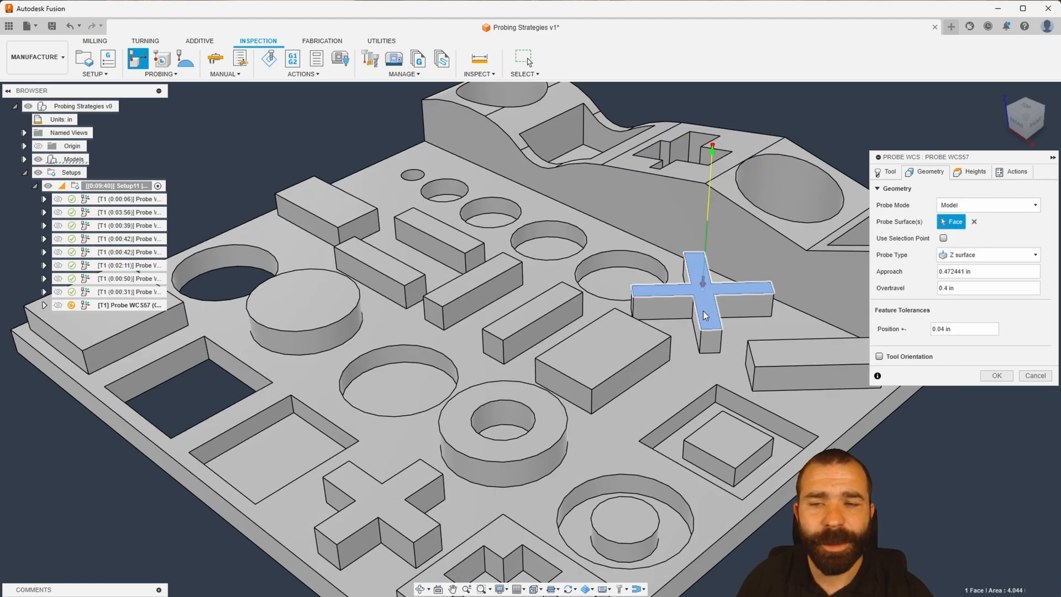
{"action": "mouse_move", "coordinate": [723, 294]}
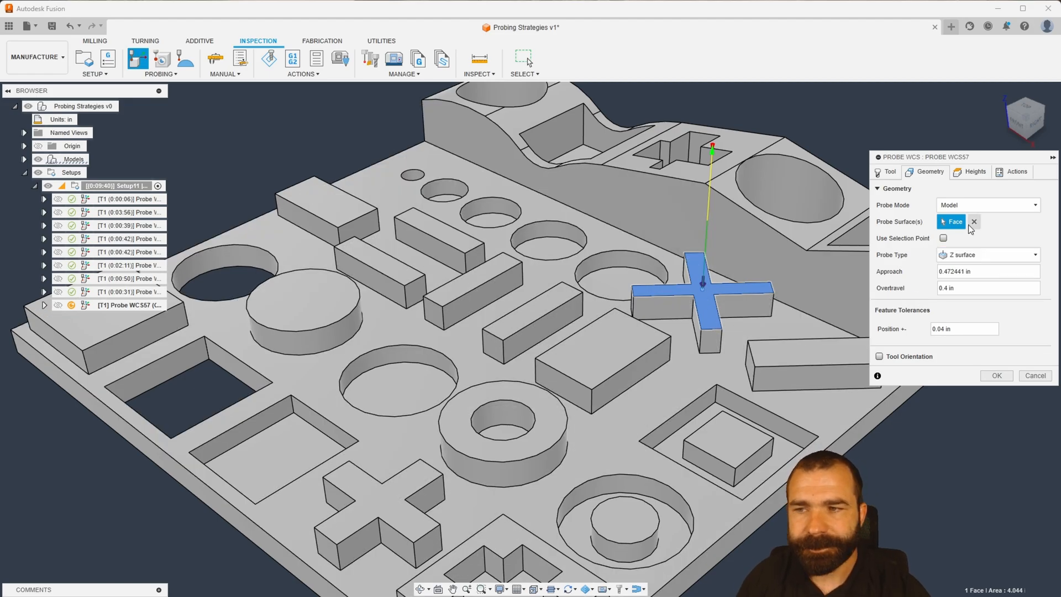
{"action": "left_click", "coordinate": [974, 222]}
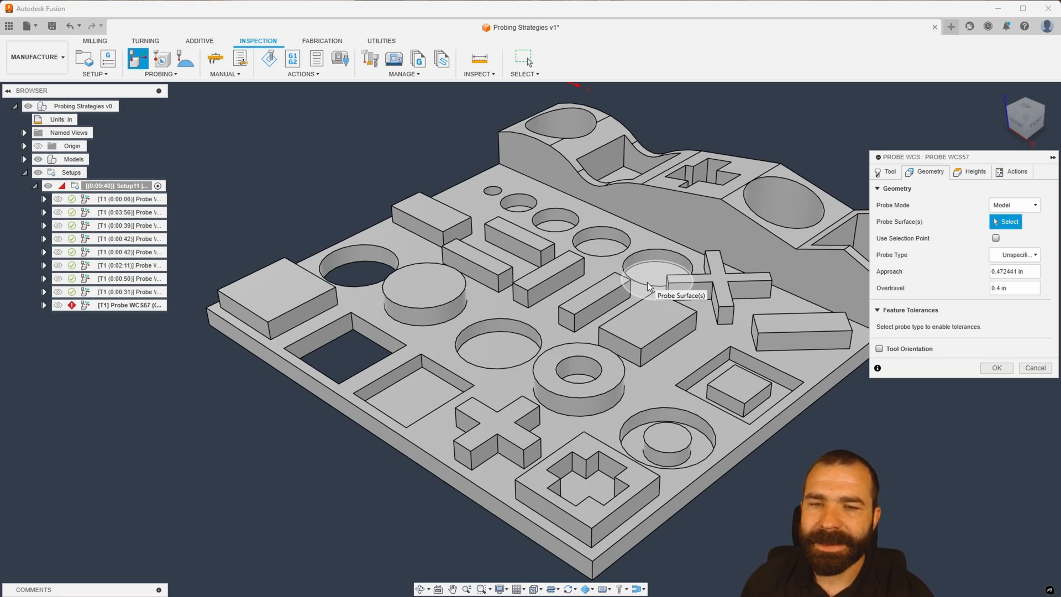
{"action": "mouse_move", "coordinate": [668, 358]}
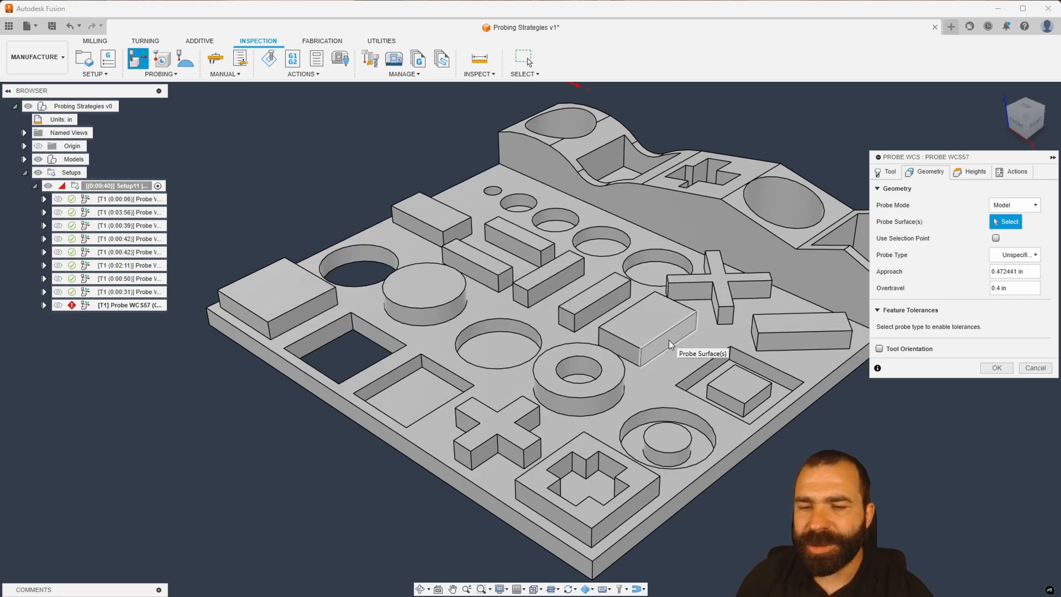
- Select both outer faces of the cross boss's lower arm, orbiting to reach the second
{"action": "left_click", "coordinate": [648, 334]}
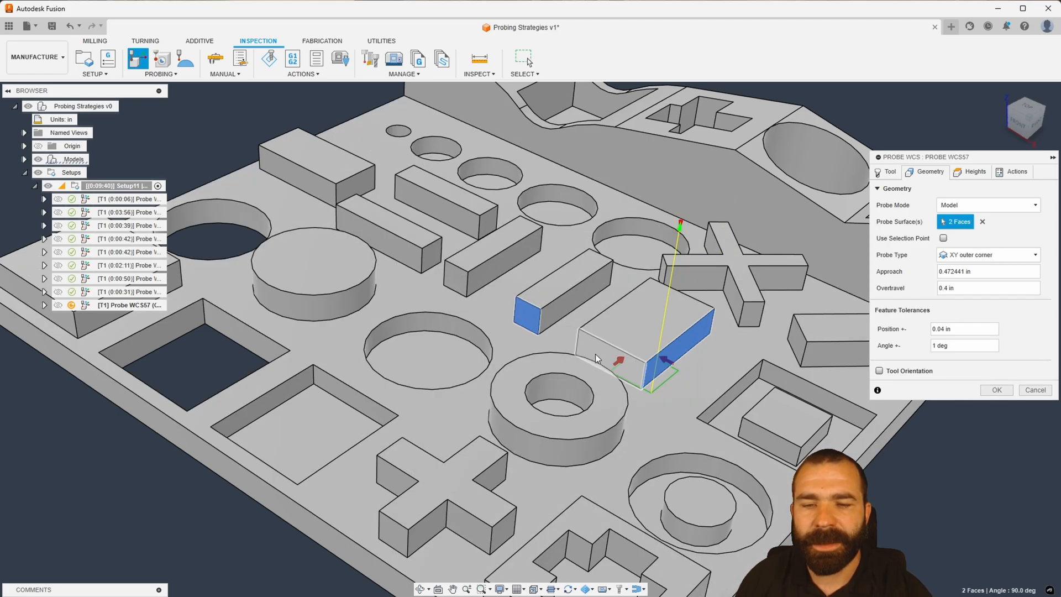
{"action": "mouse_move", "coordinate": [604, 358]}
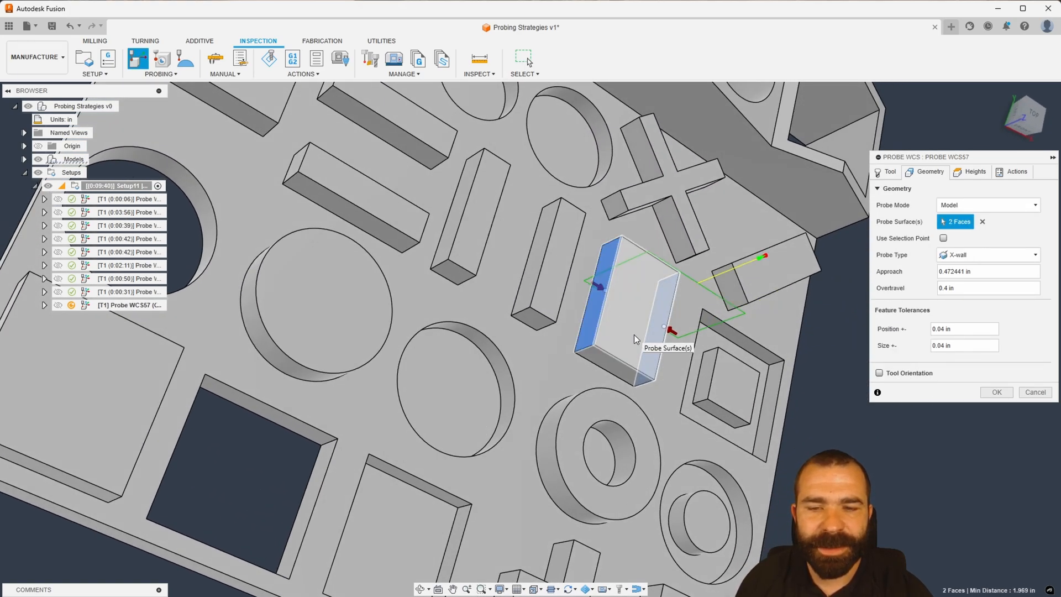
{"action": "left_click_drag", "start_coordinate": [636, 338], "coordinate": [575, 293]}
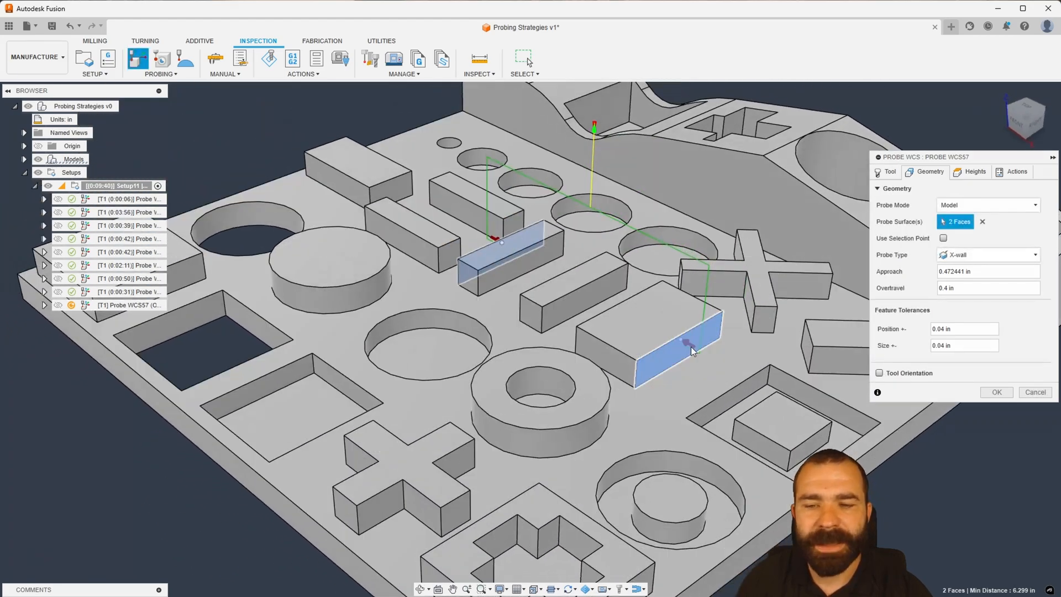
{"action": "mouse_move", "coordinate": [504, 247]}
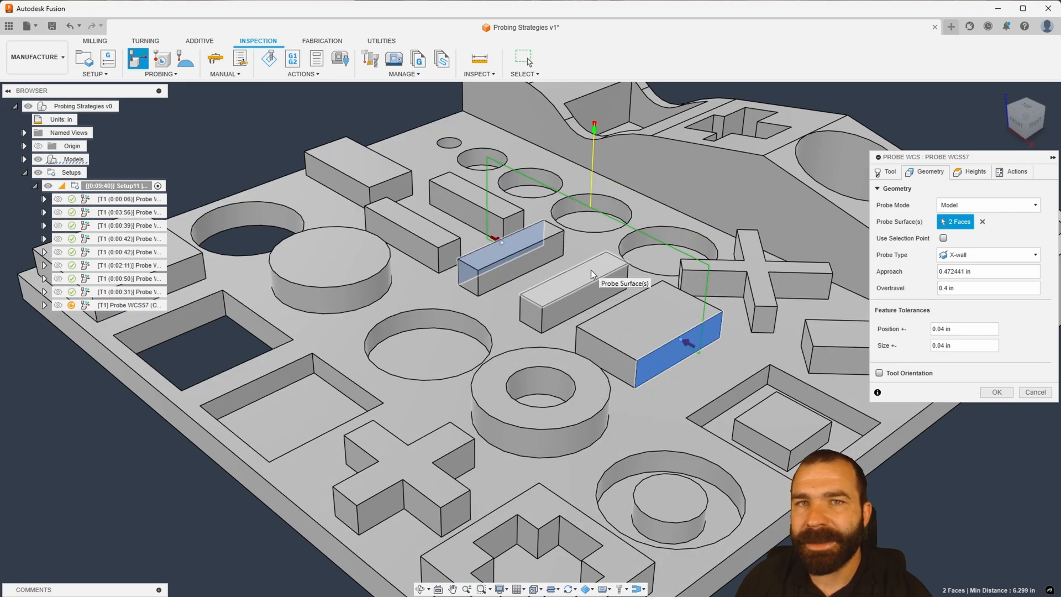
{"action": "left_click", "coordinate": [982, 221]}
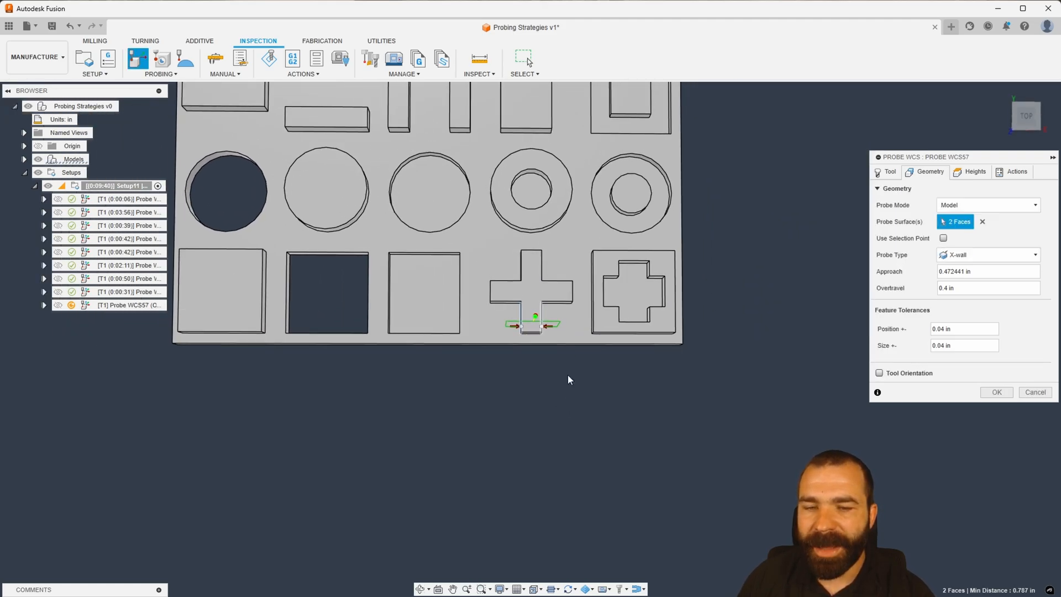
{"action": "mouse_move", "coordinate": [519, 351]}
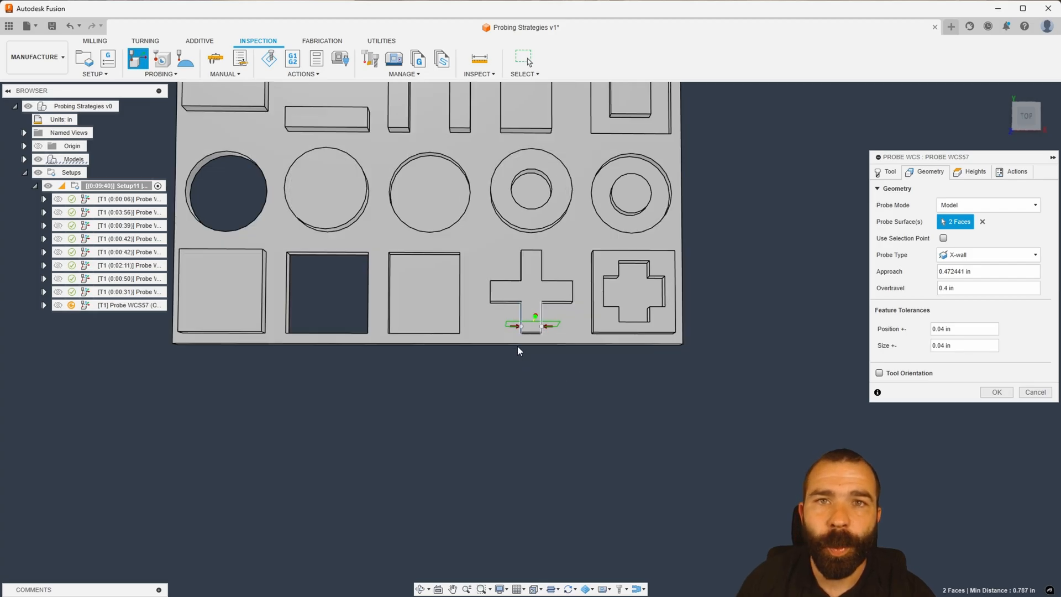